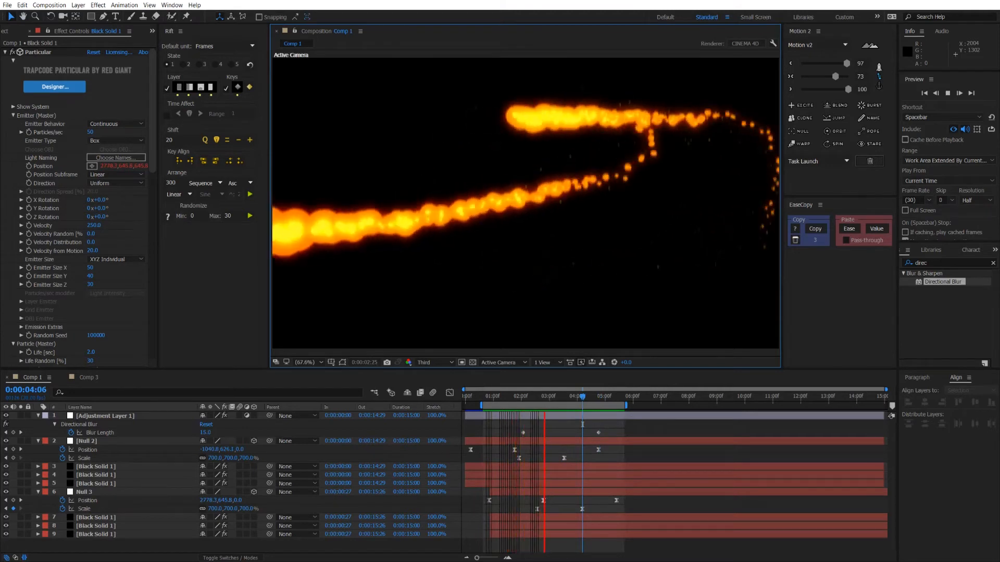
Preview the finished fire animation in the reference composition
{"action": "left_click", "coordinate": [598, 396]}
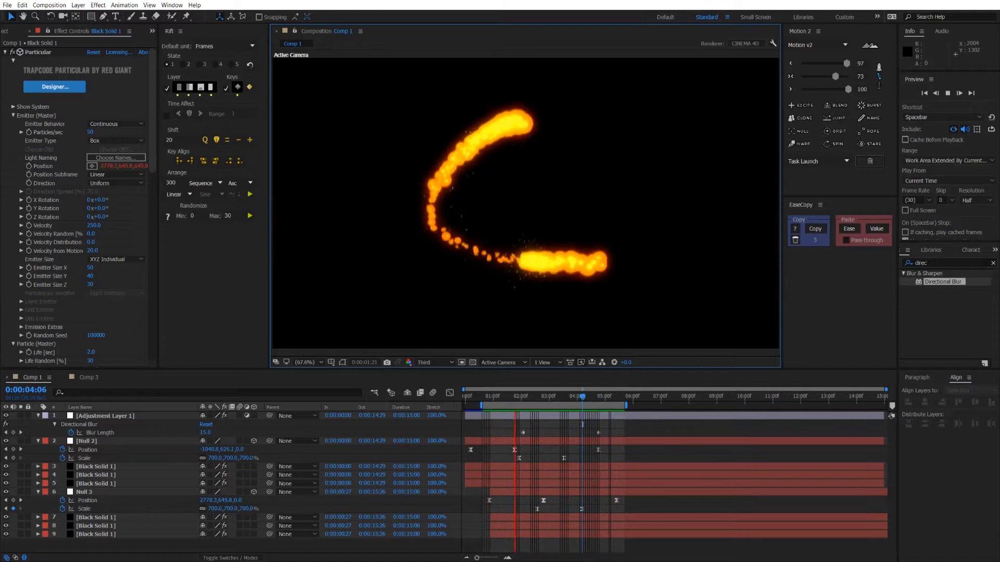
{"action": "left_click", "coordinate": [564, 396]}
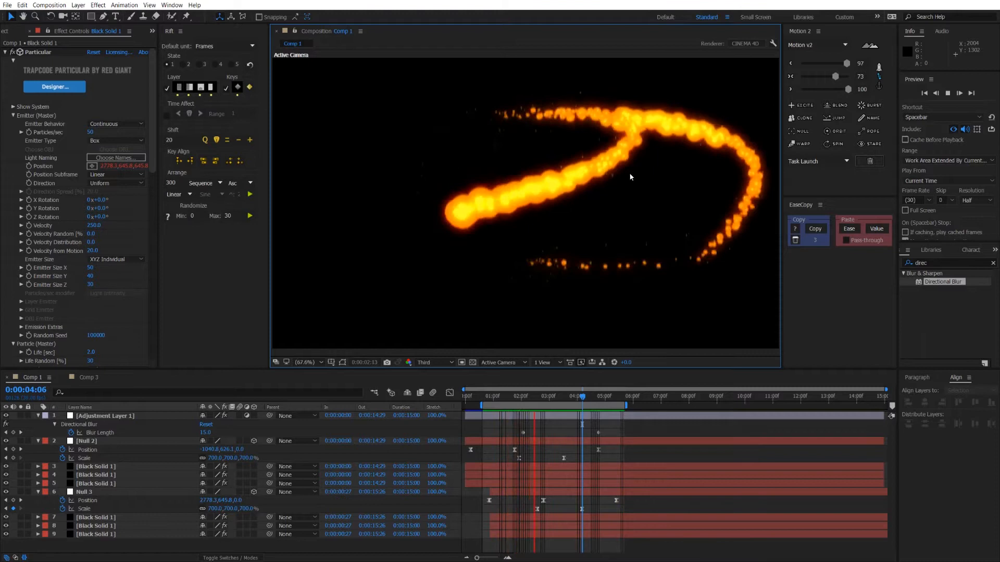
{"action": "left_click", "coordinate": [610, 396]}
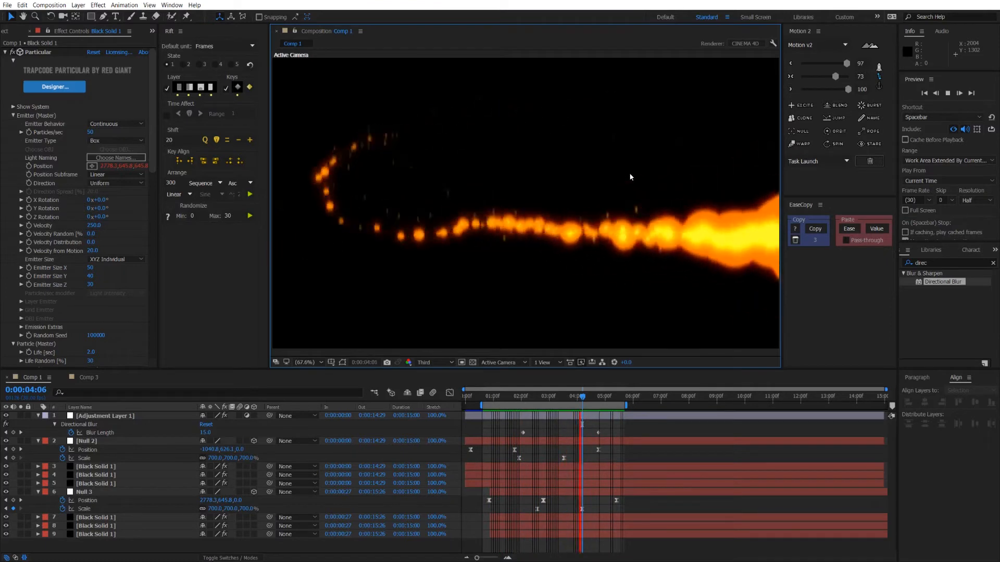
{"action": "left_click", "coordinate": [490, 395]}
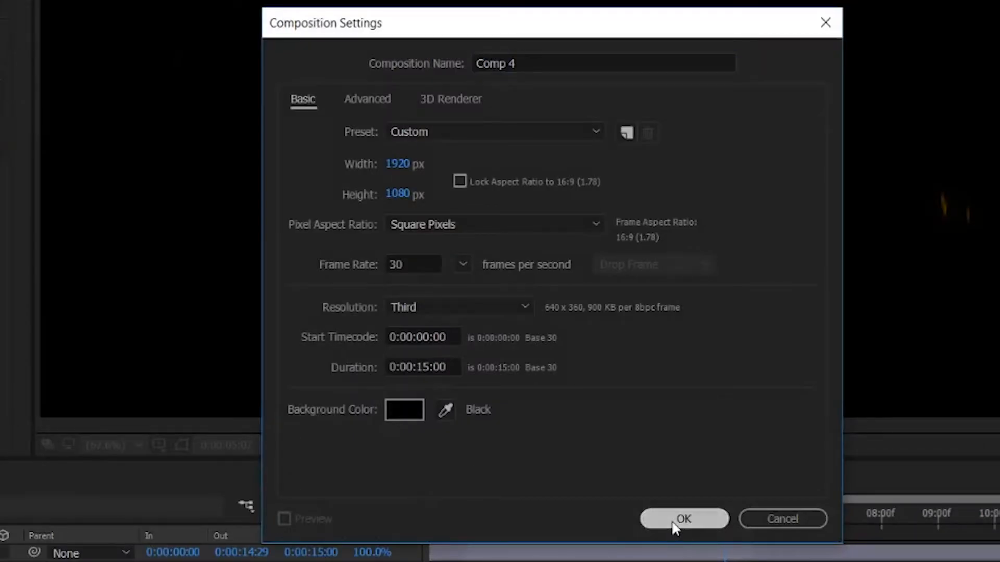
Create the 1920×1080 Comp 4 and add a full-size Black Solid 4 layer to it
{"action": "left_click", "coordinate": [683, 519]}
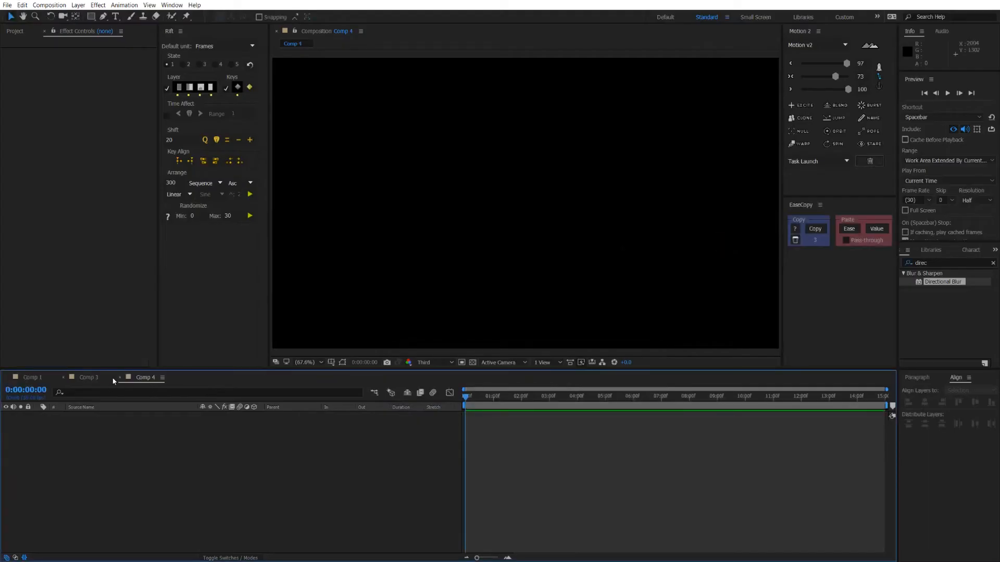
{"action": "left_click", "coordinate": [118, 377]}
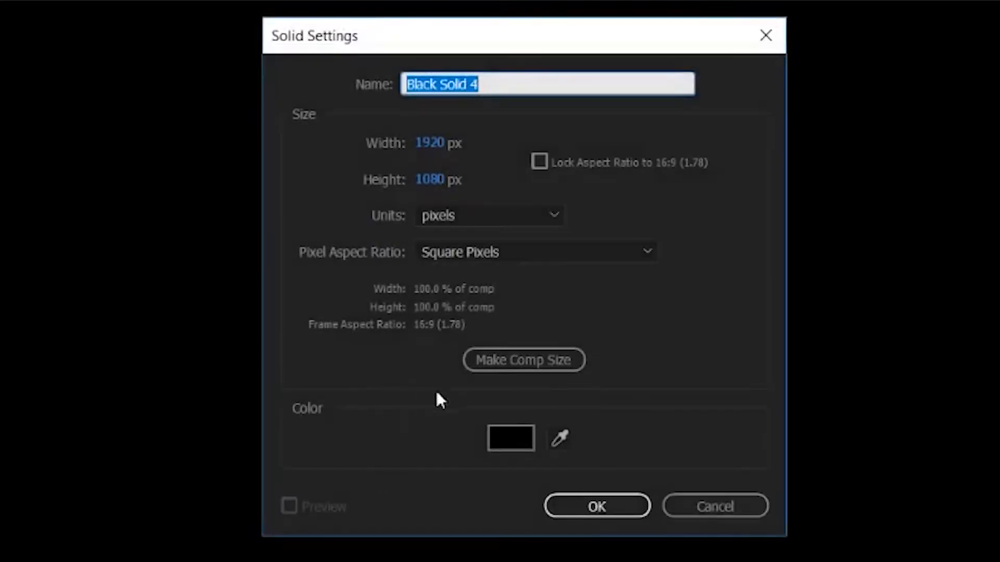
{"action": "mouse_move", "coordinate": [549, 293]}
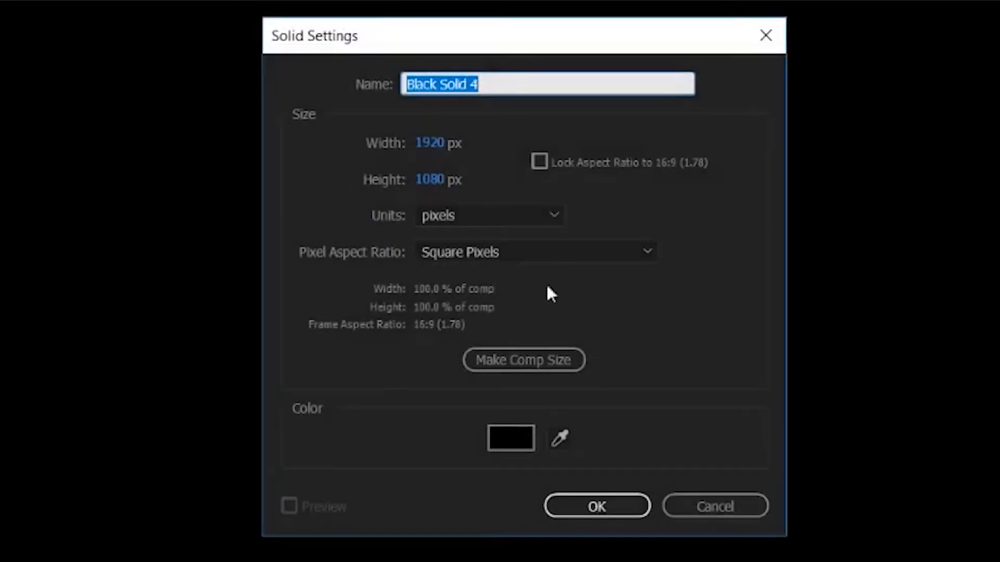
{"action": "left_click", "coordinate": [596, 506]}
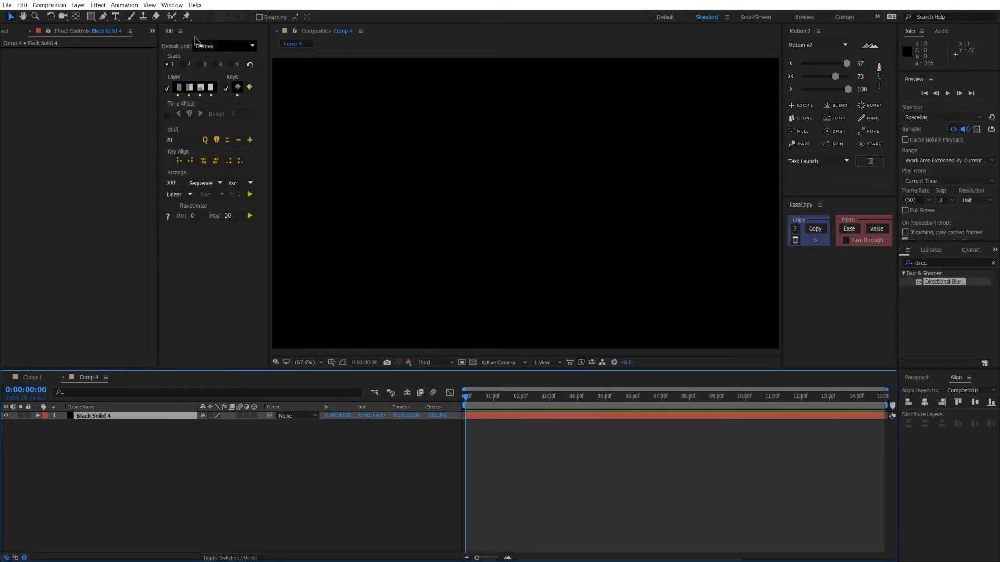
Apply the RG Trapcode Particular effect to Black Solid 4
{"action": "left_click", "coordinate": [98, 5]}
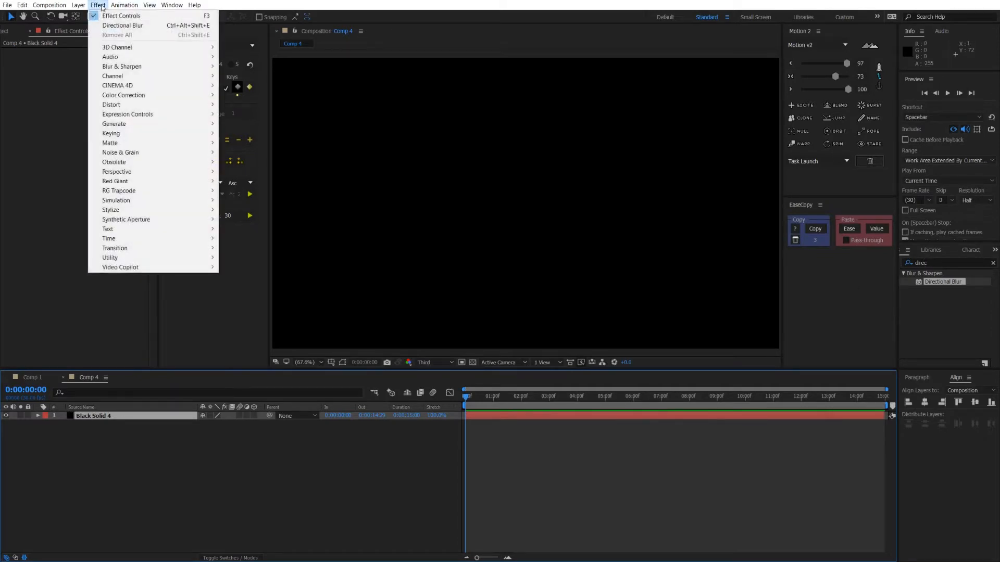
{"action": "mouse_move", "coordinate": [247, 219]}
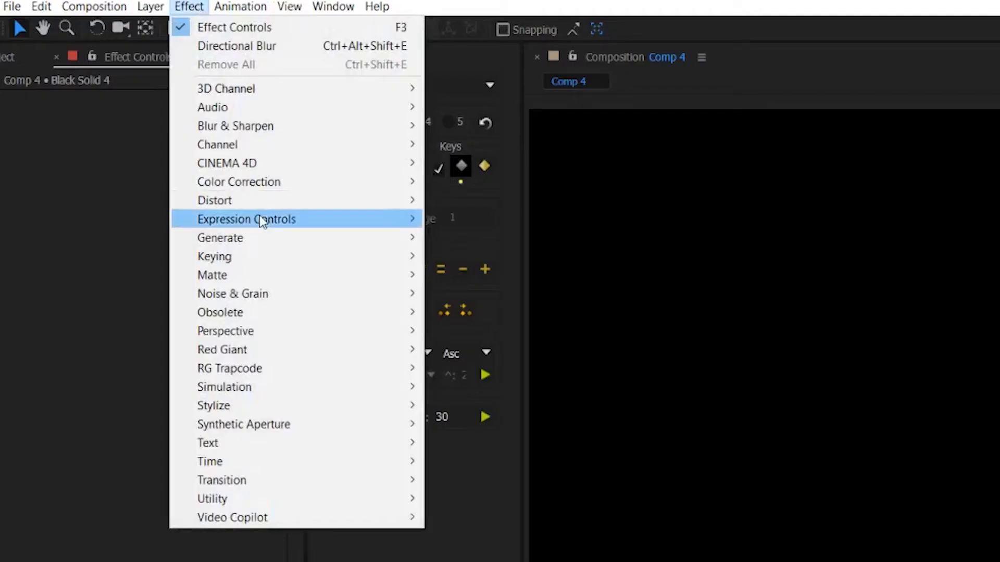
{"action": "mouse_move", "coordinate": [255, 367]}
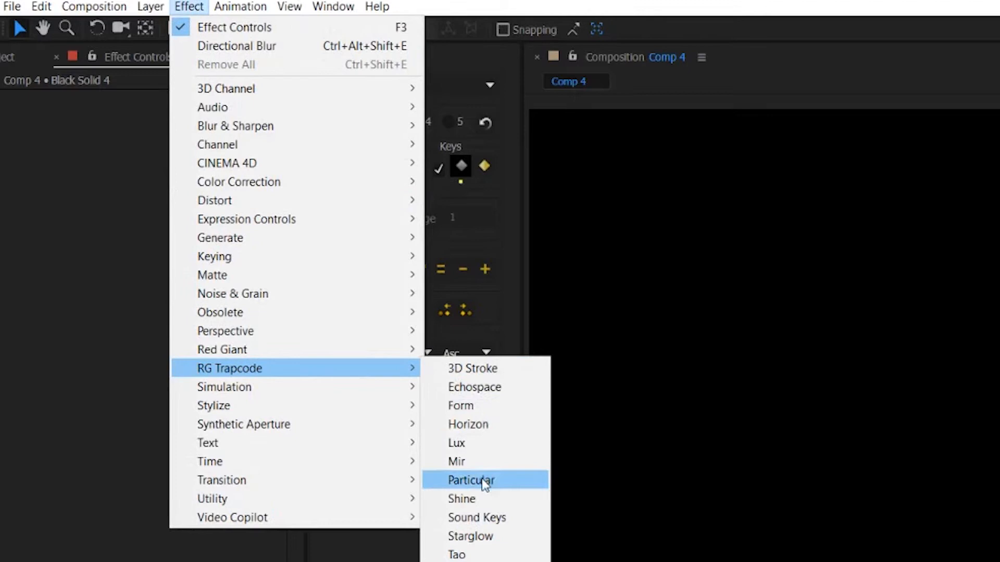
{"action": "left_click", "coordinate": [470, 480]}
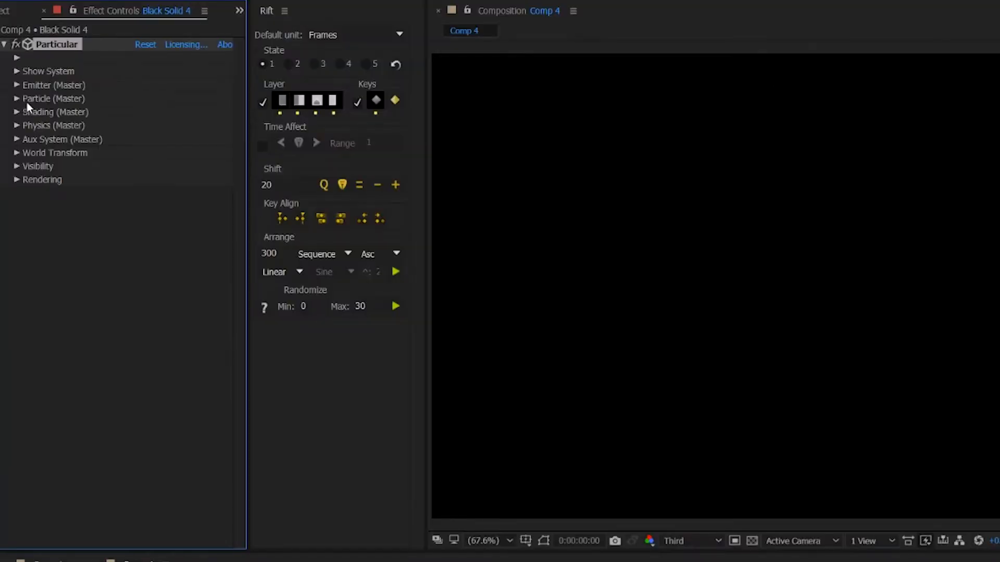
Set the Particle (Master) colour to orange FF8000
{"action": "left_click", "coordinate": [16, 98]}
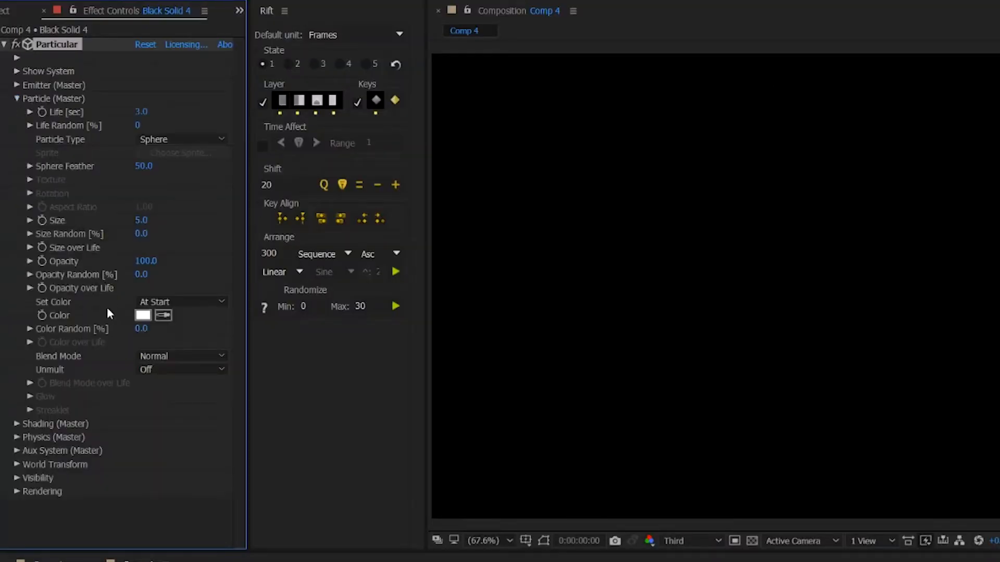
{"action": "left_click", "coordinate": [143, 314]}
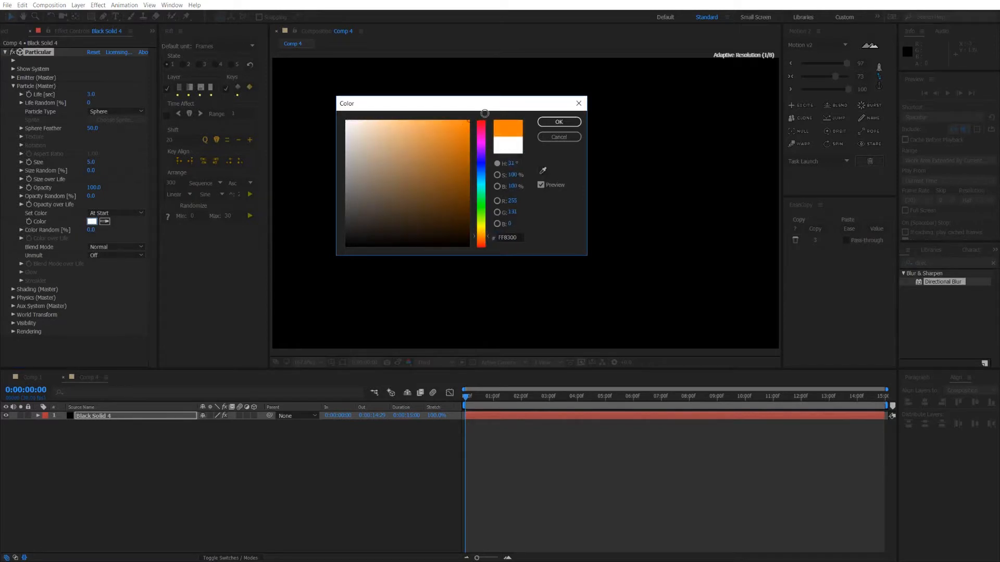
{"action": "left_click", "coordinate": [558, 122]}
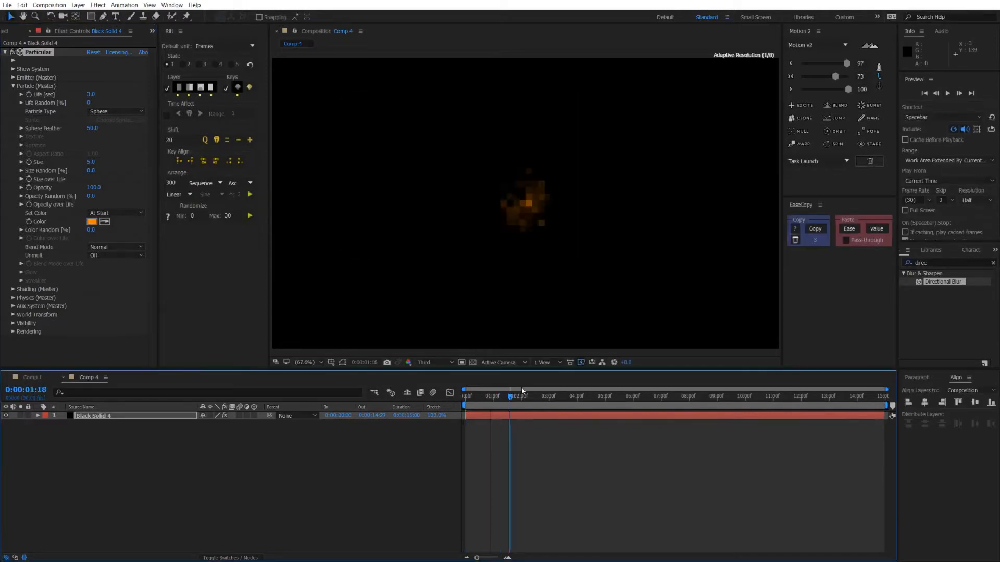
Check Comp 1 for reference and return to Comp 4's Particular settings
{"action": "left_click", "coordinate": [537, 396]}
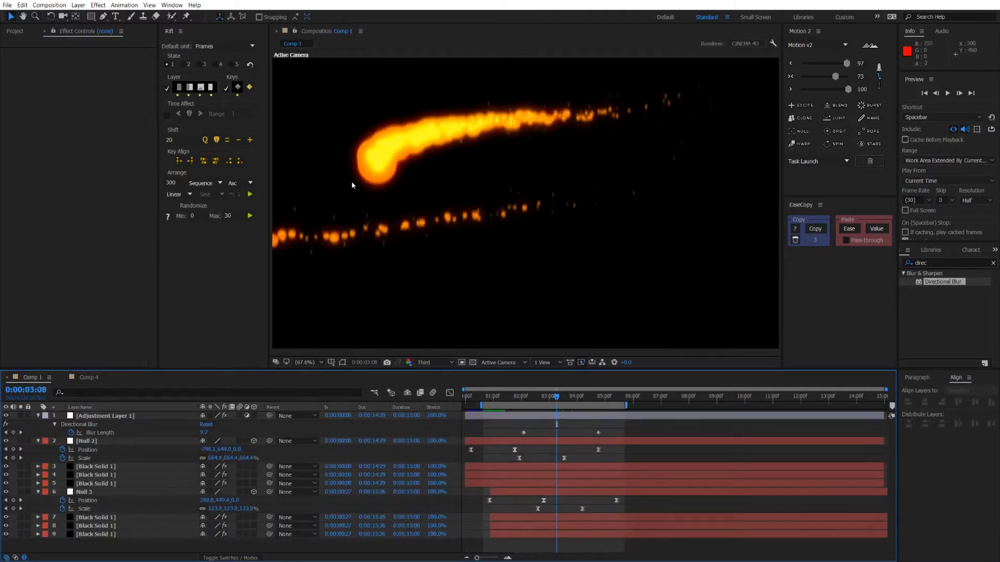
{"action": "left_click", "coordinate": [88, 377]}
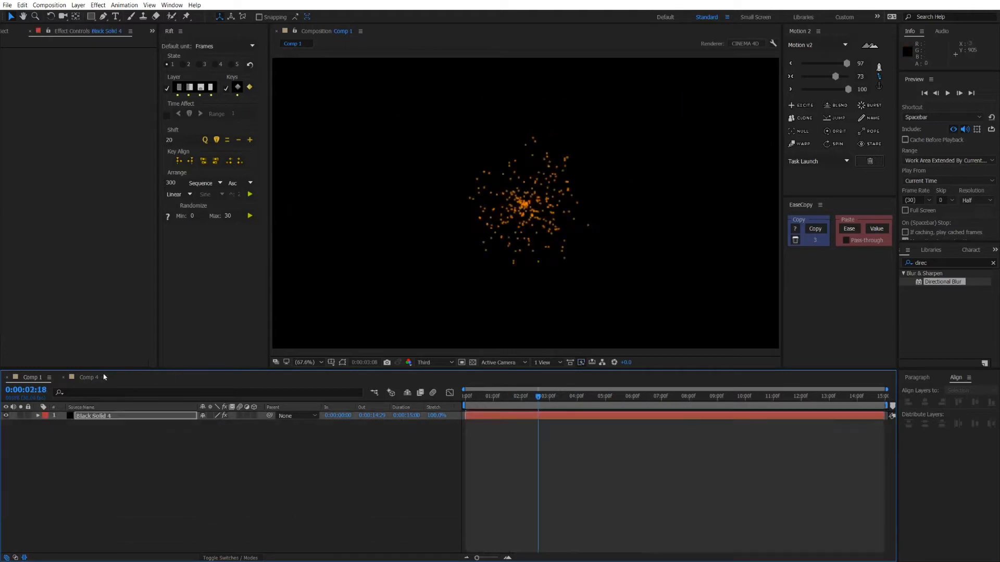
{"action": "left_click", "coordinate": [87, 377]}
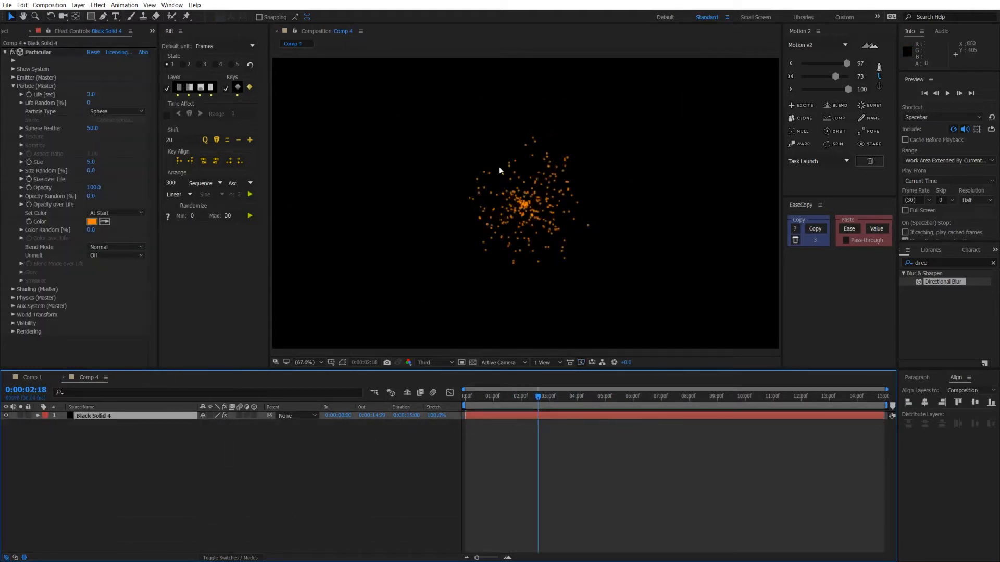
{"action": "mouse_move", "coordinate": [527, 201]}
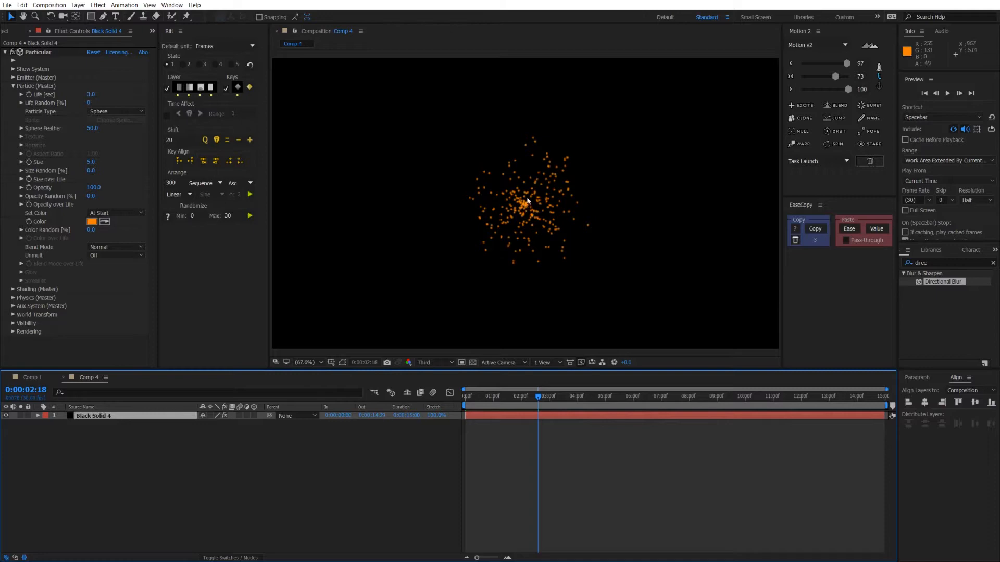
{"action": "mouse_move", "coordinate": [511, 205]}
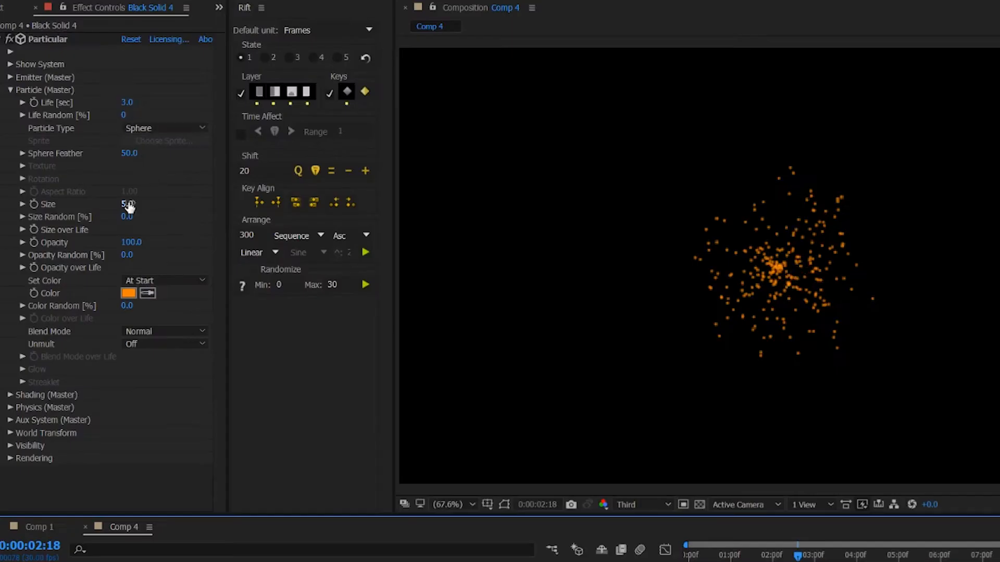
Set particle Size 70, Life 0.8 s, Life Random 30% and reveal the Size over Life curve
{"action": "double_click", "coordinate": [127, 203]}
{"action": "type", "text": "70"}
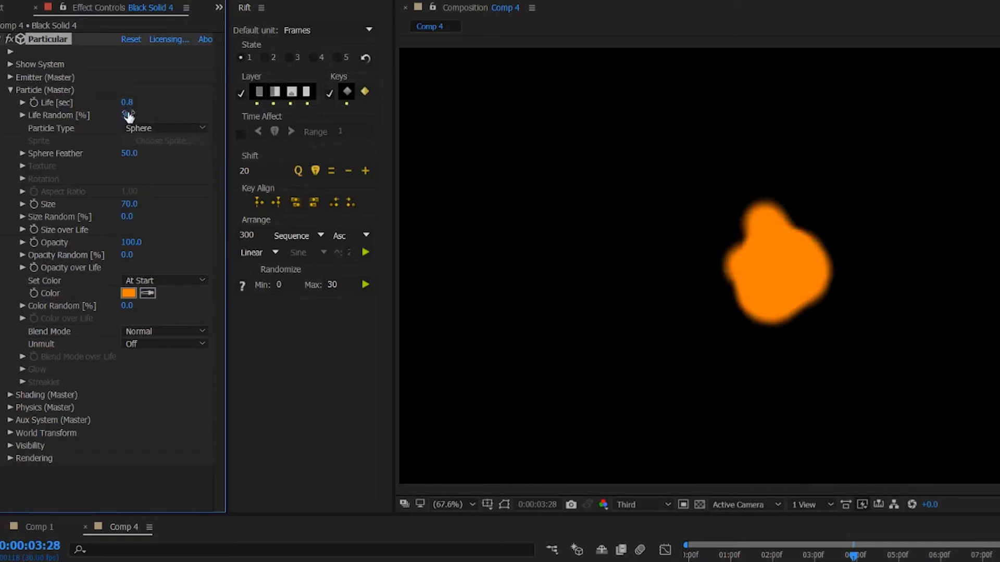
{"action": "left_click_drag", "start_coordinate": [127, 114], "coordinate": [131, 114]}
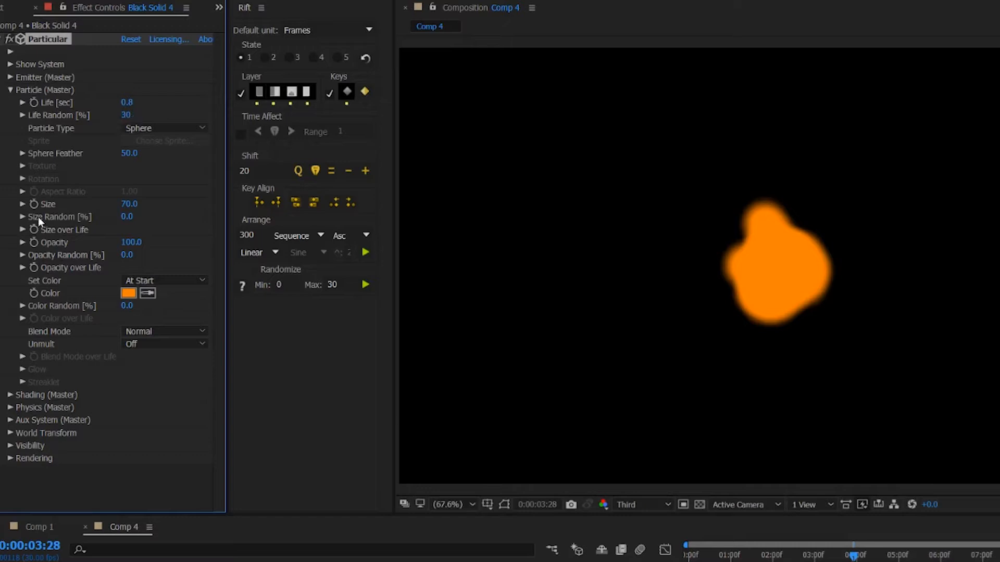
{"action": "mouse_move", "coordinate": [44, 220]}
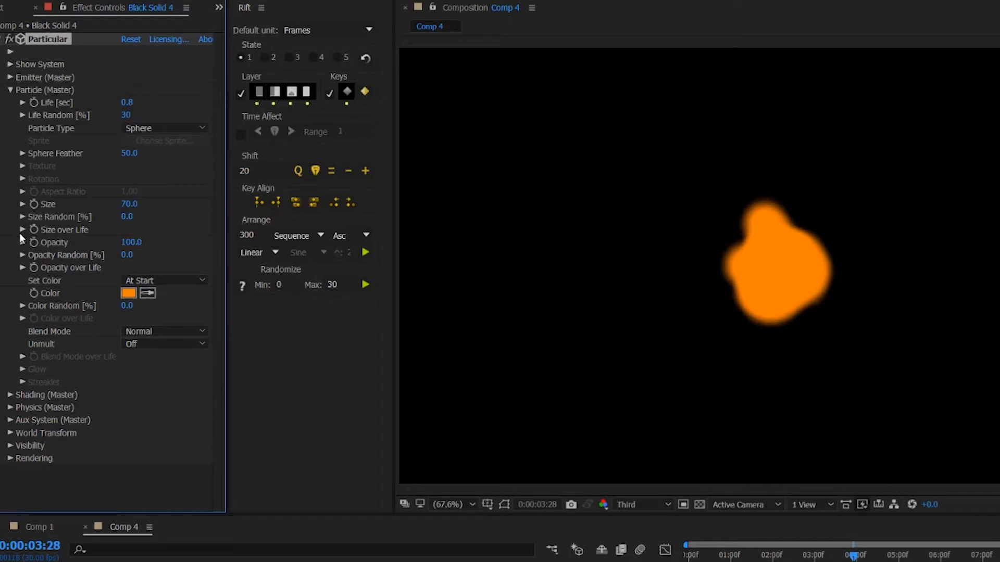
{"action": "left_click", "coordinate": [22, 229]}
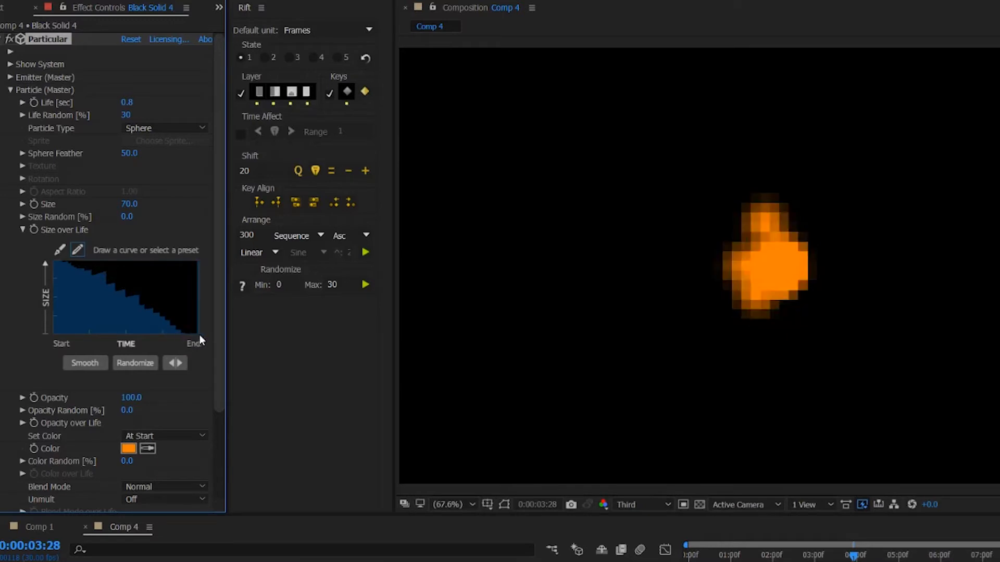
Smooth the Size over Life curve and set Sphere Feather to 0 for crisp edges
{"action": "left_click", "coordinate": [85, 363]}
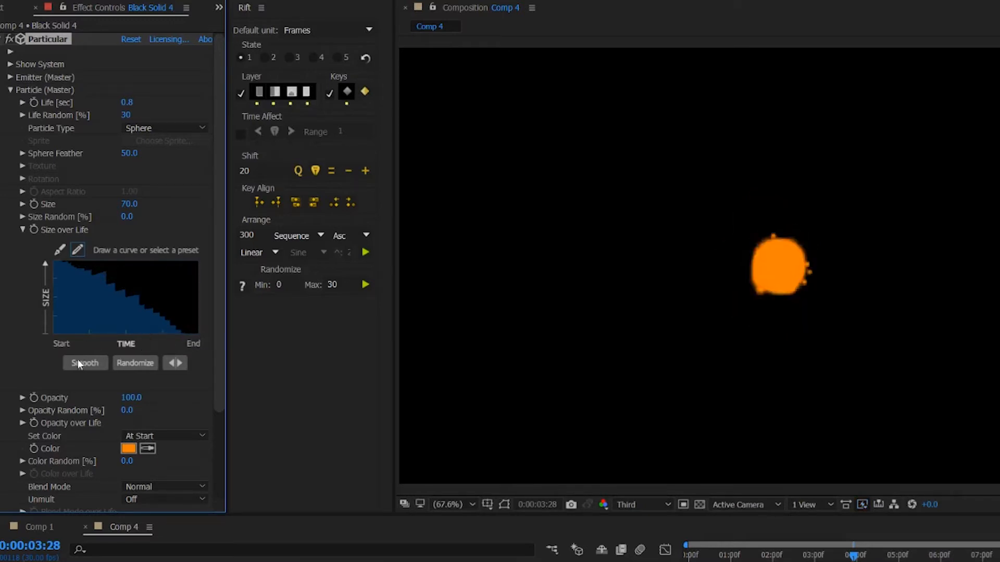
{"action": "left_click", "coordinate": [84, 362]}
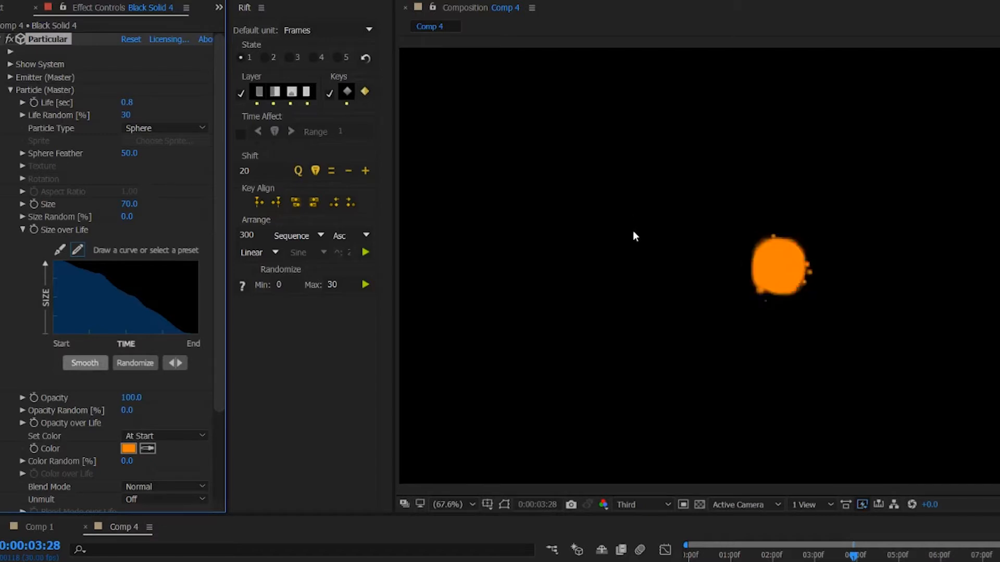
{"action": "mouse_move", "coordinate": [760, 253]}
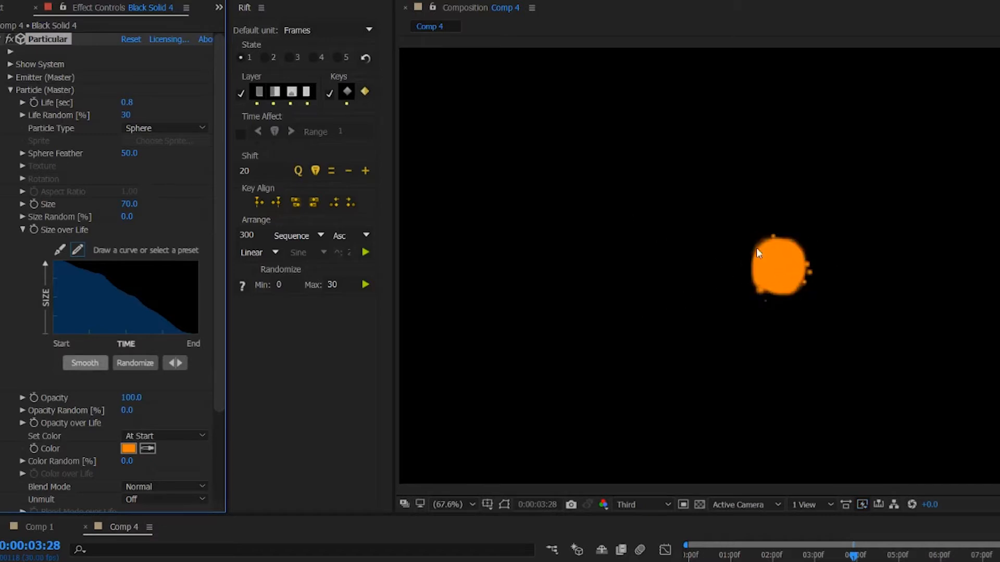
{"action": "mouse_move", "coordinate": [773, 265]}
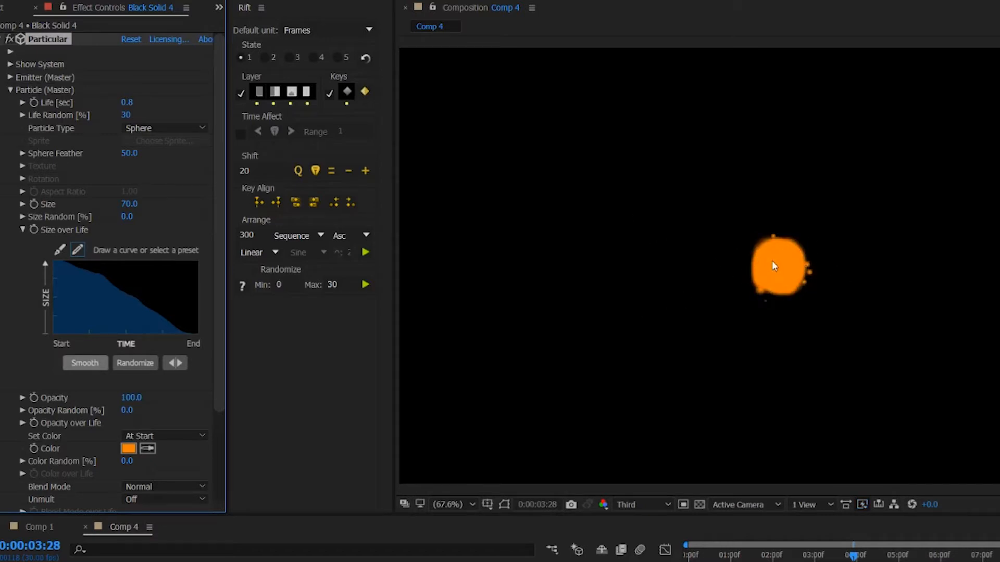
{"action": "mouse_move", "coordinate": [142, 162]}
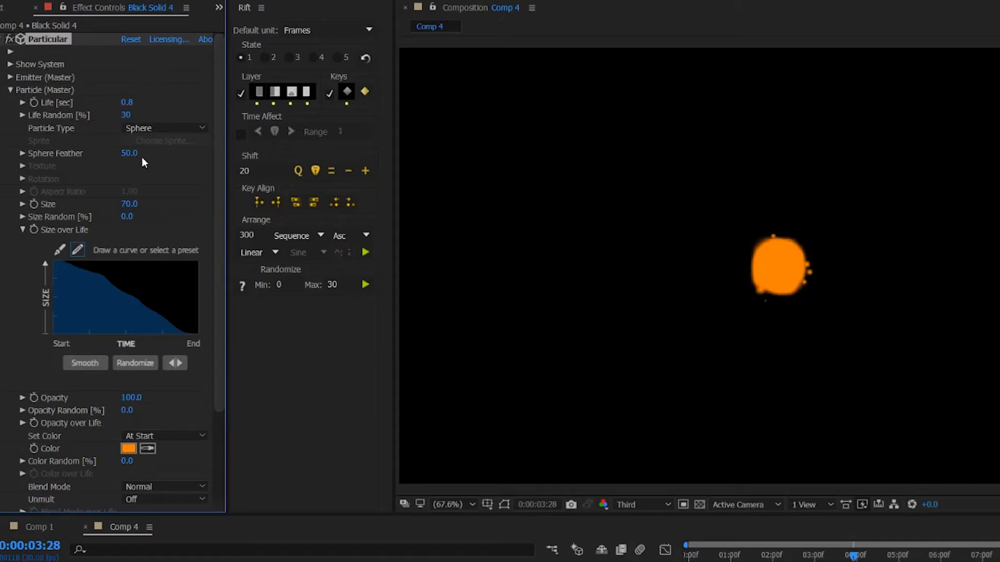
{"action": "double_click", "coordinate": [129, 153]}
{"action": "type", "text": "0"}
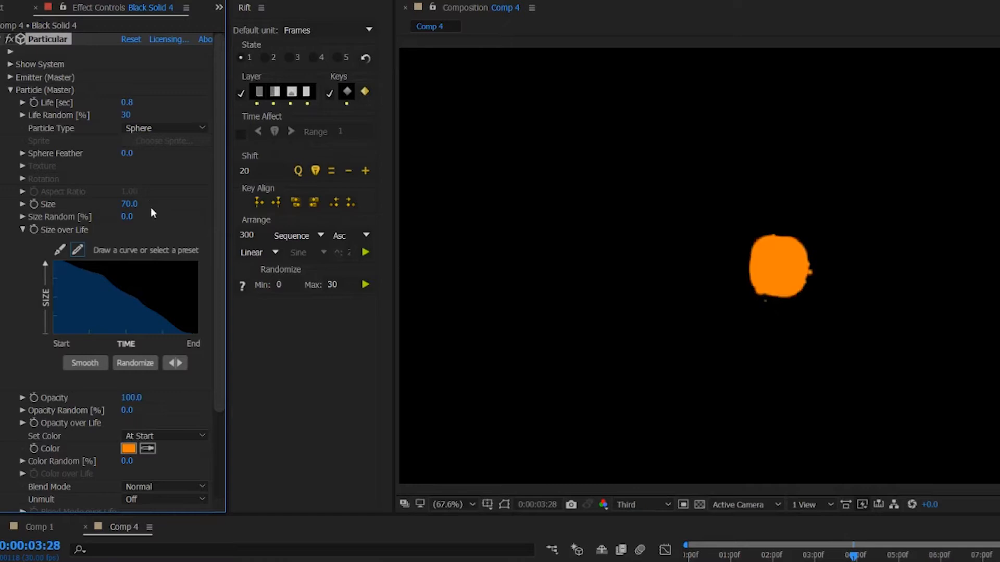
{"action": "left_click", "coordinate": [10, 90]}
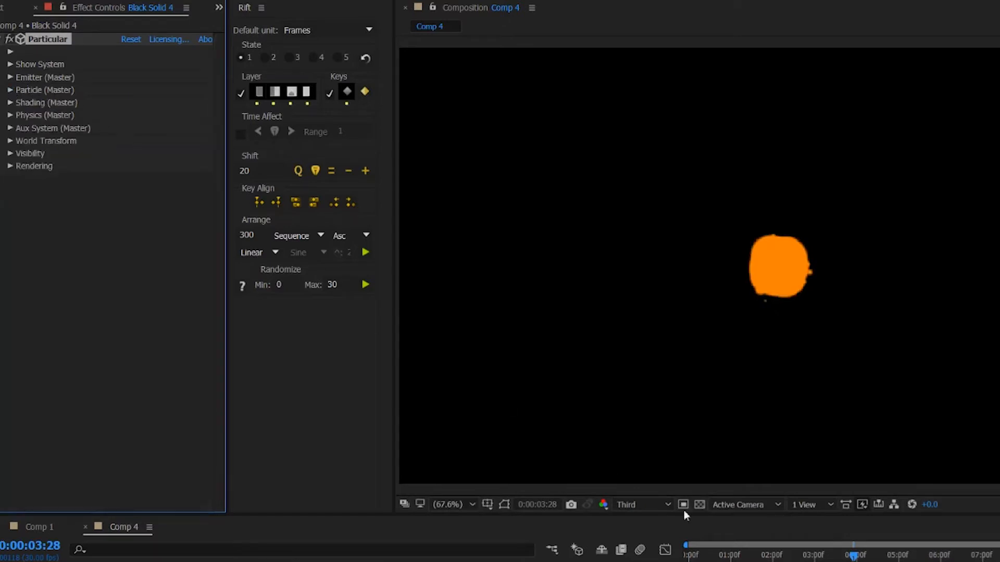
Expand the Emitter (Master) group showing the 150 particles/sec Point emitter
{"action": "left_click", "coordinate": [733, 545]}
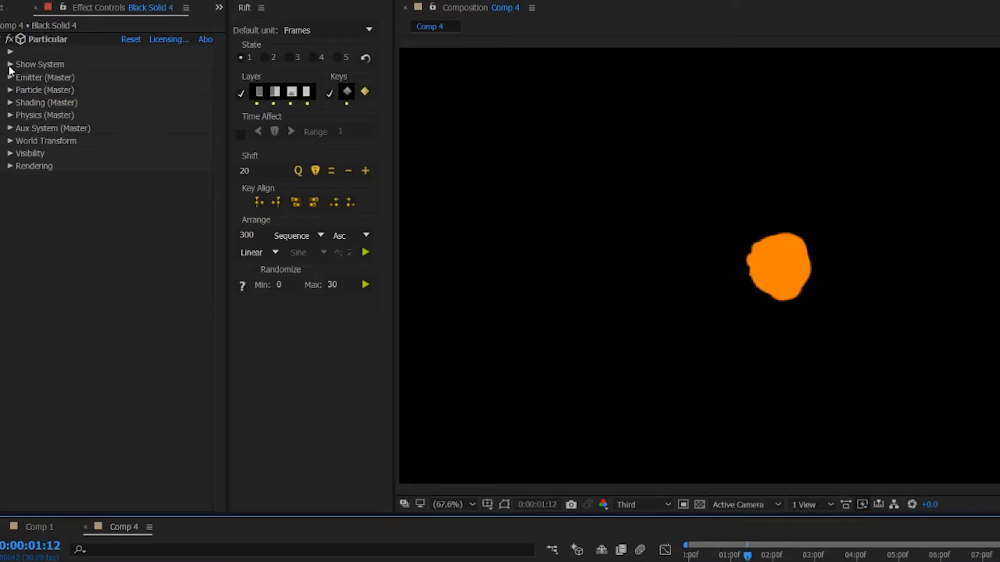
{"action": "left_click", "coordinate": [11, 77]}
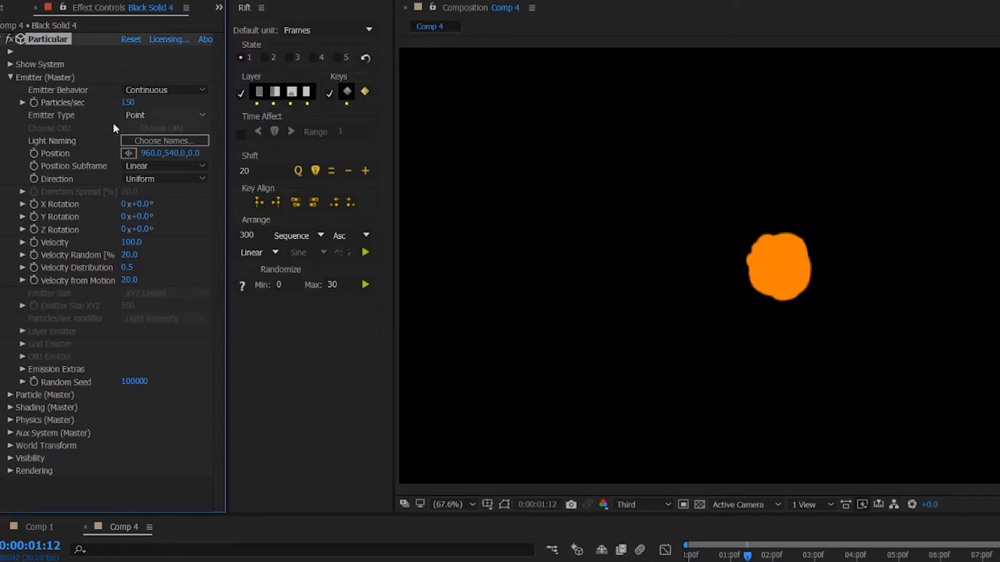
{"action": "mouse_move", "coordinate": [625, 289]}
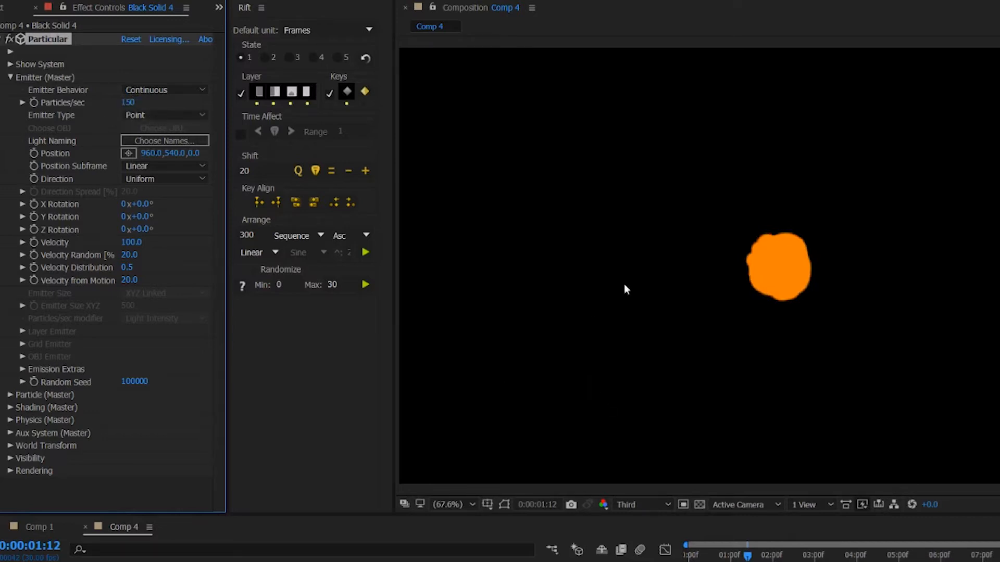
{"action": "mouse_move", "coordinate": [768, 261]}
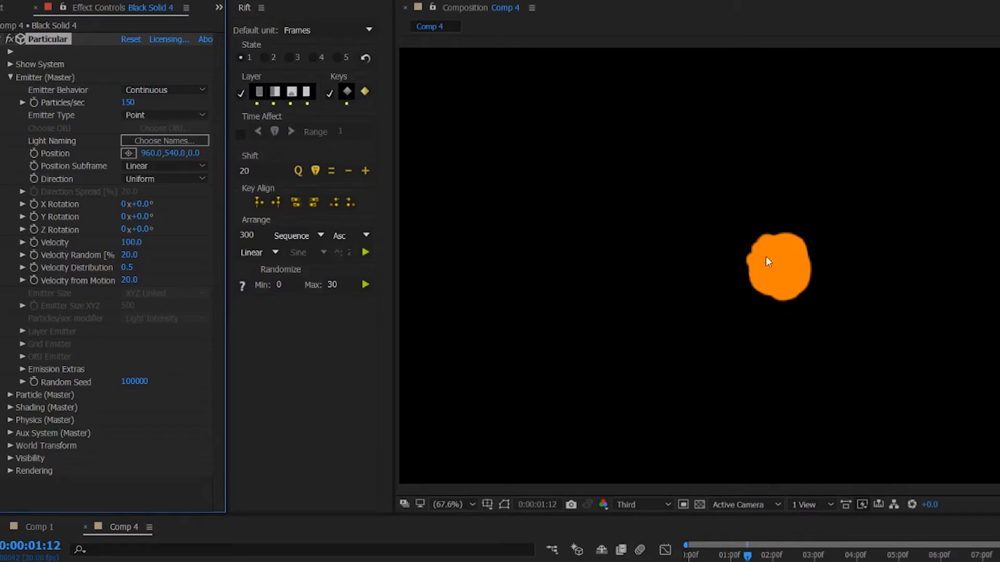
{"action": "mouse_move", "coordinate": [760, 247]}
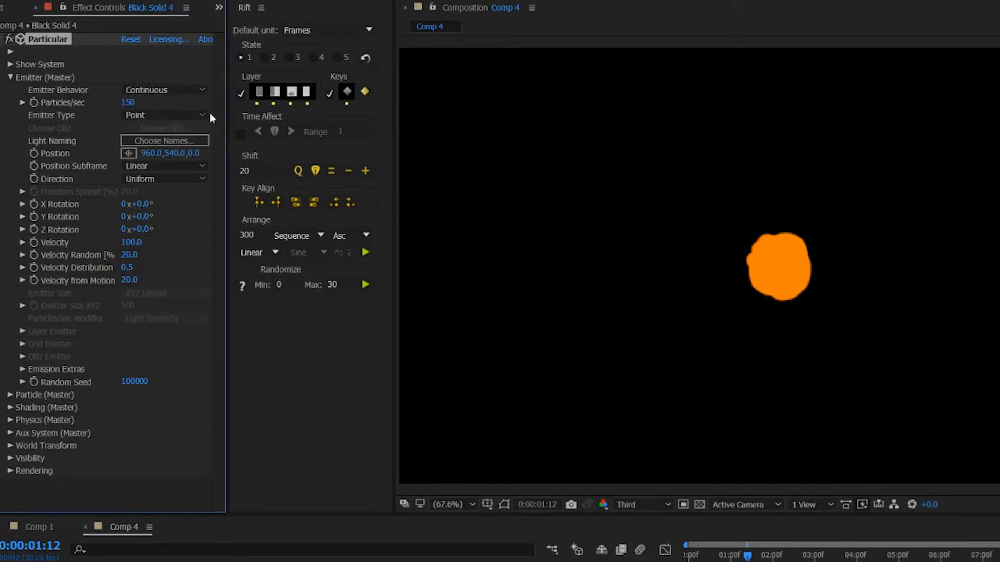
Make the emitter a Box of size XYZ 30 with zero velocity settings
{"action": "left_click", "coordinate": [165, 116]}
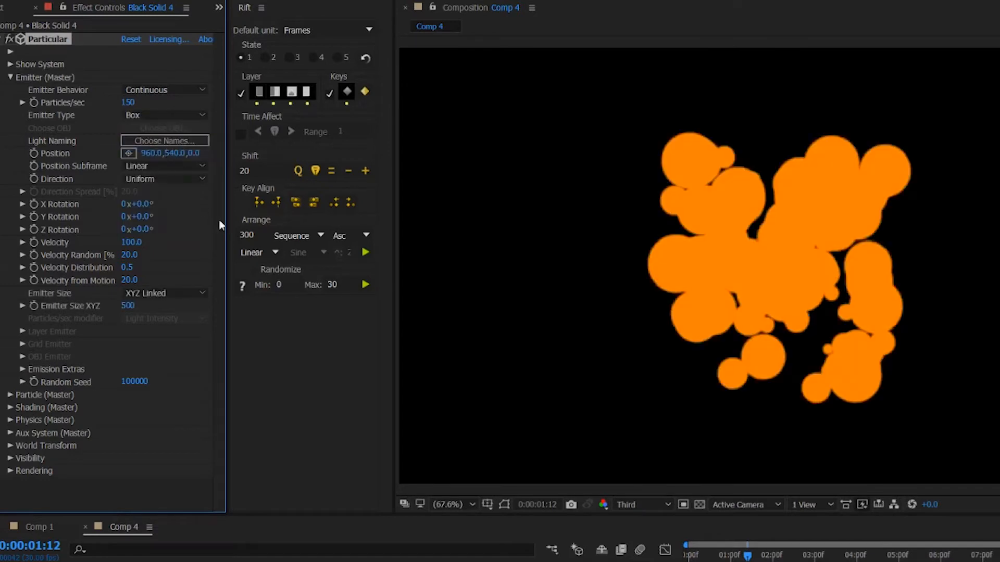
{"action": "mouse_move", "coordinate": [607, 260]}
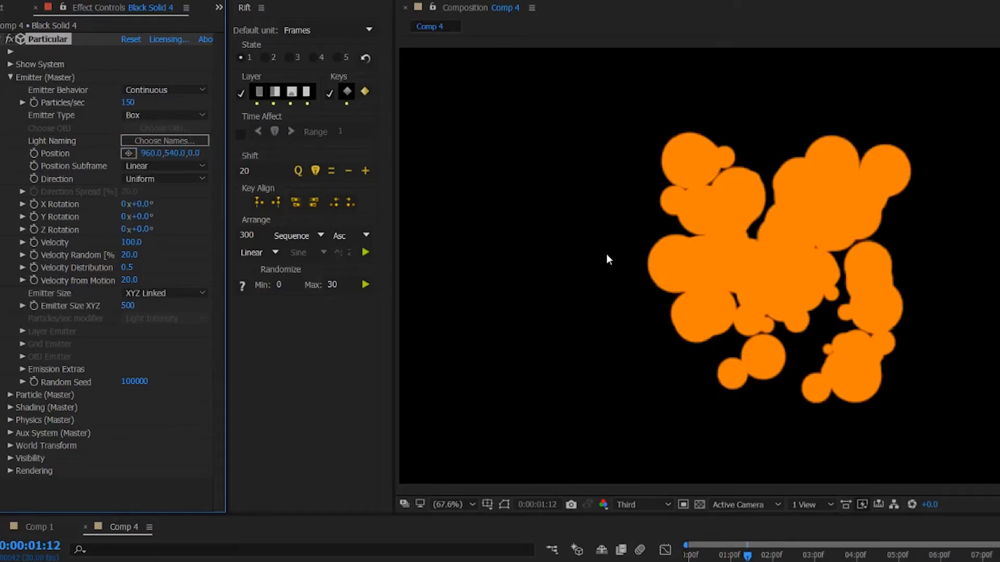
{"action": "double_click", "coordinate": [130, 306]}
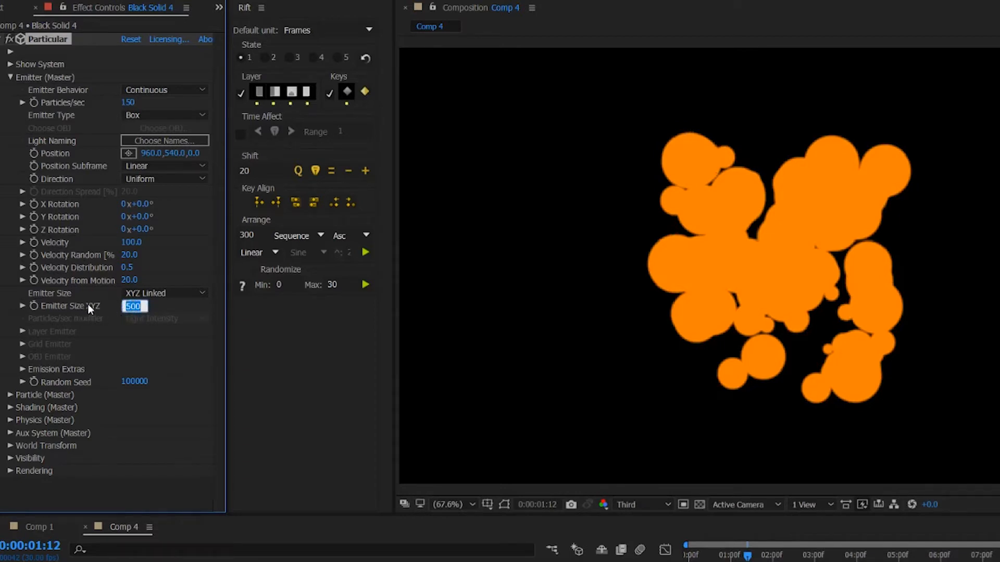
{"action": "type", "text": "30"}
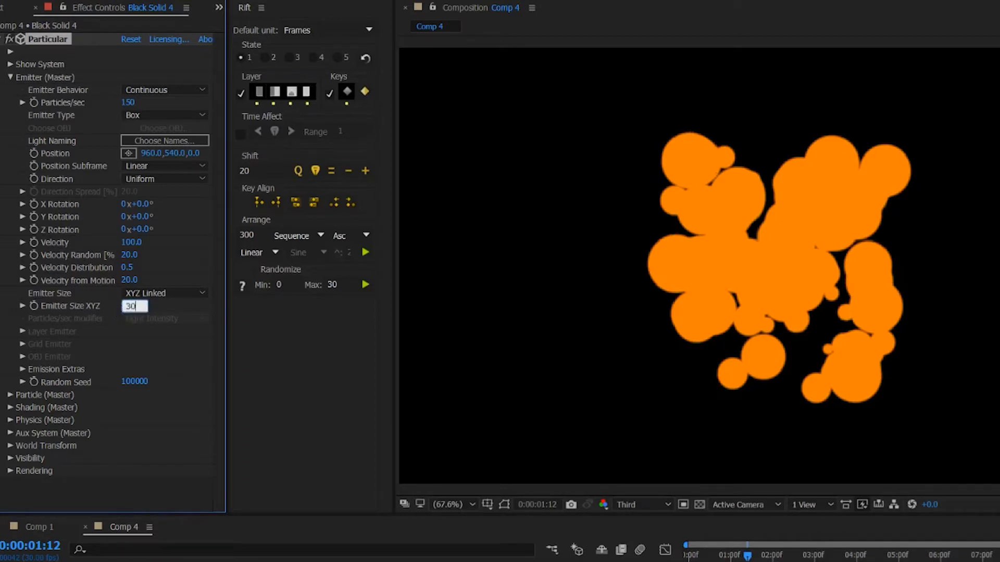
{"action": "key", "text": "Return"}
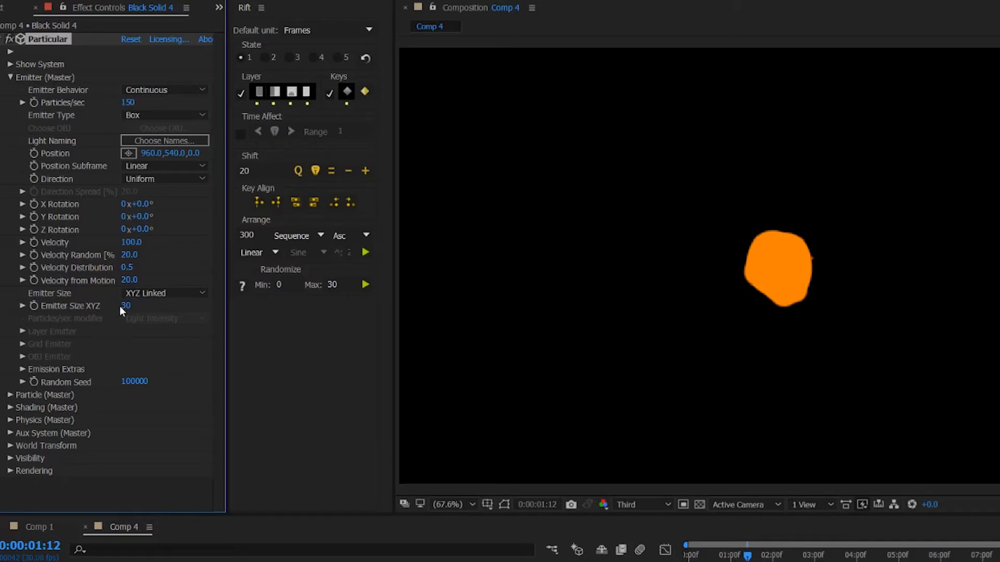
{"action": "double_click", "coordinate": [129, 255]}
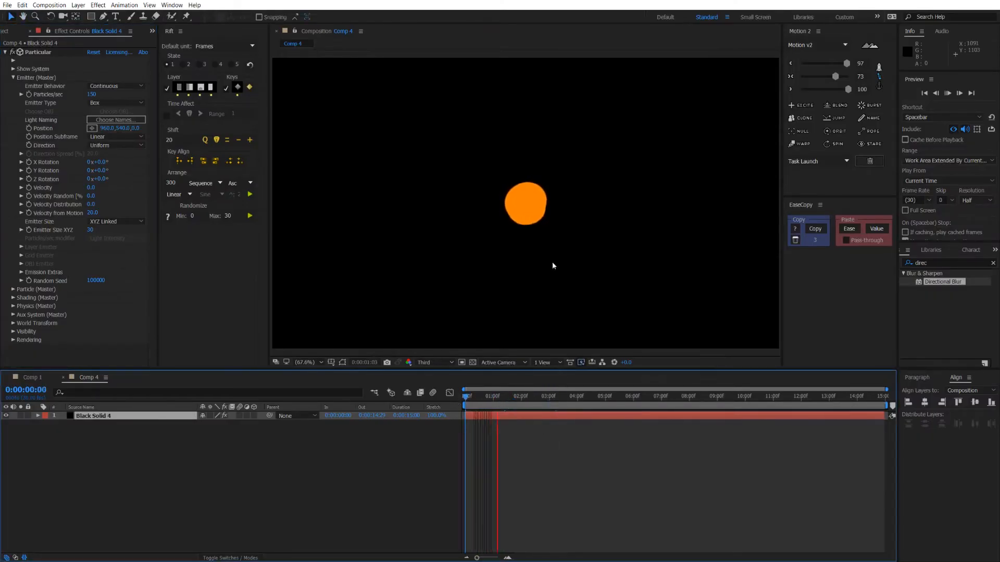
Keep the Box emitter type and scrub the timeline to check the single orange particle
{"action": "left_click", "coordinate": [538, 396]}
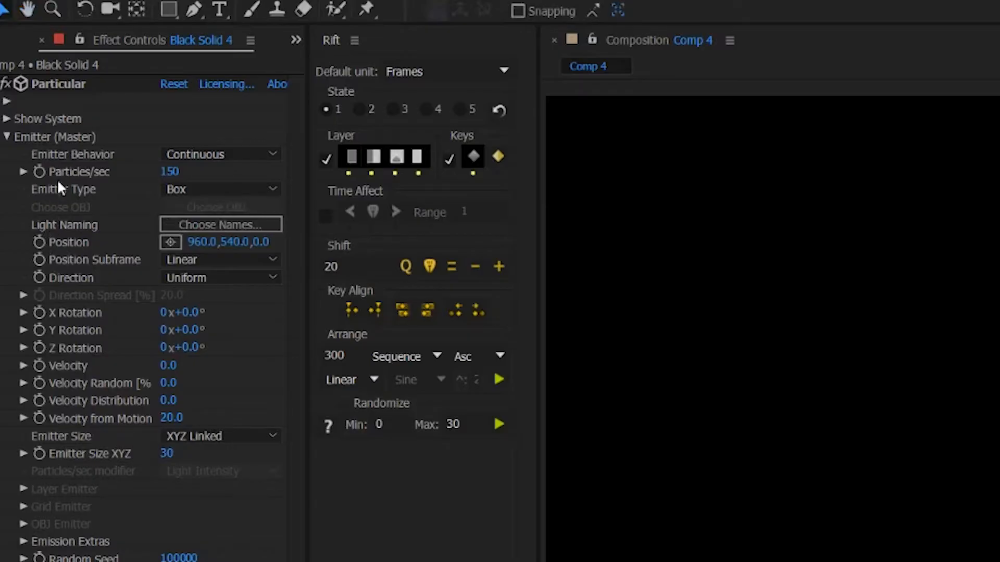
{"action": "left_click", "coordinate": [220, 189]}
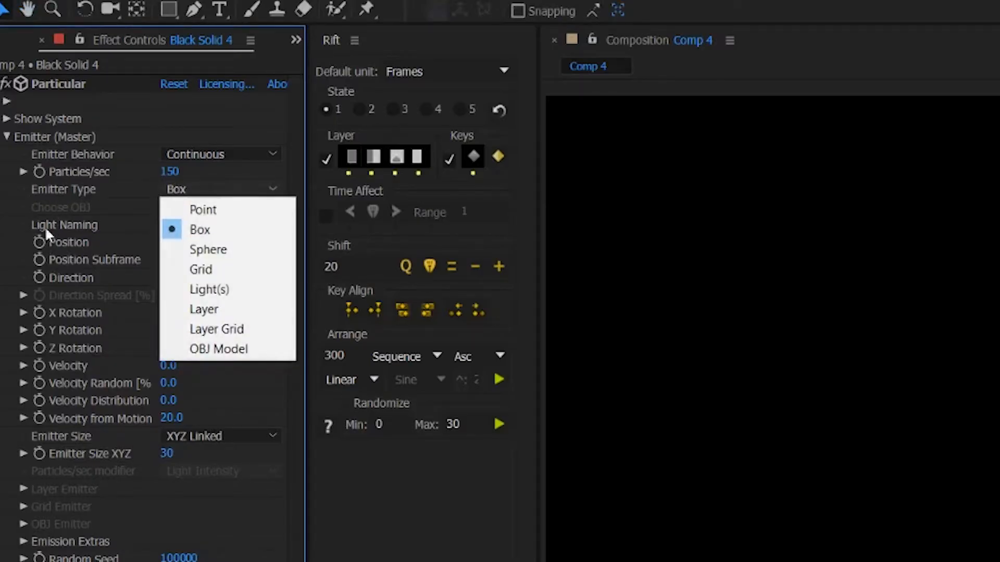
{"action": "left_click", "coordinate": [200, 229]}
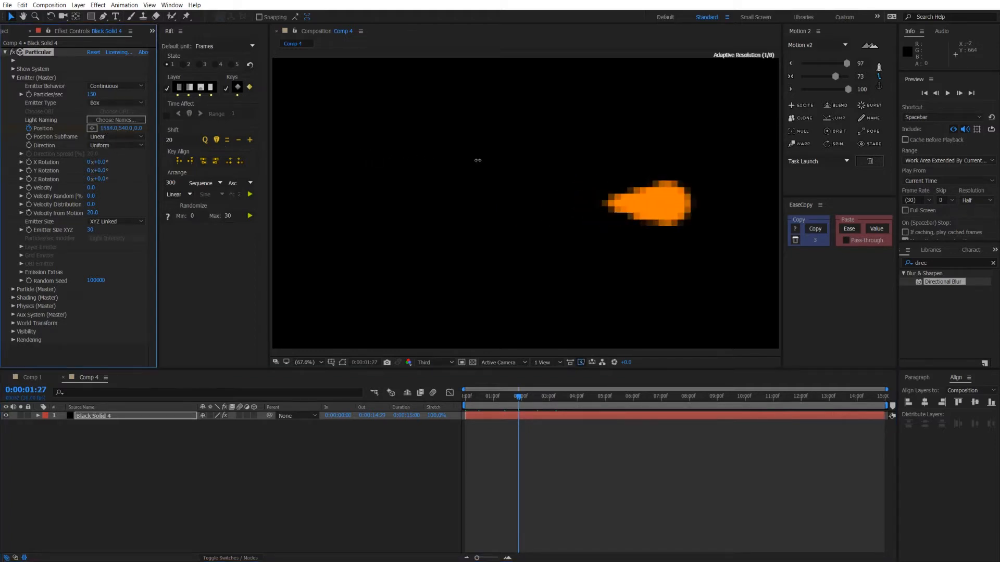
{"action": "left_click", "coordinate": [306, 363]}
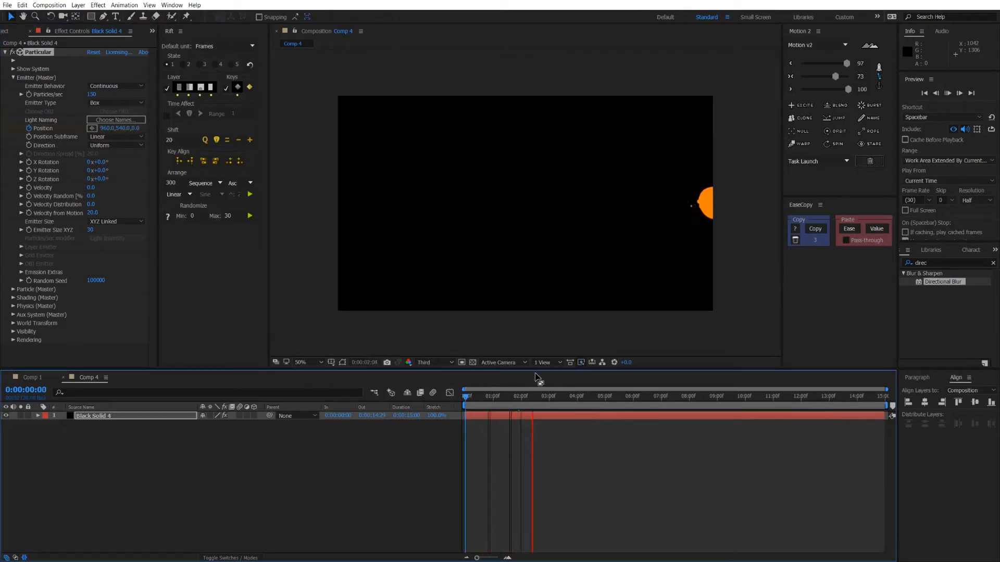
{"action": "left_click", "coordinate": [517, 395]}
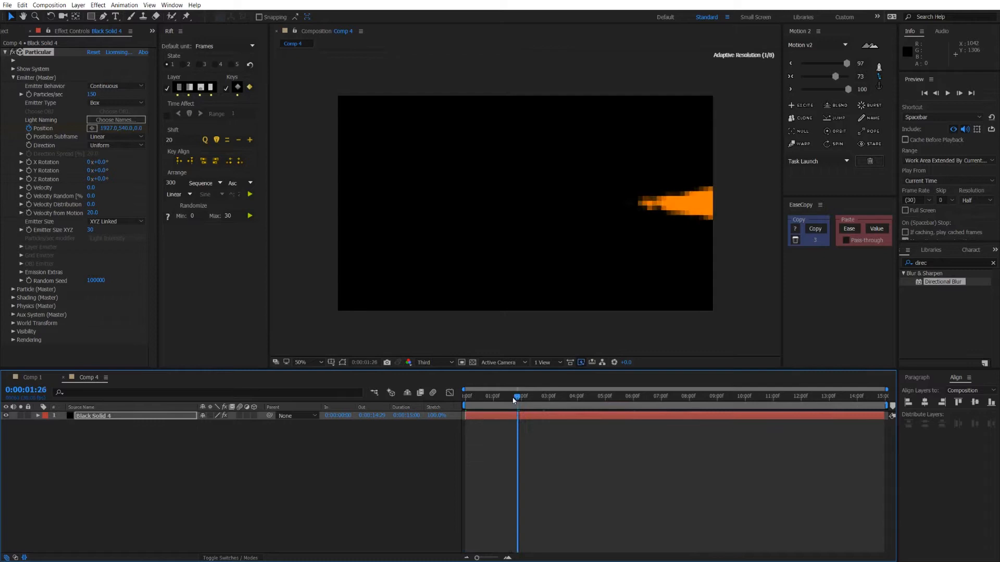
{"action": "left_click", "coordinate": [500, 396]}
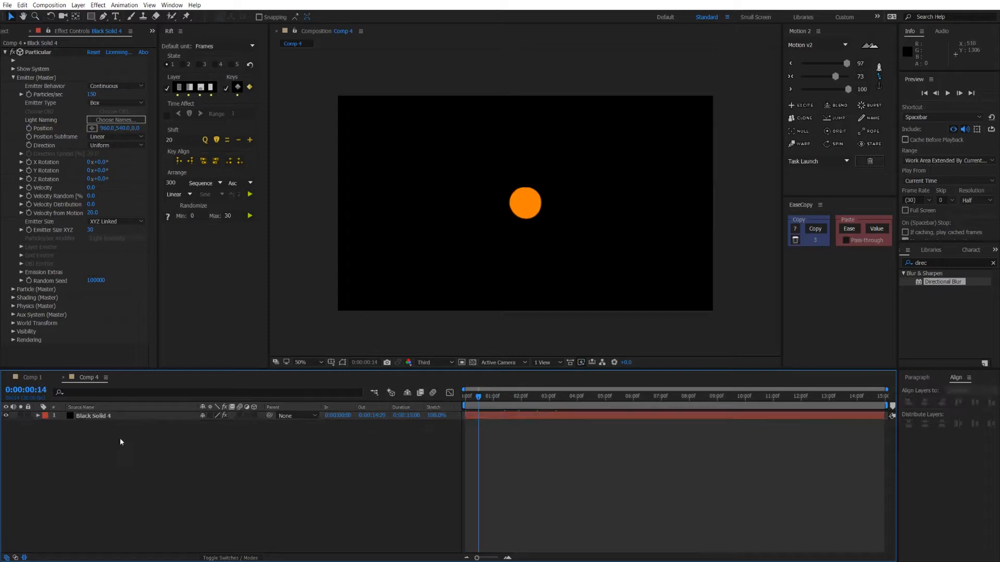
Duplicate the particle layer and give the copy golden yellow #FFC31A particles of size 35
{"action": "key", "text": "ctrl+d"}
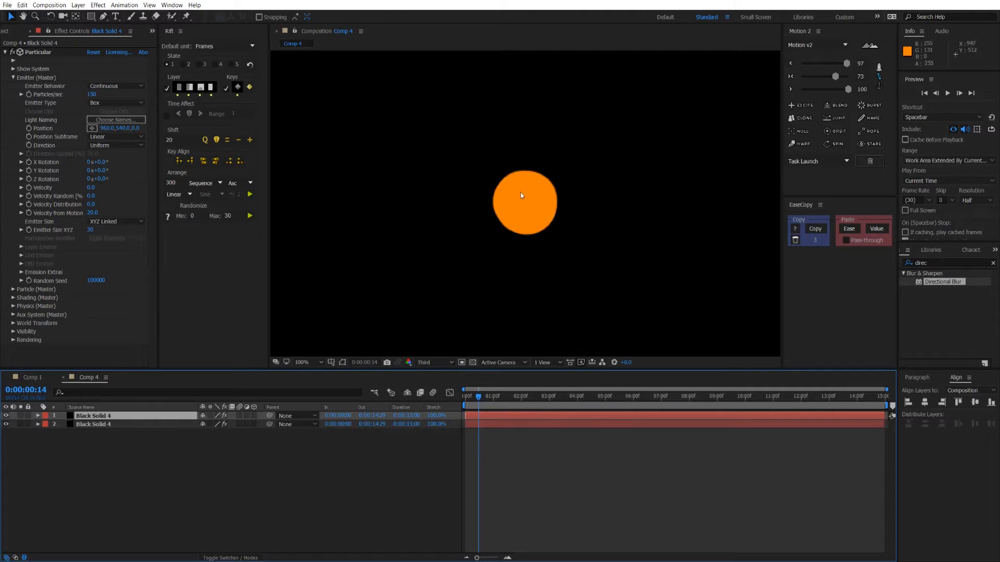
{"action": "mouse_move", "coordinate": [79, 213]}
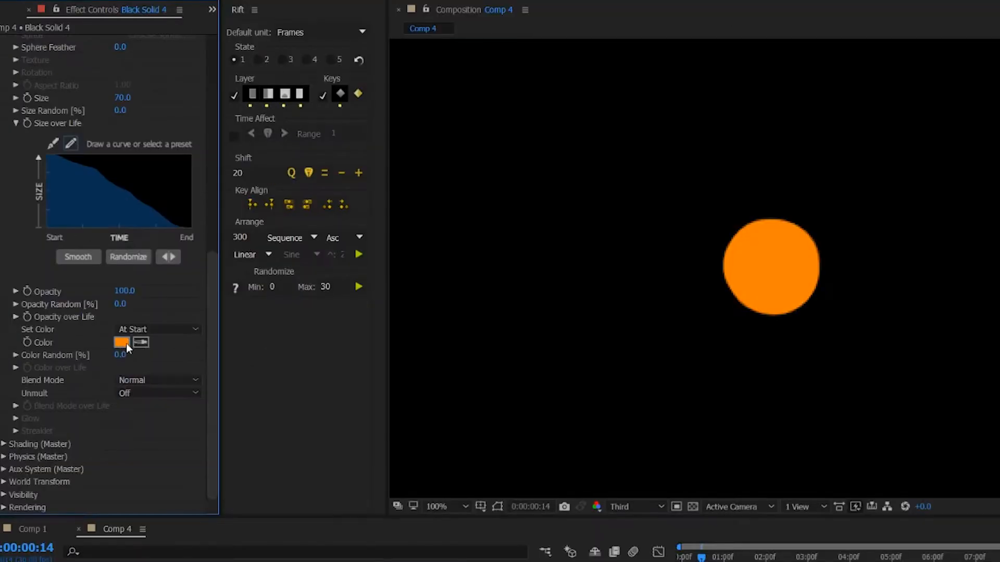
{"action": "left_click", "coordinate": [120, 342]}
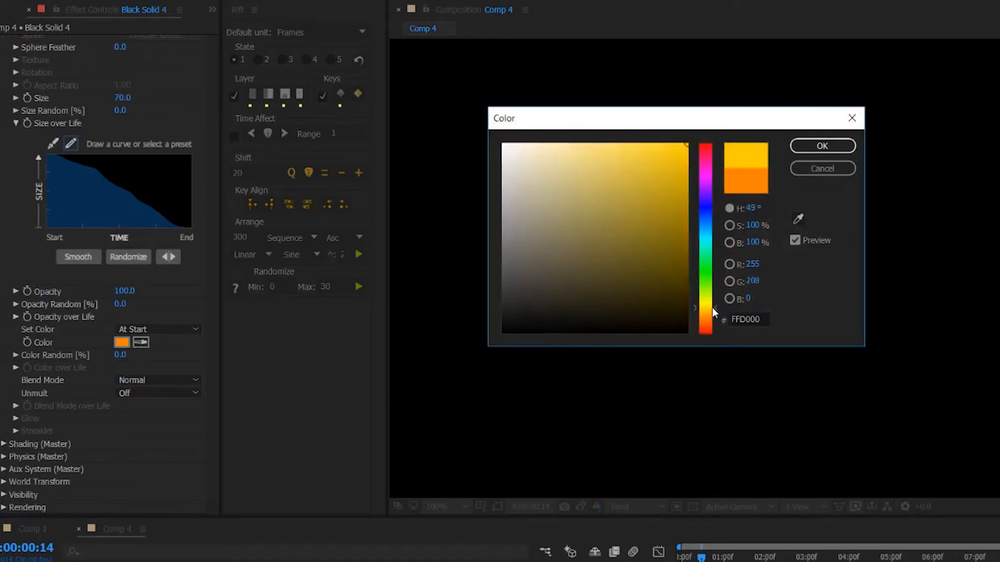
{"action": "left_click", "coordinate": [669, 143]}
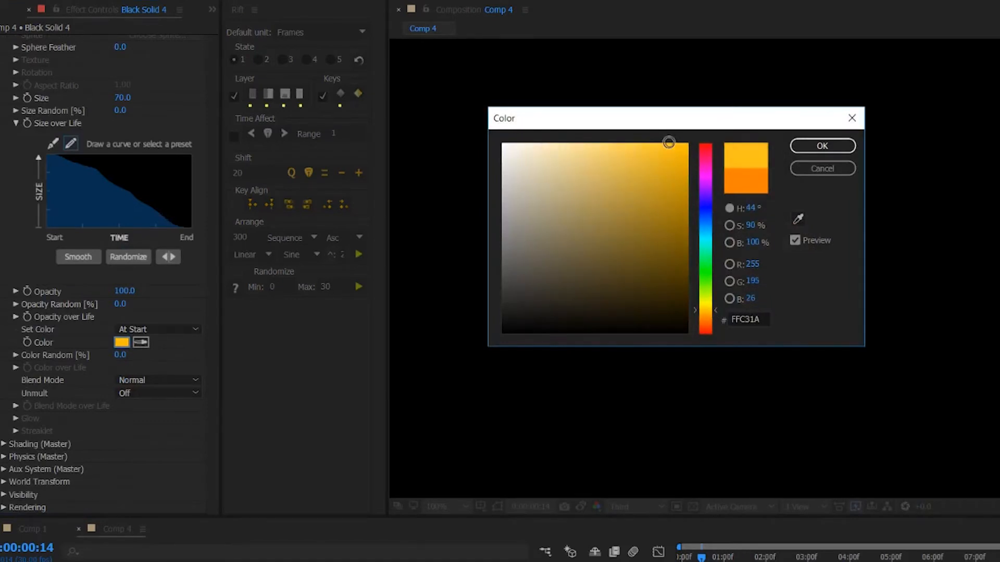
{"action": "left_click", "coordinate": [821, 146]}
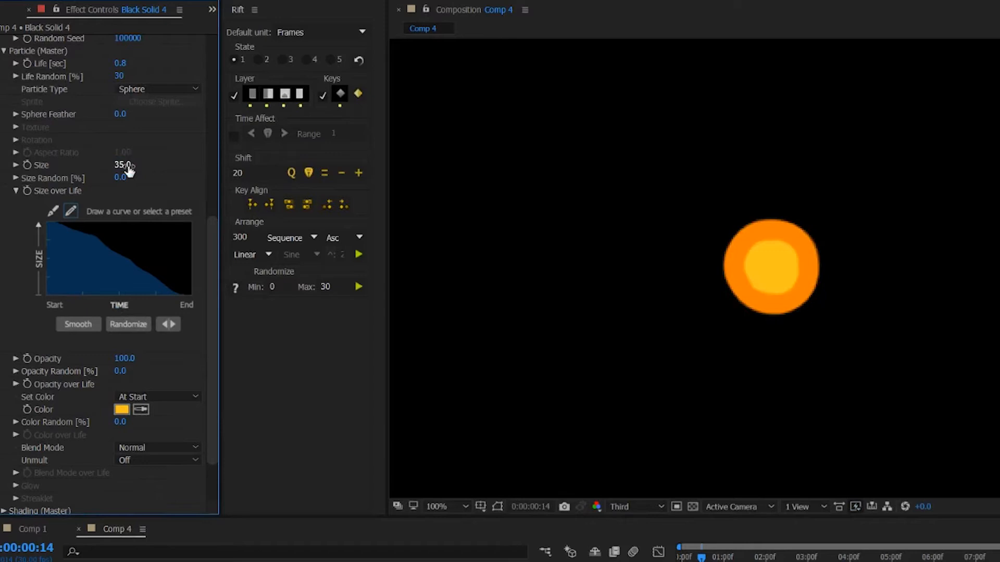
{"action": "scroll", "scroll_direction": "up", "scroll_amount": 3}
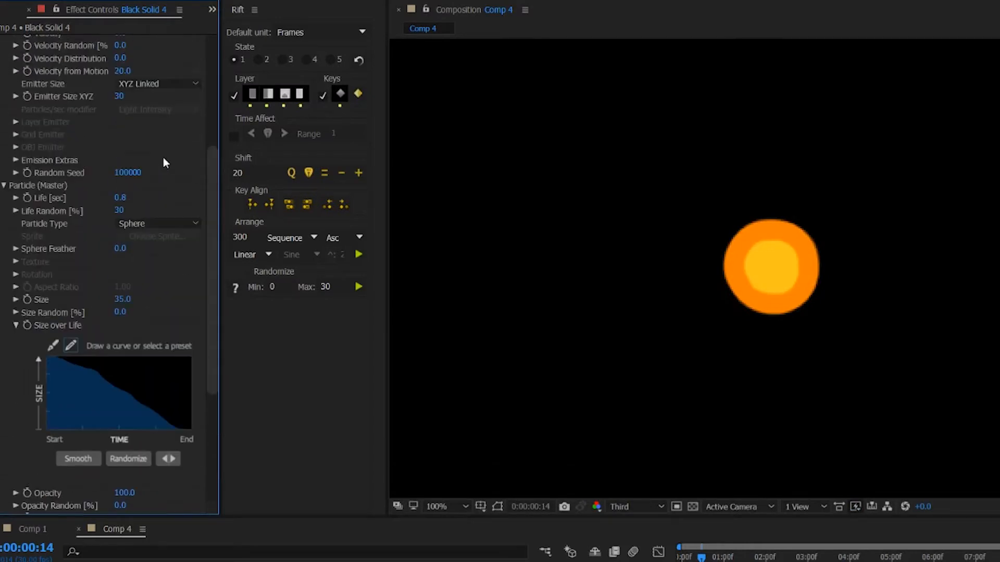
{"action": "mouse_move", "coordinate": [73, 237]}
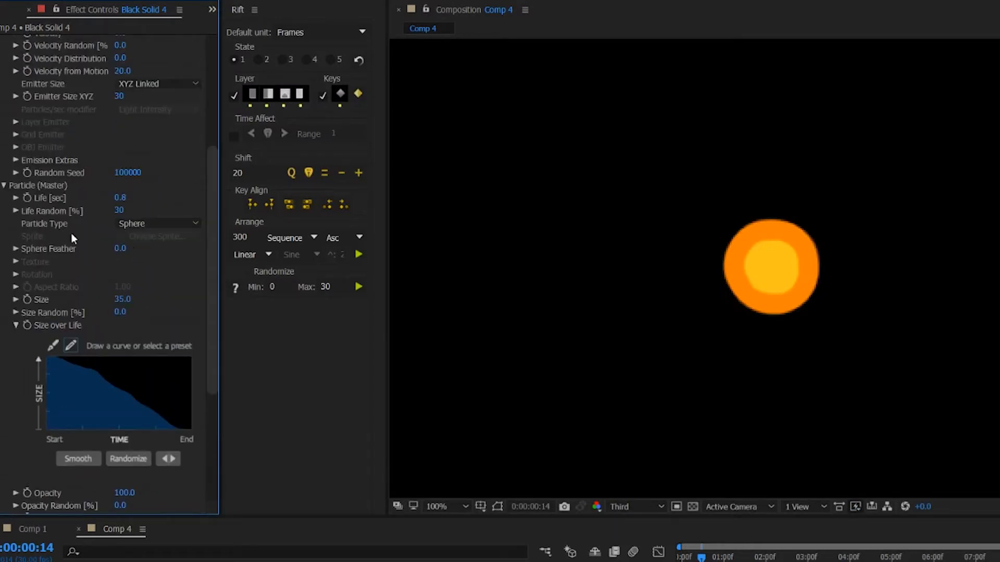
{"action": "scroll", "scroll_direction": "up", "scroll_amount": 3}
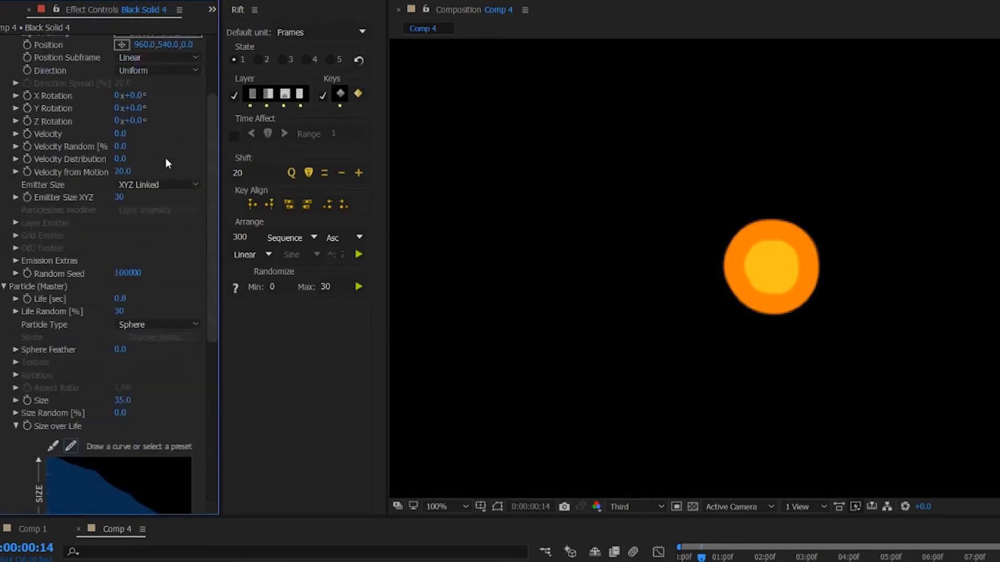
{"action": "scroll", "scroll_direction": "up", "scroll_amount": 3}
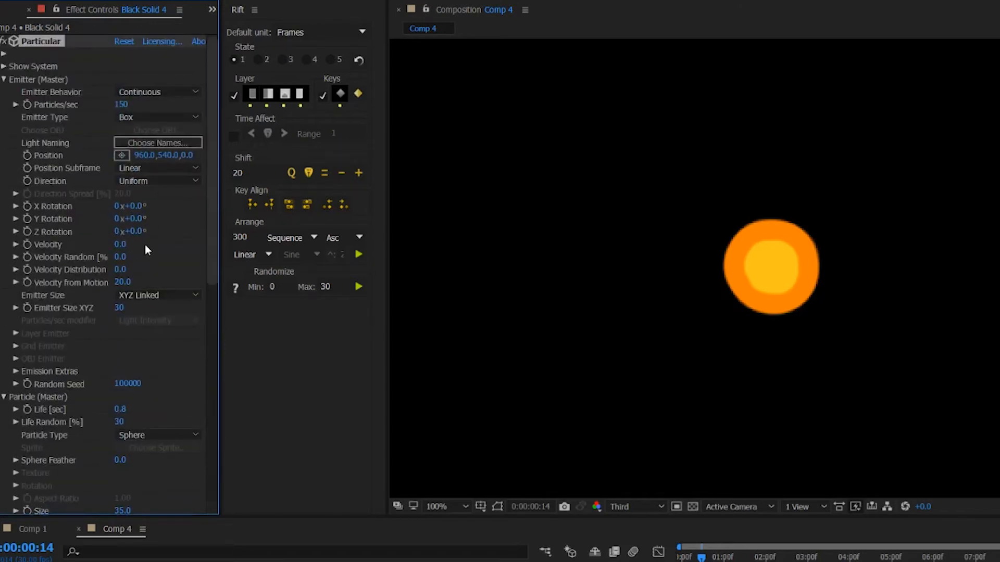
{"action": "mouse_move", "coordinate": [107, 328]}
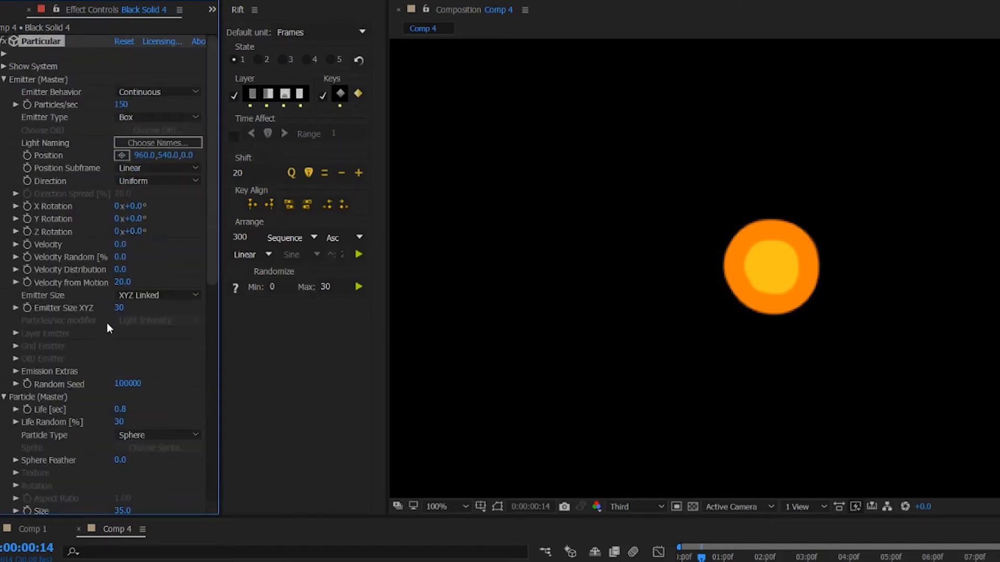
{"action": "mouse_move", "coordinate": [756, 259]}
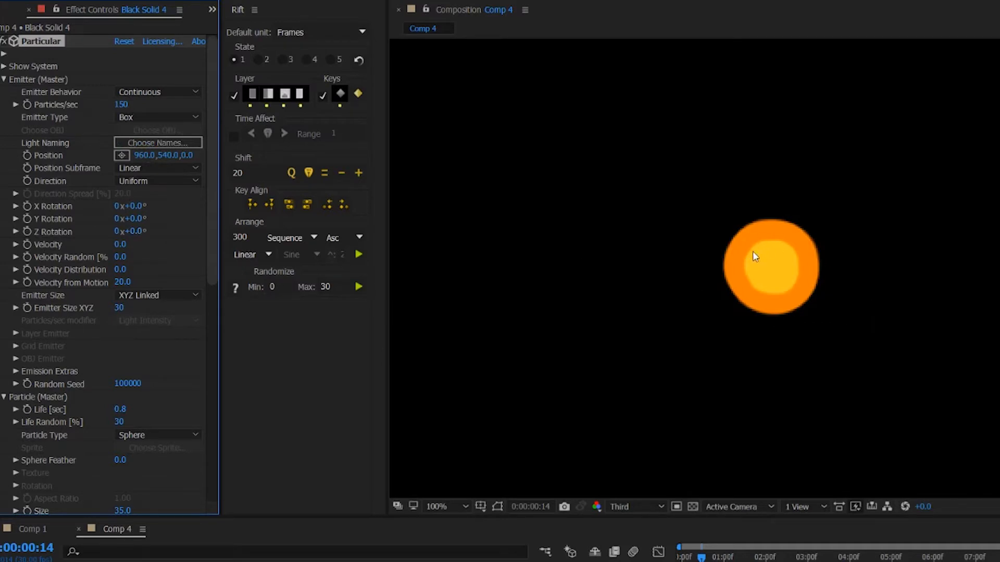
{"action": "mouse_move", "coordinate": [748, 318]}
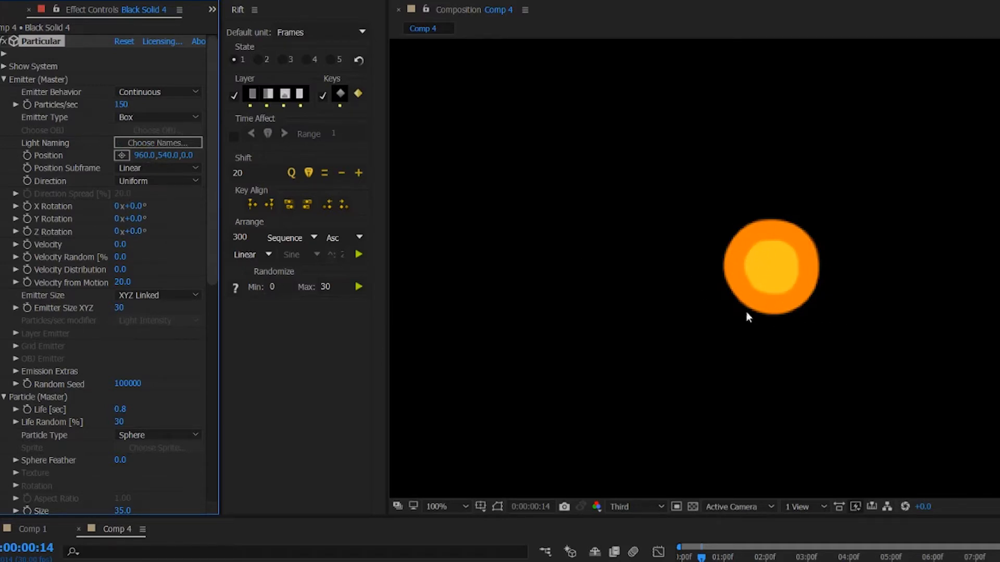
{"action": "mouse_move", "coordinate": [767, 320]}
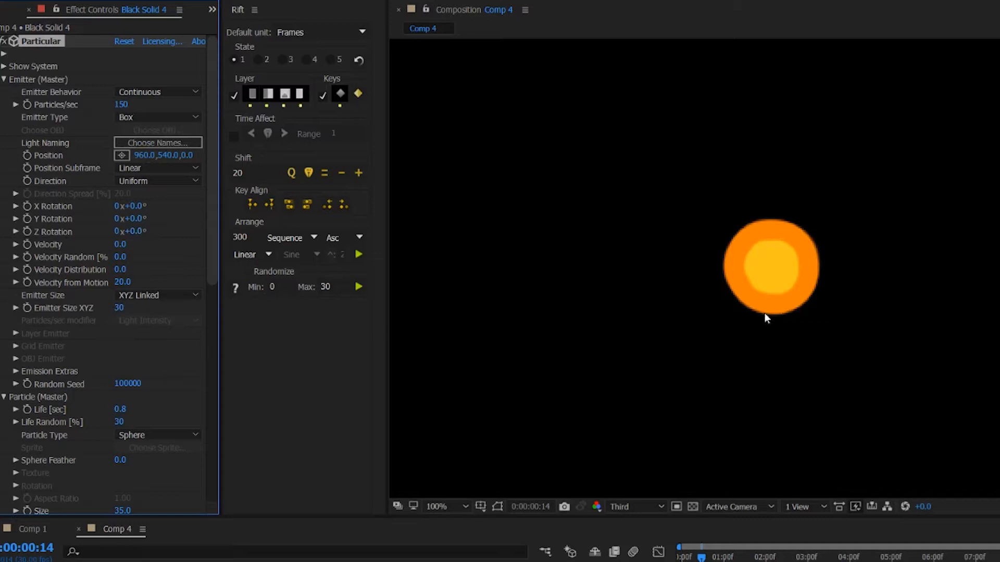
{"action": "mouse_move", "coordinate": [498, 299]}
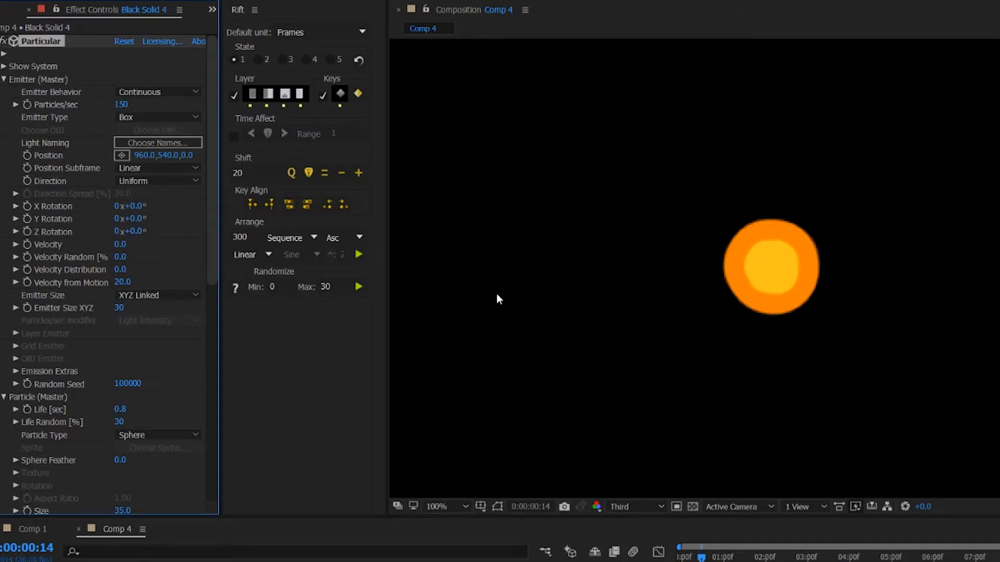
{"action": "mouse_move", "coordinate": [125, 323]}
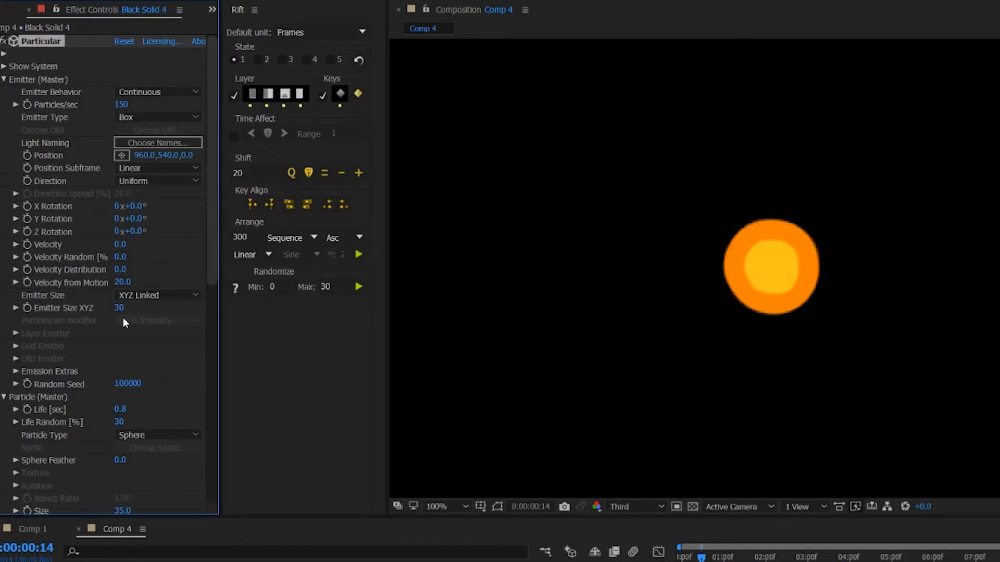
Switch Emitter Size to XYZ Individual with X 25, Y 35 and Z 45
{"action": "left_click", "coordinate": [157, 294]}
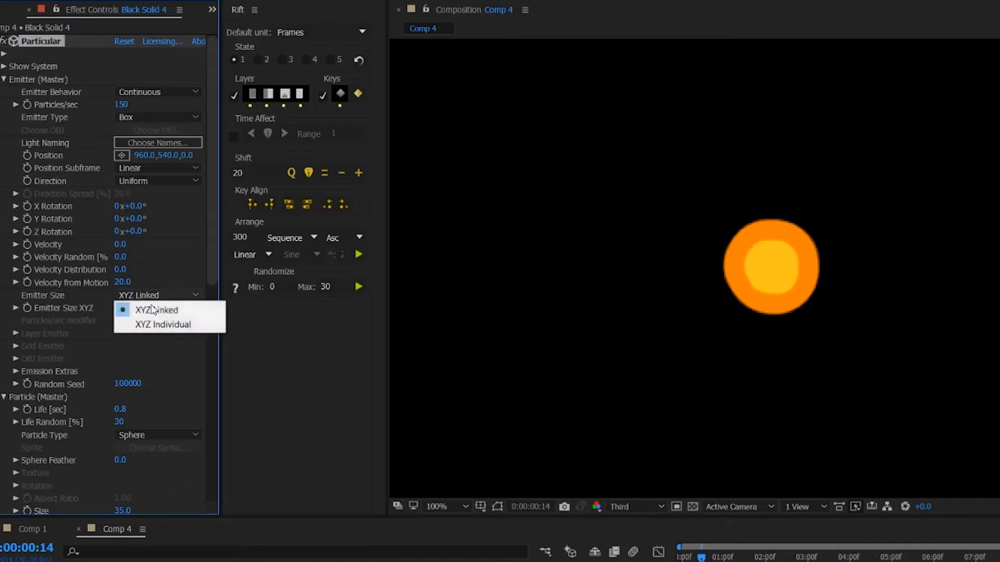
{"action": "mouse_move", "coordinate": [178, 338]}
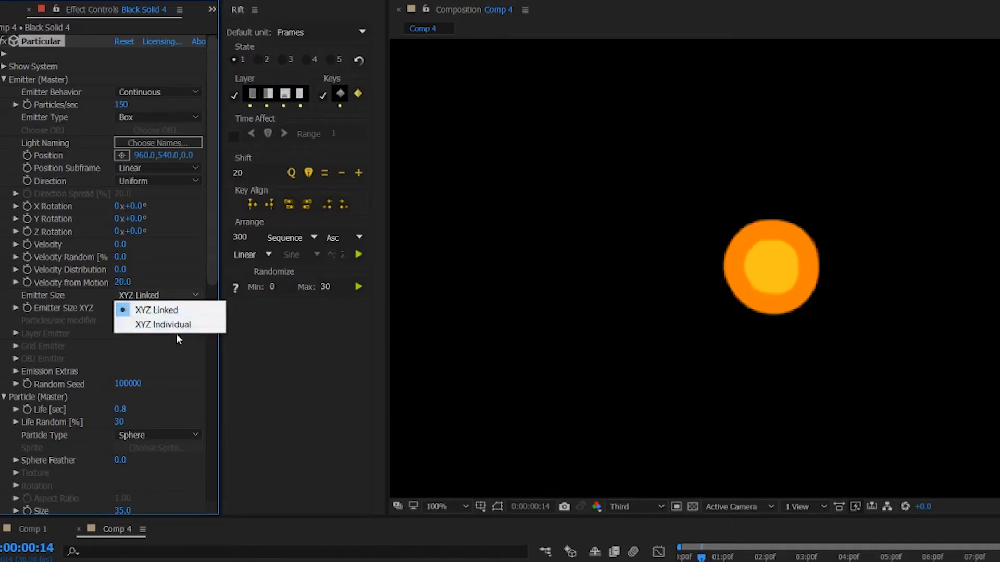
{"action": "left_click", "coordinate": [163, 325]}
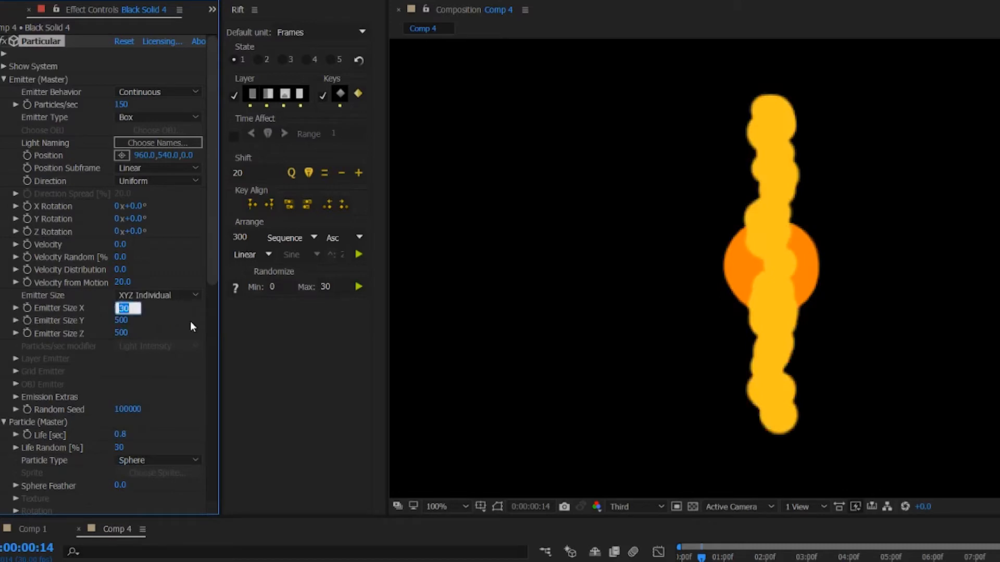
{"action": "key", "text": "Tab"}
{"action": "type", "text": "35"}
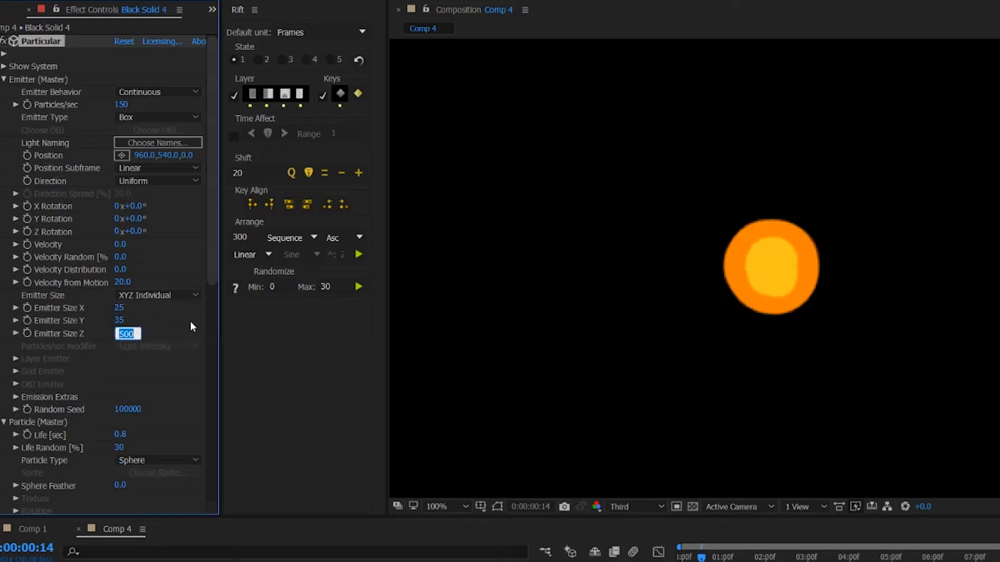
{"action": "type", "text": "45"}
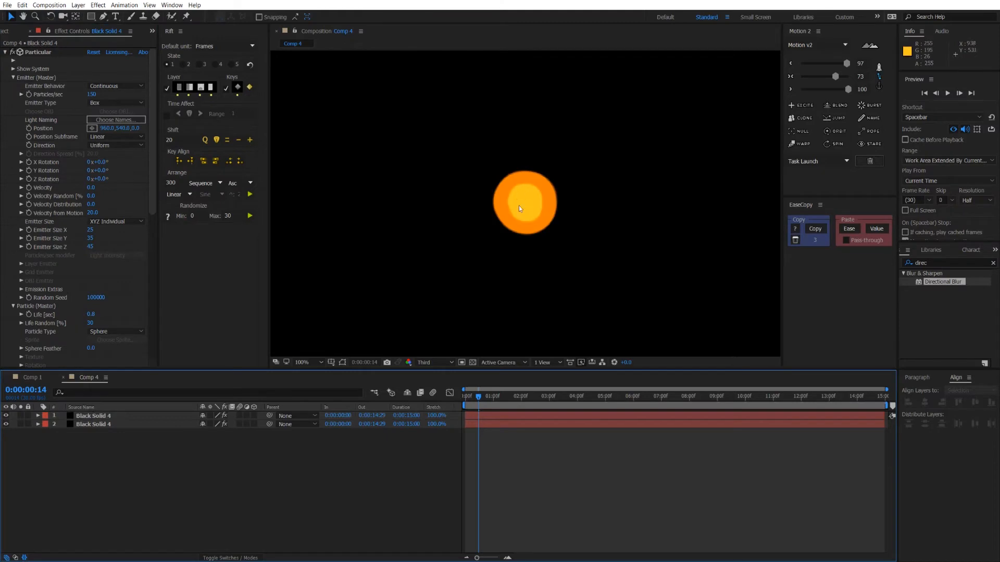
{"action": "mouse_move", "coordinate": [529, 196]}
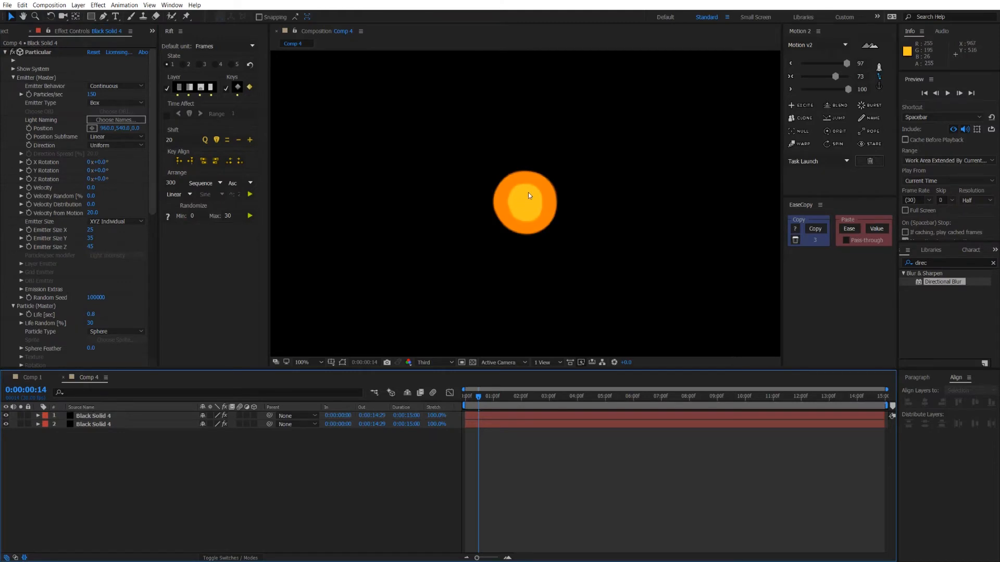
{"action": "left_click", "coordinate": [301, 363]}
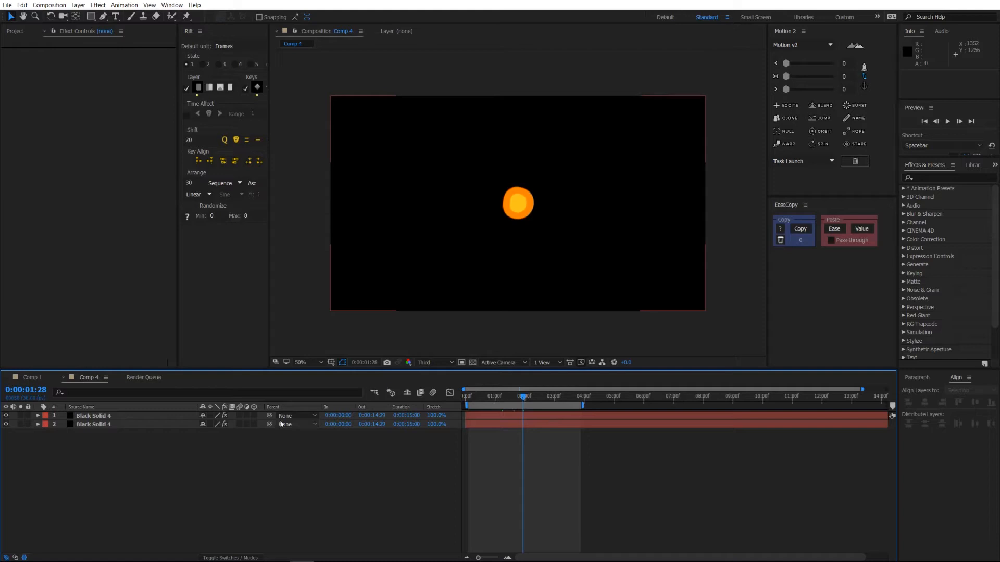
Lower the emitter to 40 particles/sec with velocity 320 on the Particular layer
{"action": "left_click", "coordinate": [93, 416]}
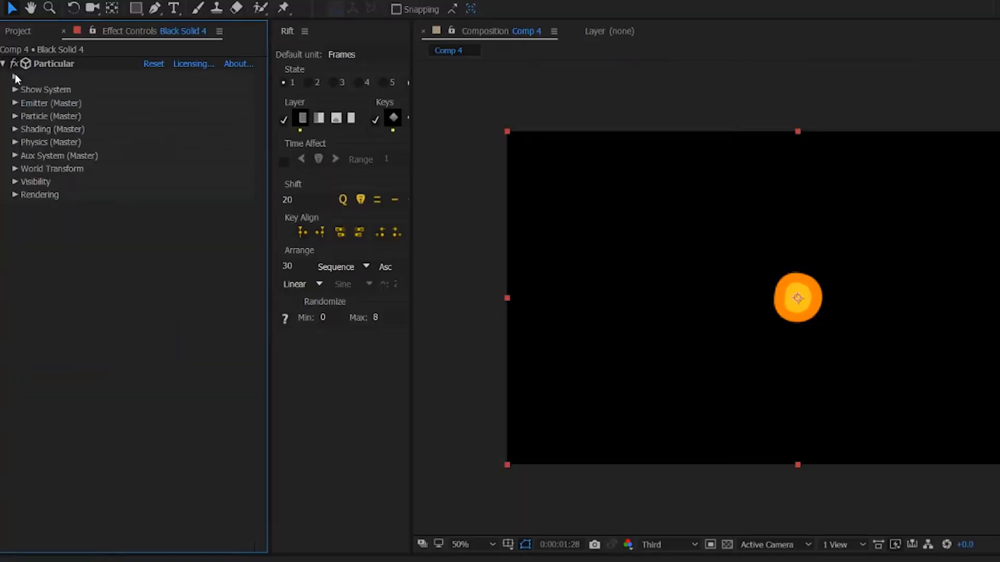
{"action": "mouse_move", "coordinate": [15, 104]}
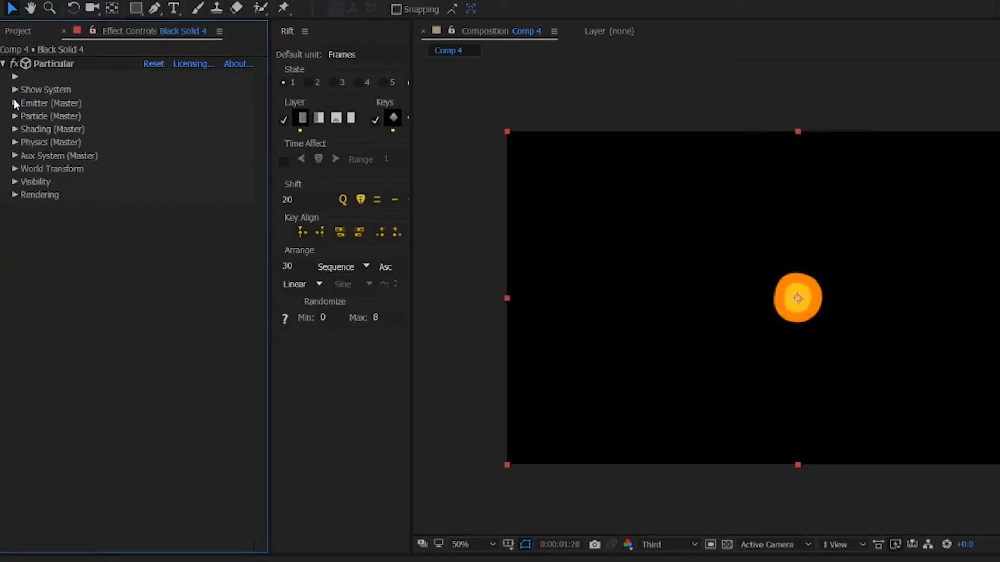
{"action": "left_click", "coordinate": [14, 103]}
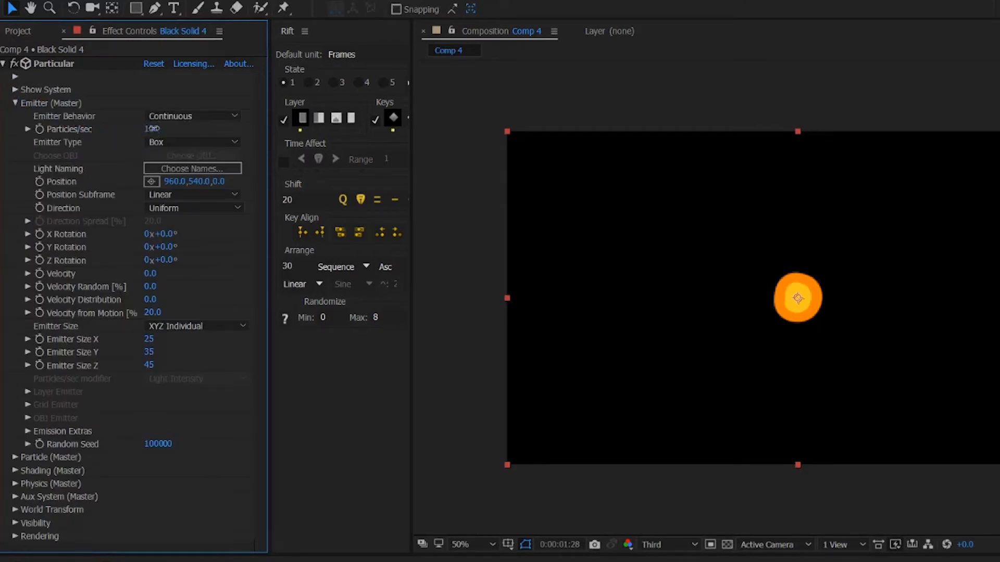
{"action": "double_click", "coordinate": [151, 129]}
{"action": "type", "text": "40"}
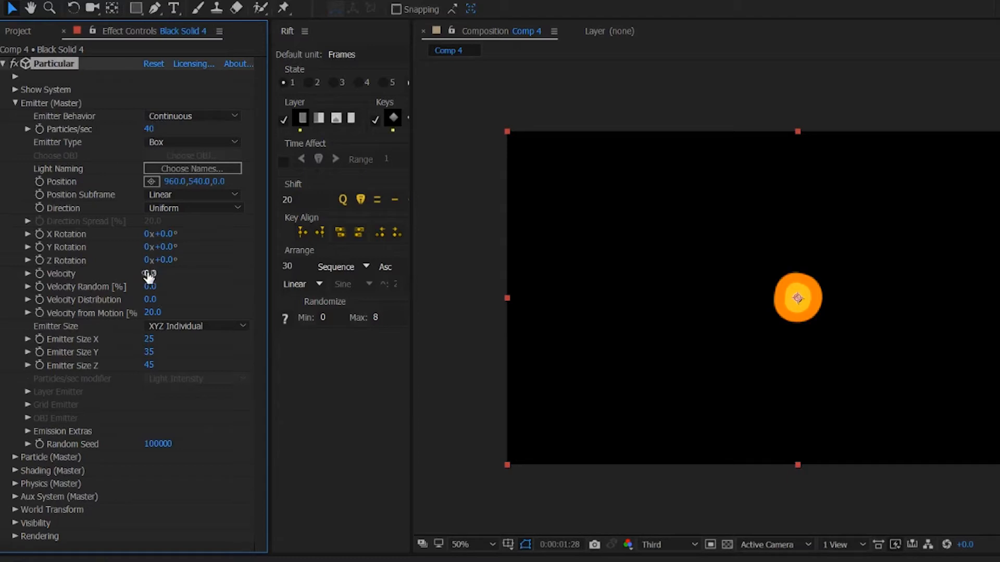
{"action": "mouse_move", "coordinate": [180, 285]}
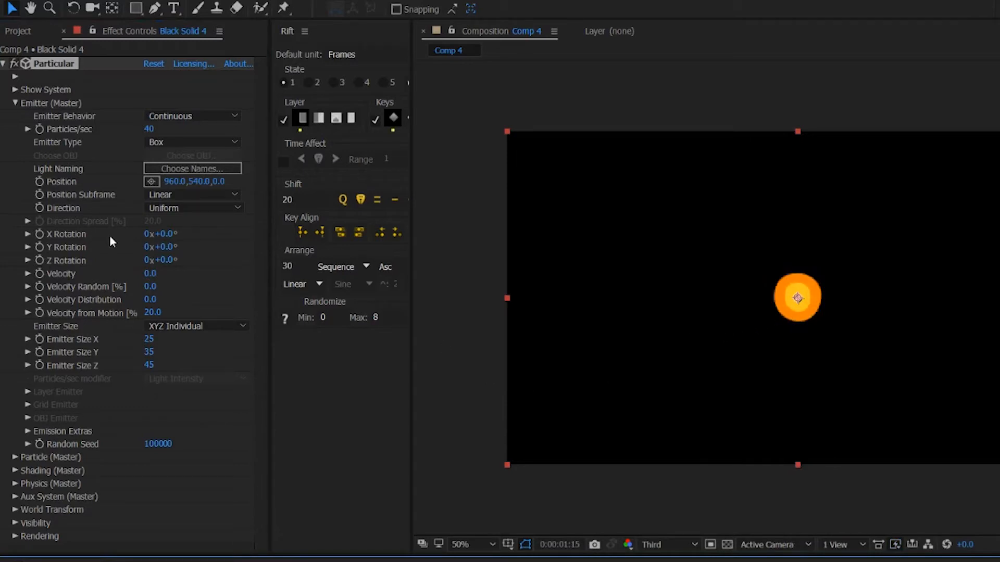
{"action": "mouse_move", "coordinate": [155, 273]}
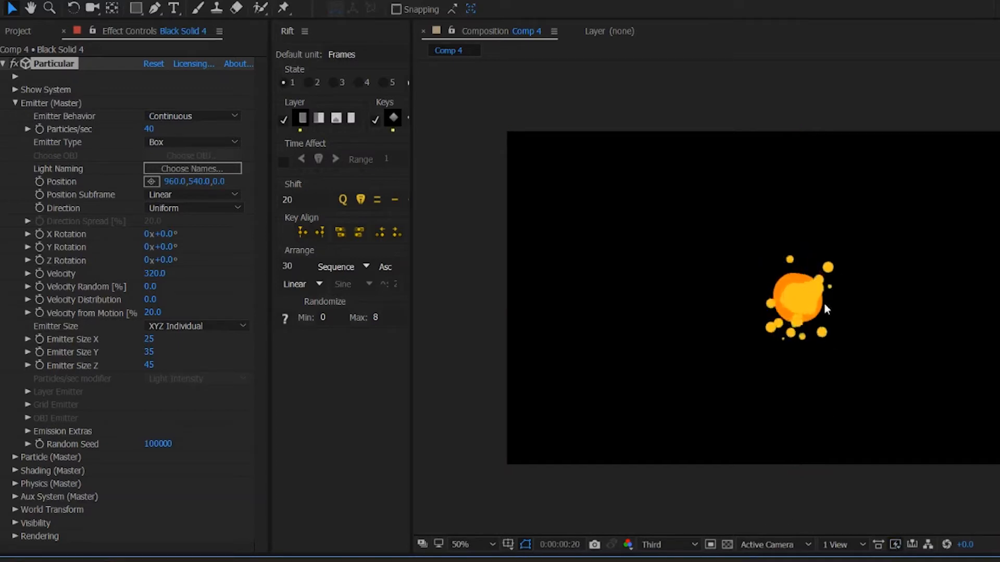
Set Physics > Air Resistance to 1.9, then collapse the Physics and Emitter groups
{"action": "left_click", "coordinate": [797, 298]}
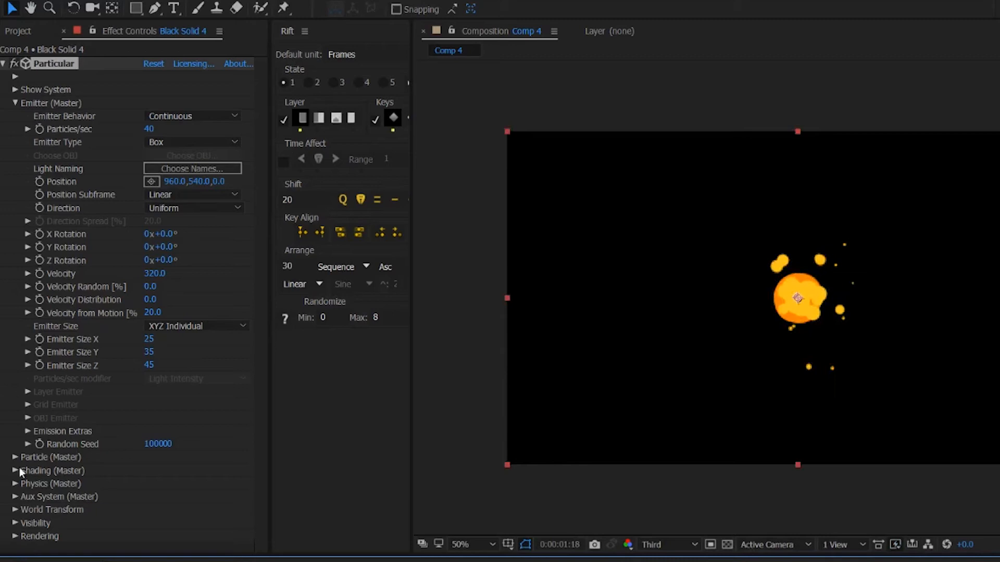
{"action": "left_click", "coordinate": [15, 483]}
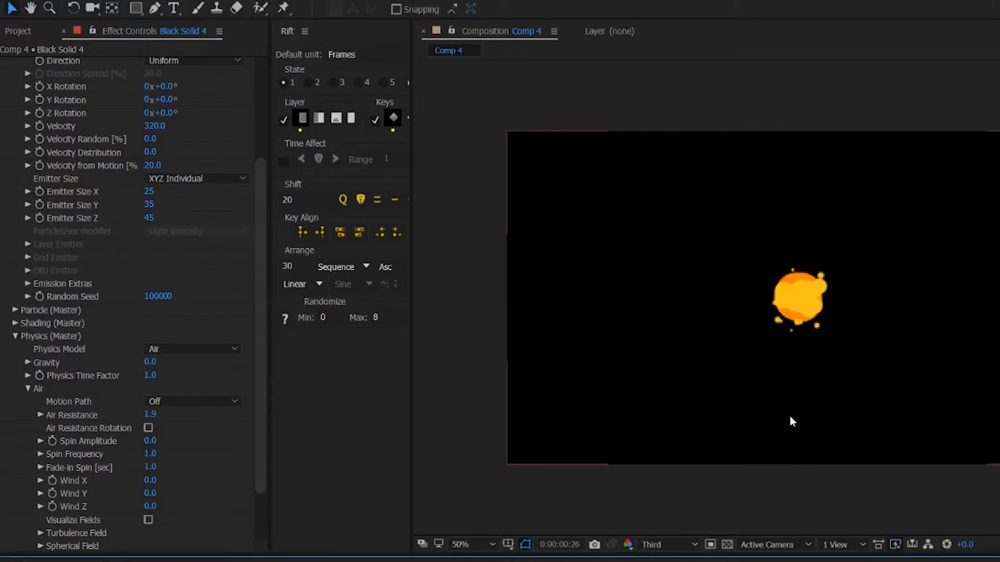
{"action": "mouse_move", "coordinate": [618, 282]}
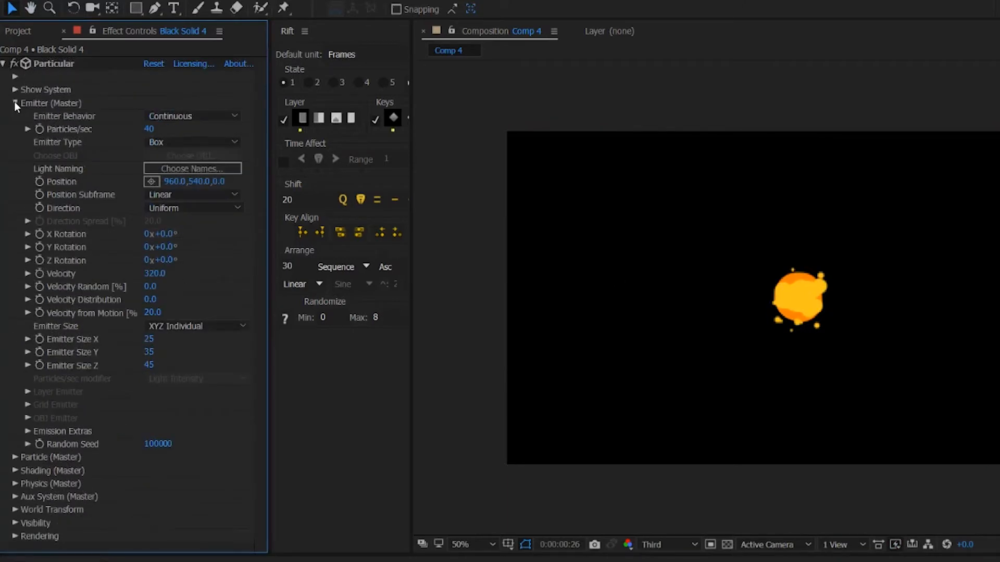
{"action": "left_click", "coordinate": [4, 103]}
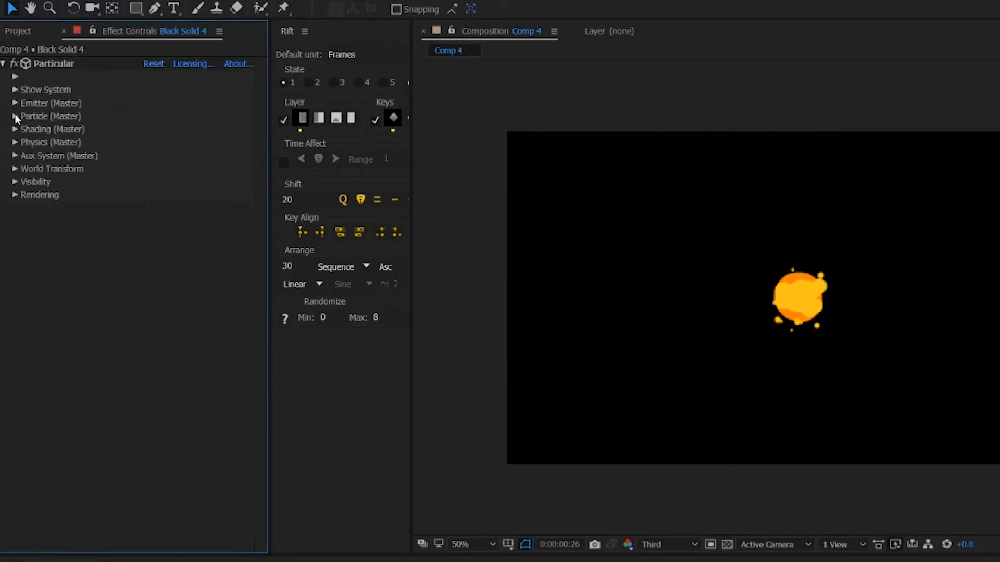
In Particle (Master) set Life 2.0, Size 7.0 and Size Random 30%
{"action": "left_click", "coordinate": [15, 115]}
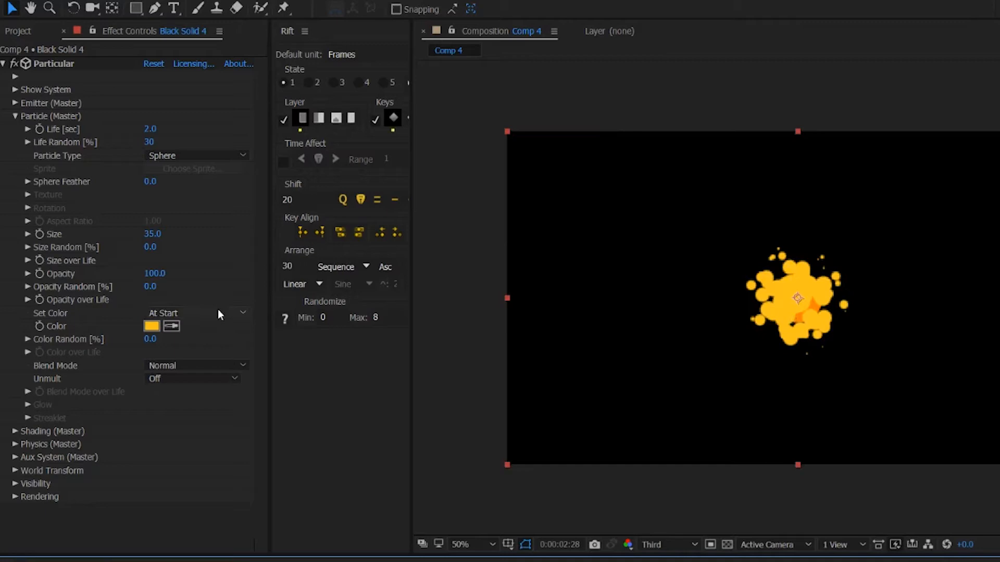
{"action": "double_click", "coordinate": [152, 233]}
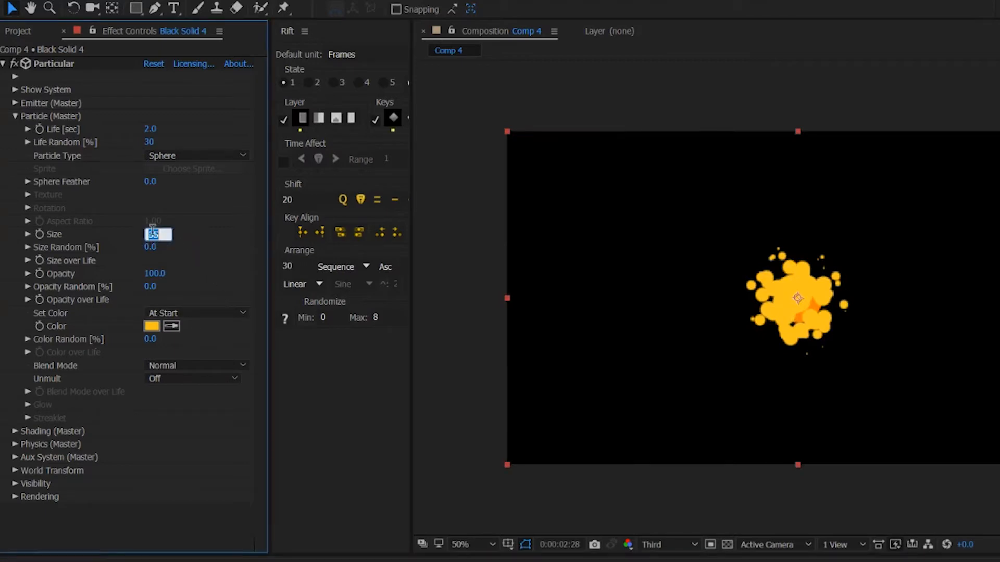
{"action": "type", "text": "6.0"}
{"action": "left_click", "coordinate": [149, 247]}
{"action": "type", "text": "30"}
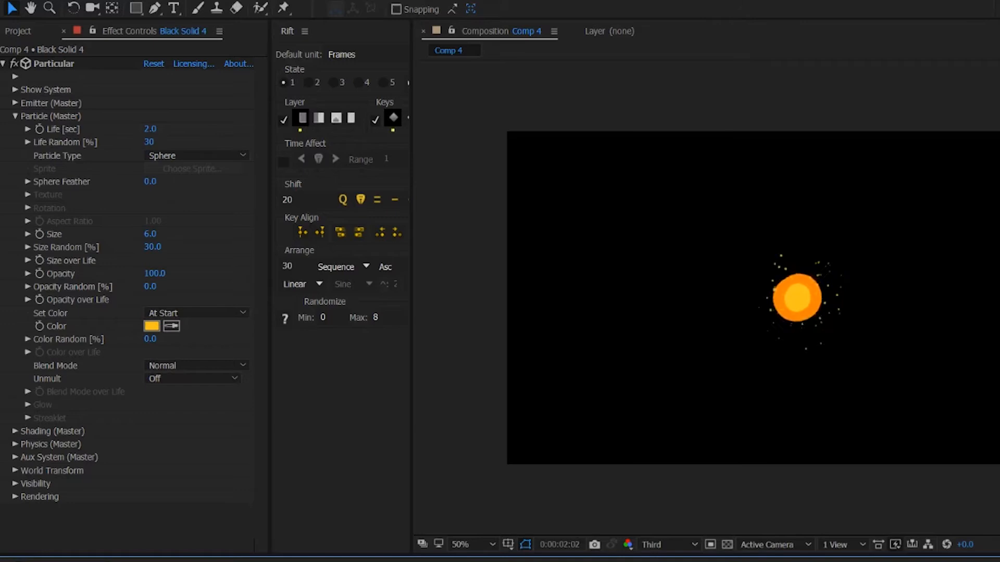
{"action": "left_click", "coordinate": [795, 298]}
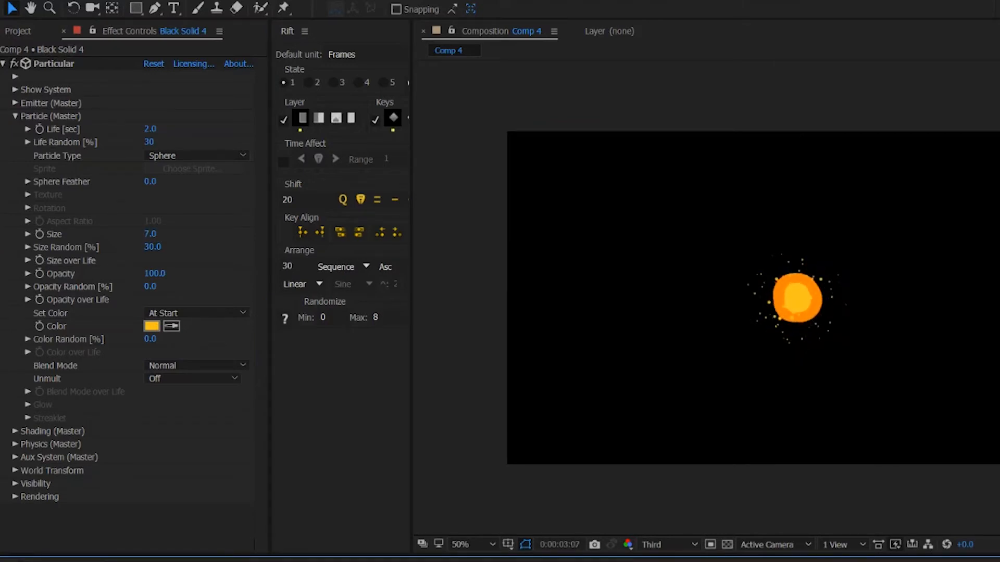
{"action": "left_click", "coordinate": [794, 299]}
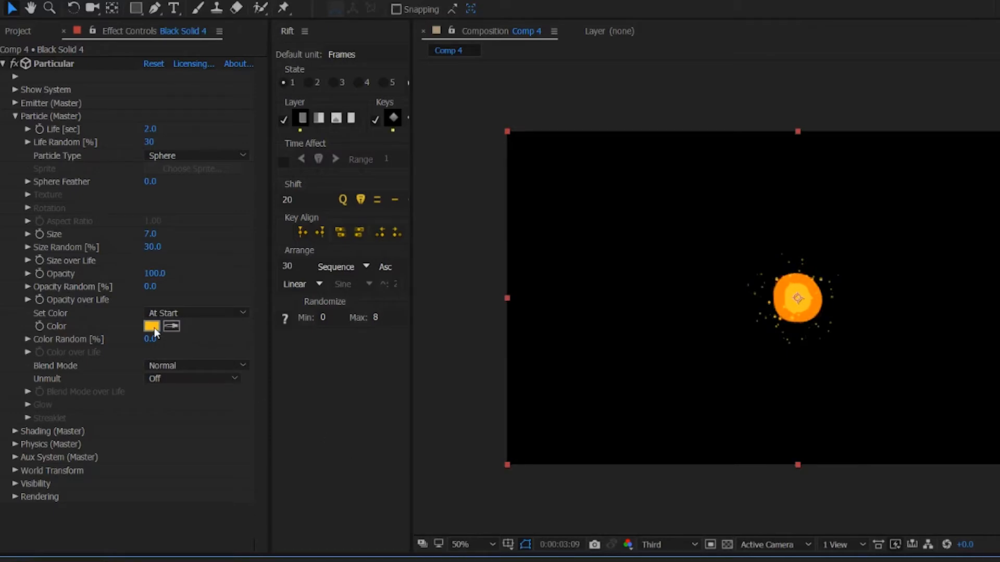
{"action": "left_click", "coordinate": [152, 326]}
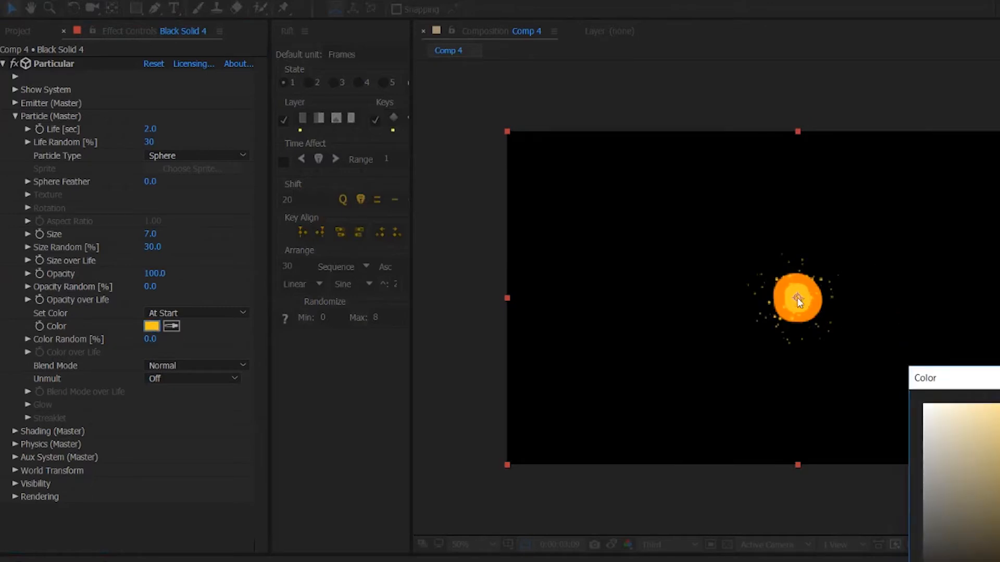
Colour the particles orange FFA51A and confirm the picker
{"action": "left_click", "coordinate": [151, 326]}
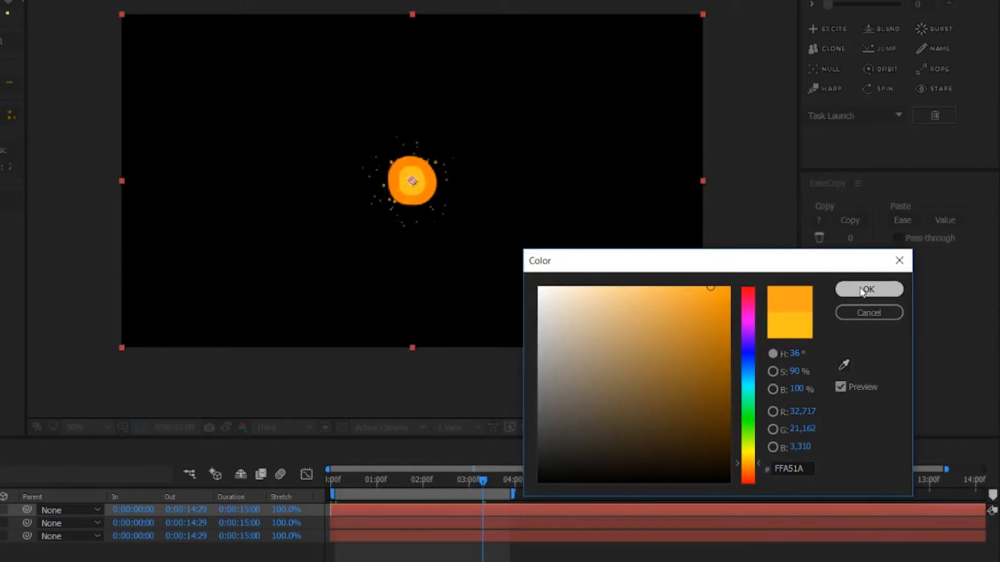
{"action": "left_click", "coordinate": [867, 289]}
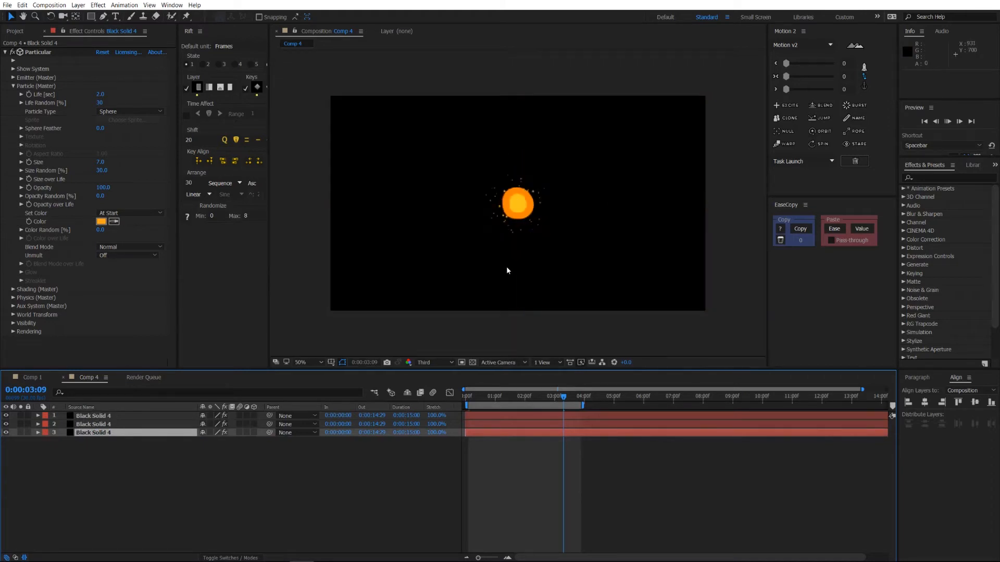
Deselect all layers and add a new null layer, Null 5, to the composition
{"action": "key", "text": "space"}
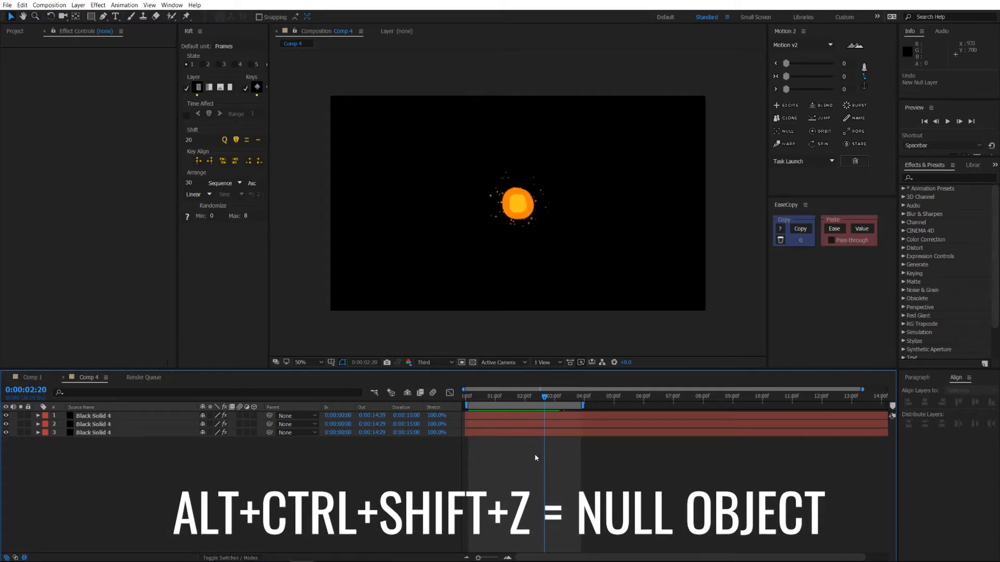
{"action": "key", "text": "alt+ctrl+shift+z"}
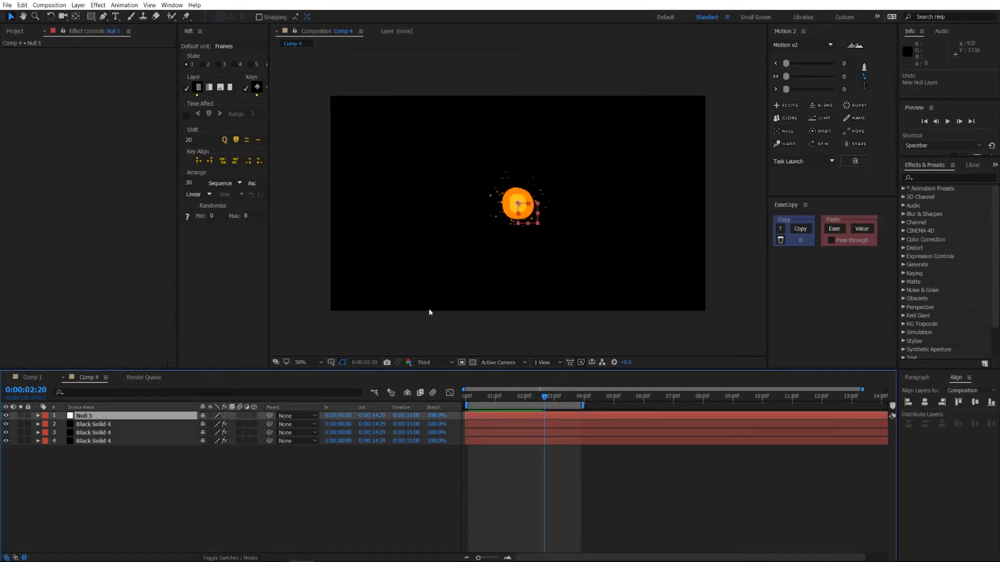
{"action": "left_click", "coordinate": [300, 362]}
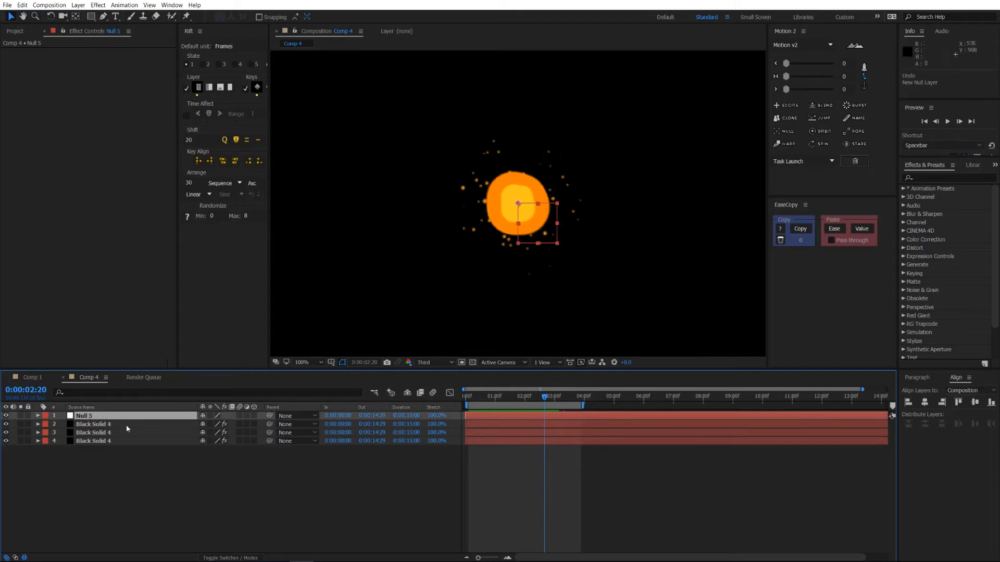
Add an expression to Black Solid 4's Particular emitter Position
{"action": "left_click", "coordinate": [92, 423]}
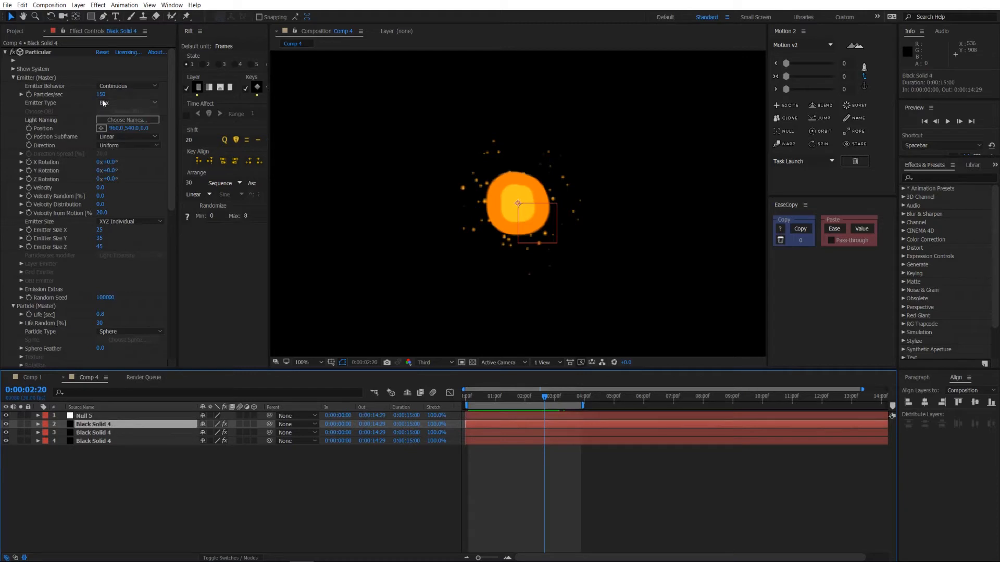
{"action": "left_click", "coordinate": [127, 103]}
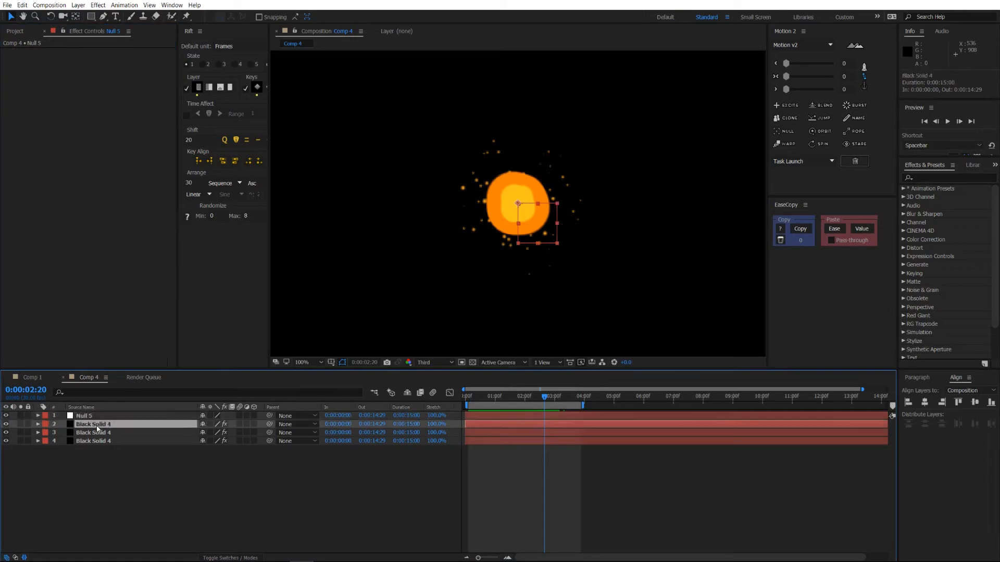
{"action": "left_click", "coordinate": [92, 424]}
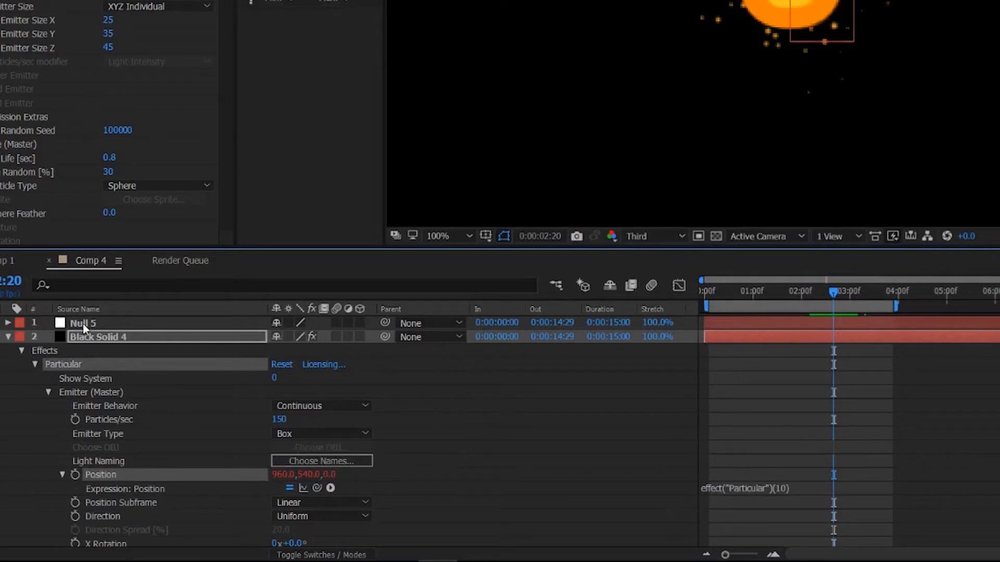
Link the emitter Position expression to thisComp.layer("Null 5").transform.position and filter the timeline by 'position'
{"action": "left_click", "coordinate": [81, 323]}
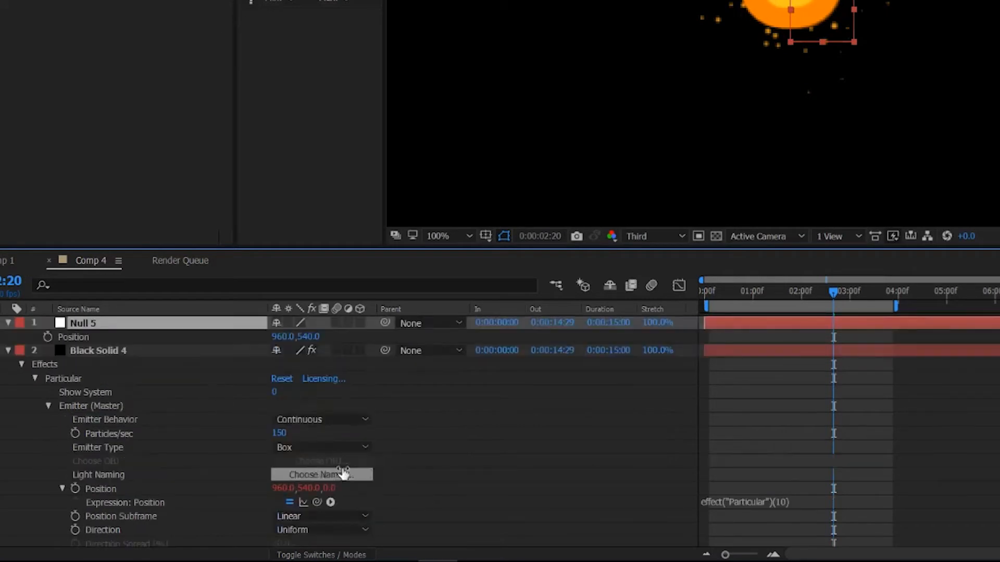
{"action": "double_click", "coordinate": [100, 488]}
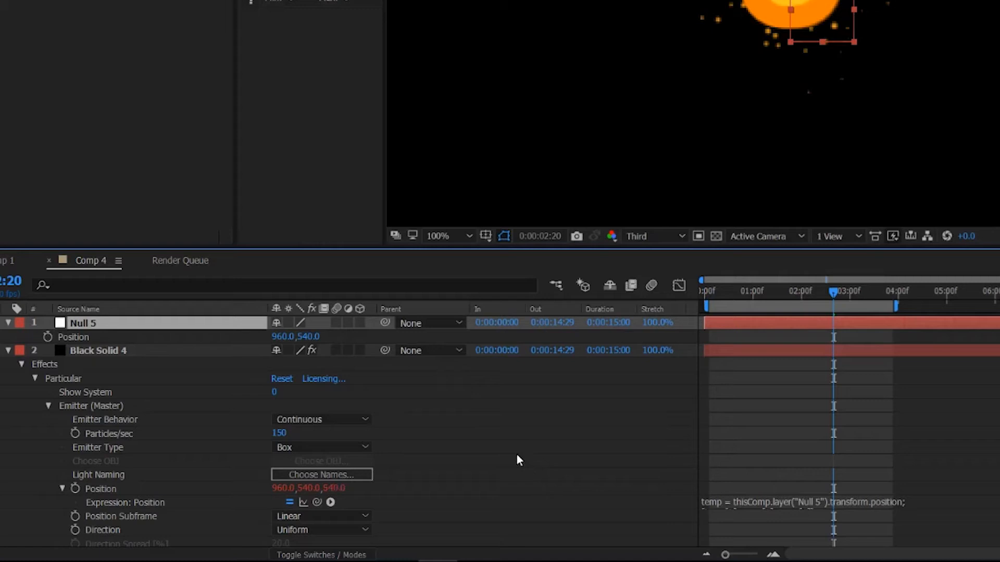
{"action": "mouse_move", "coordinate": [124, 498]}
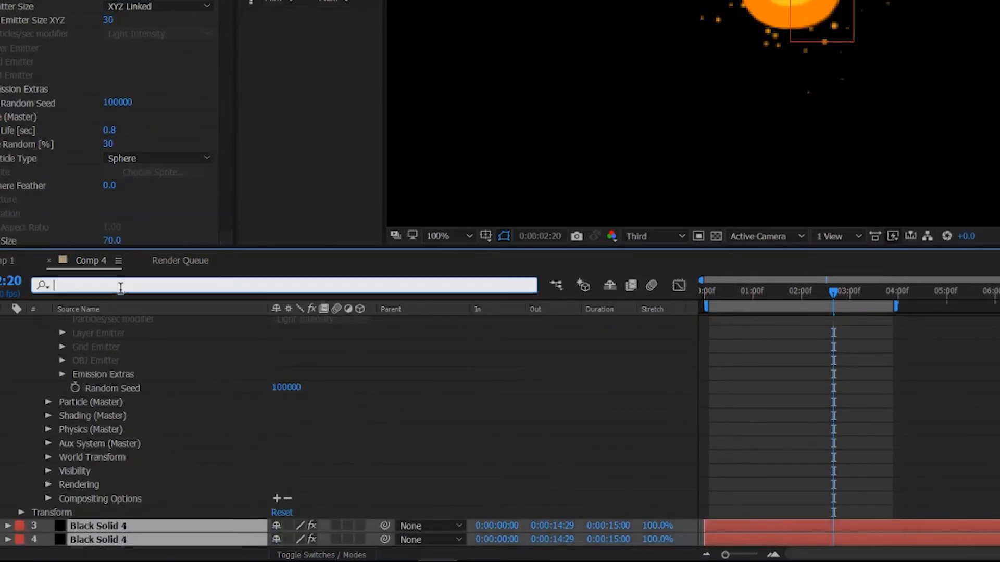
{"action": "type", "text": "position"}
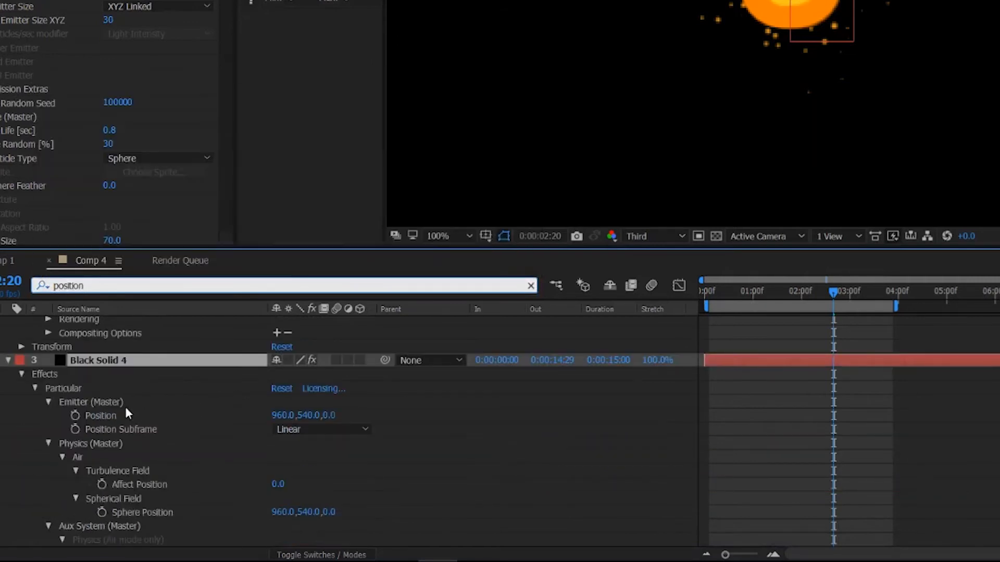
{"action": "scroll", "scroll_direction": "down", "scroll_amount": 3}
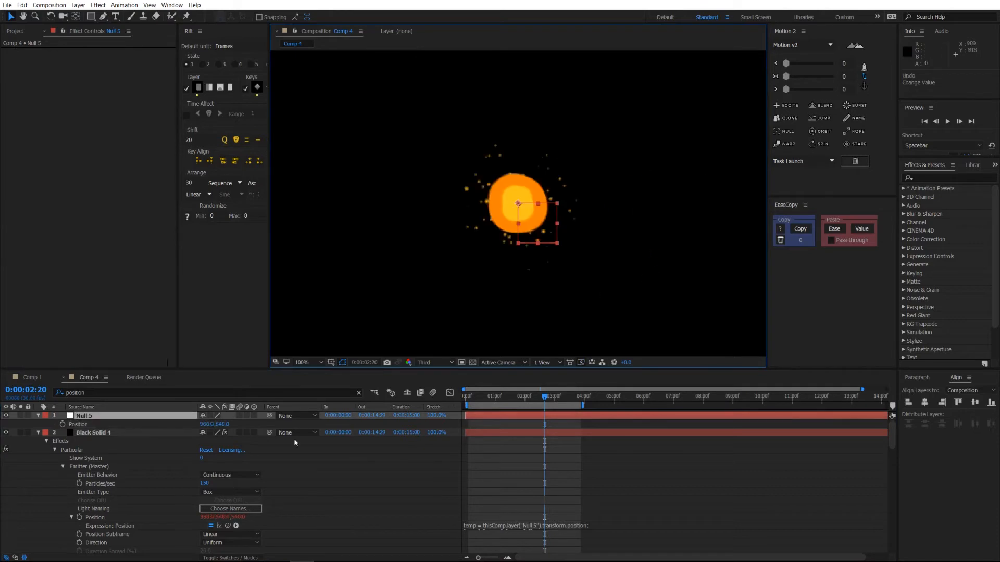
{"action": "left_click", "coordinate": [467, 396]}
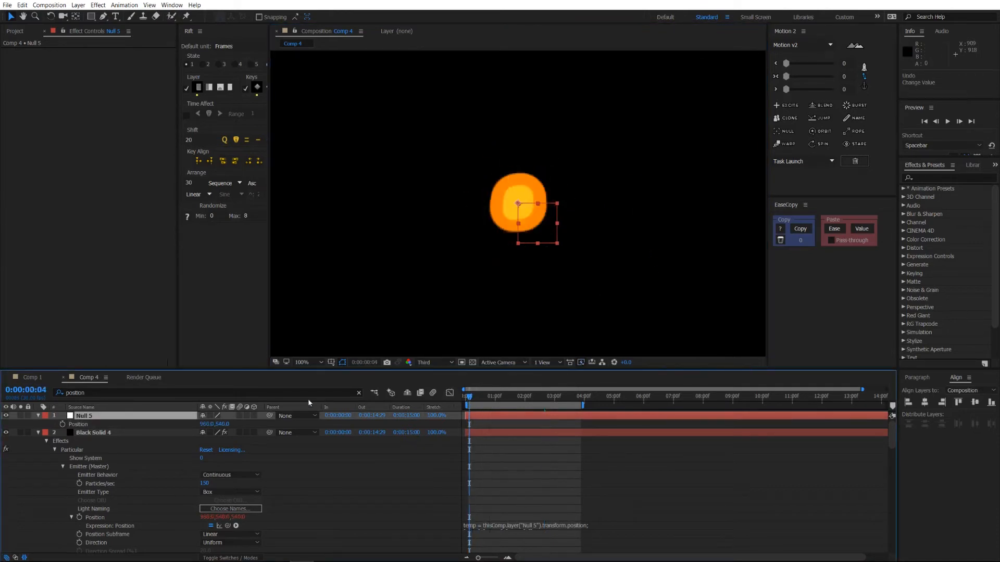
Keyframe Null 5's Position at frame 0 and 2:00 so it moves right, and preview the trailing fire
{"action": "left_click", "coordinate": [78, 423]}
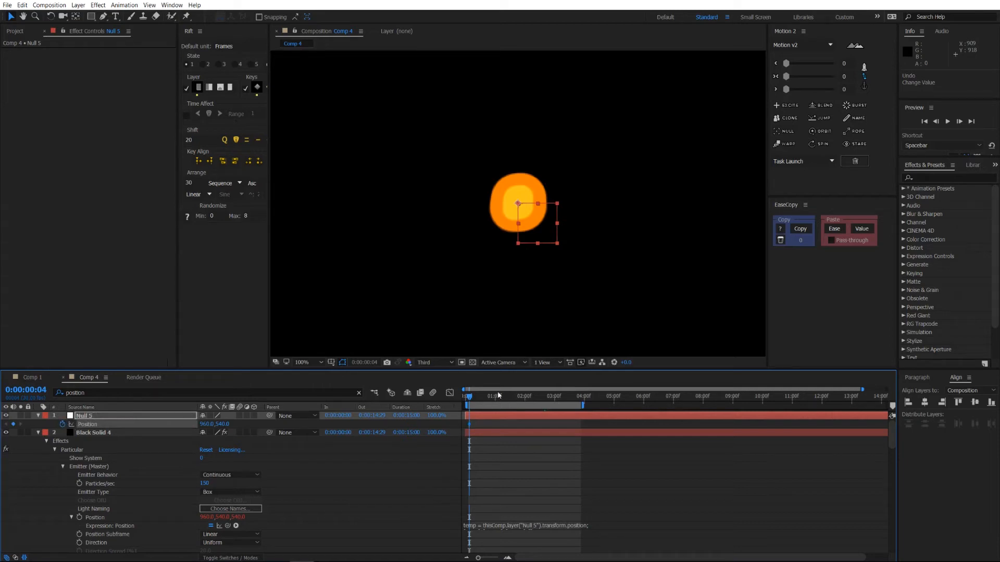
{"action": "left_click", "coordinate": [525, 395]}
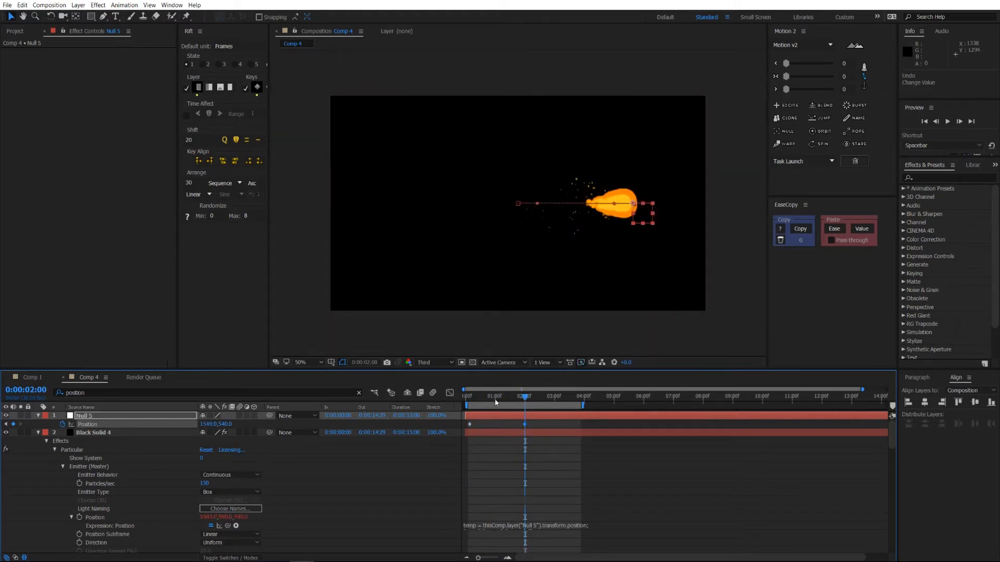
{"action": "key", "text": "space"}
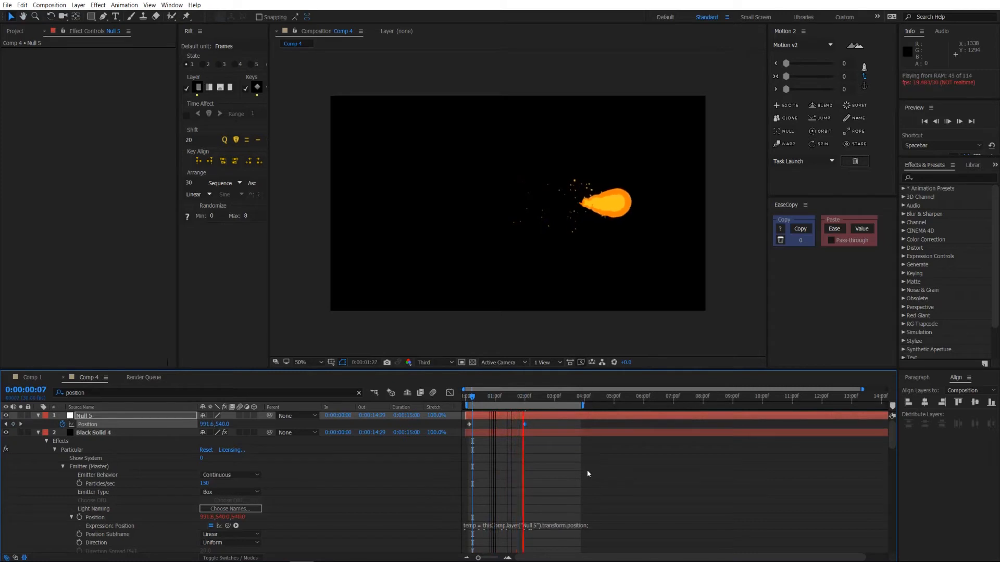
{"action": "left_click", "coordinate": [534, 396]}
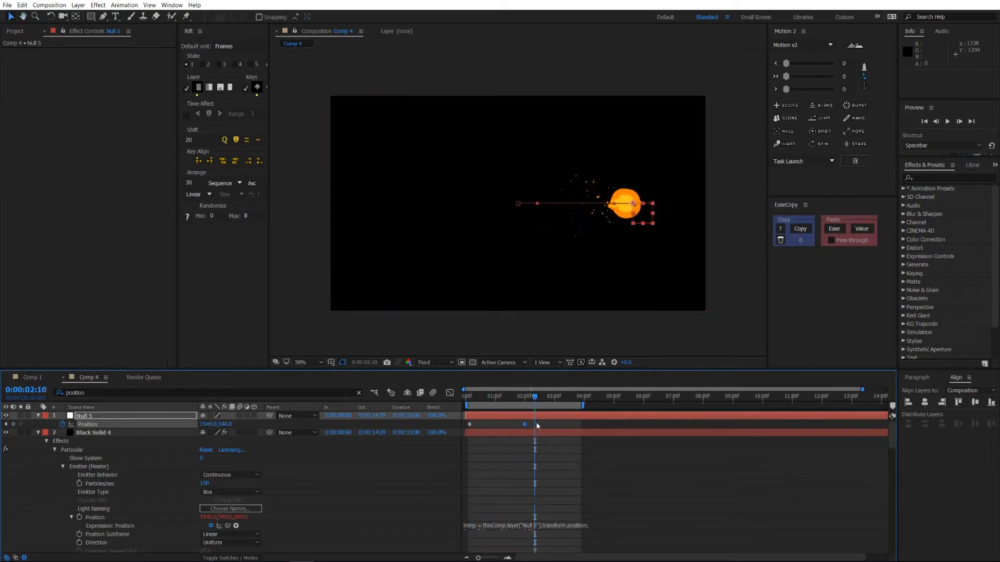
Check the finished fire in Comp 1 for reference, then return to Comp 4
{"action": "left_click", "coordinate": [30, 377]}
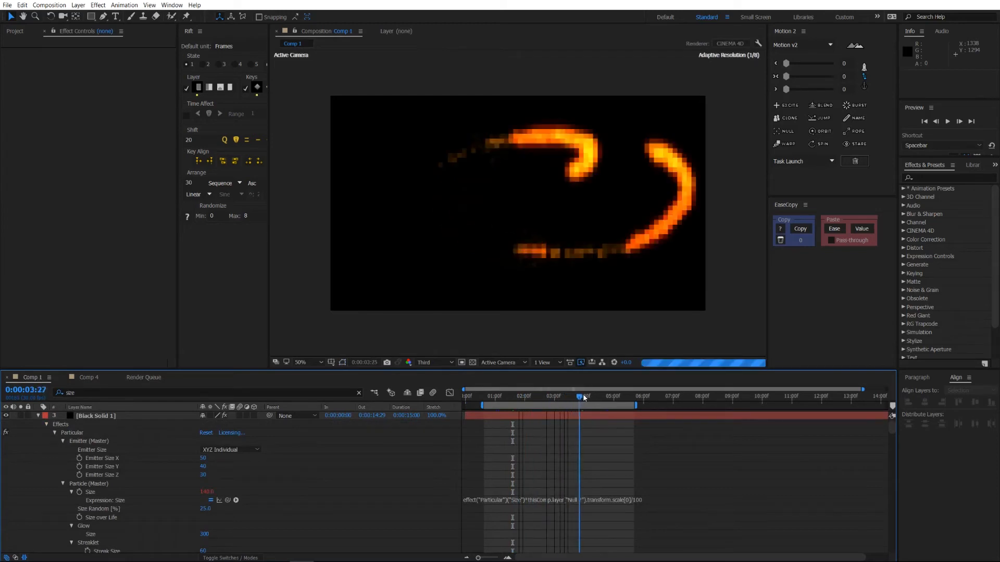
{"action": "left_click", "coordinate": [584, 395]}
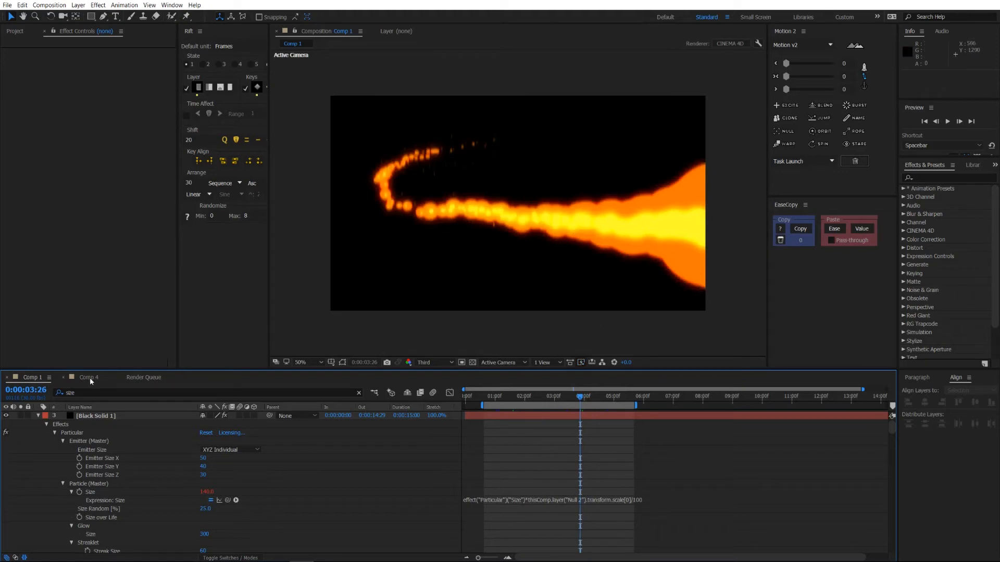
{"action": "left_click", "coordinate": [87, 377]}
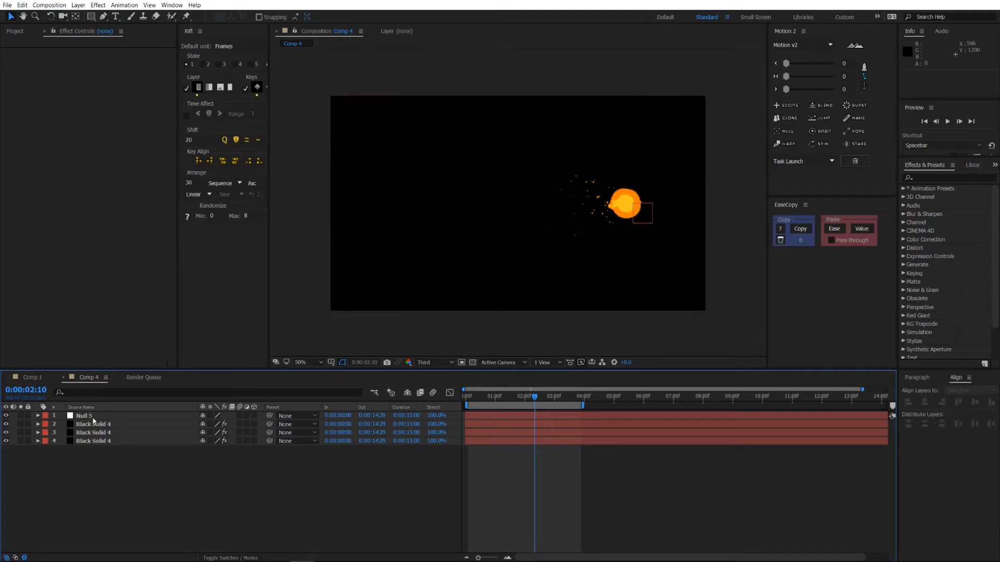
Reveal Null 5's Scale and make Particular Size multiply by Null 5's scale[0]/100
{"action": "left_click", "coordinate": [83, 415]}
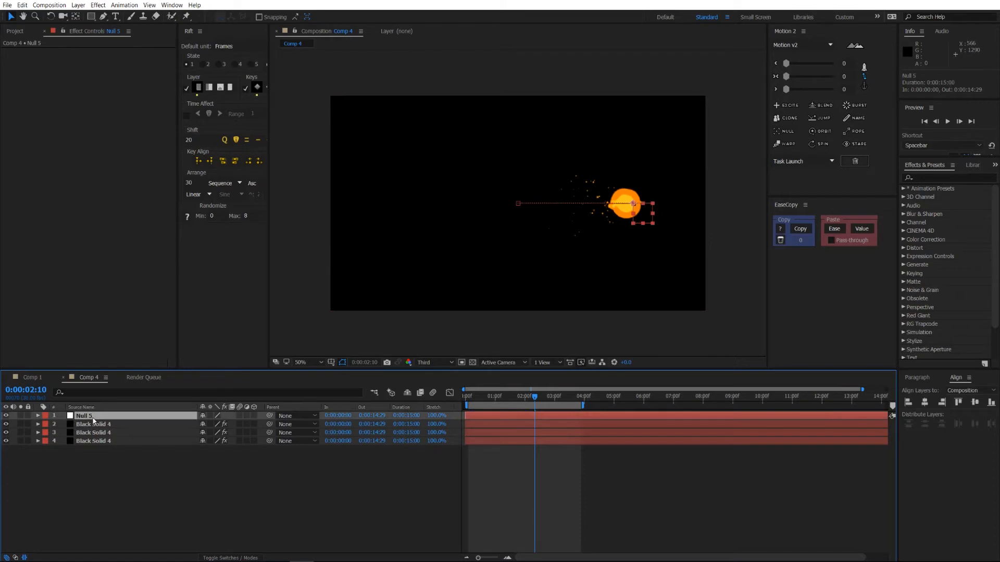
{"action": "key", "text": "s"}
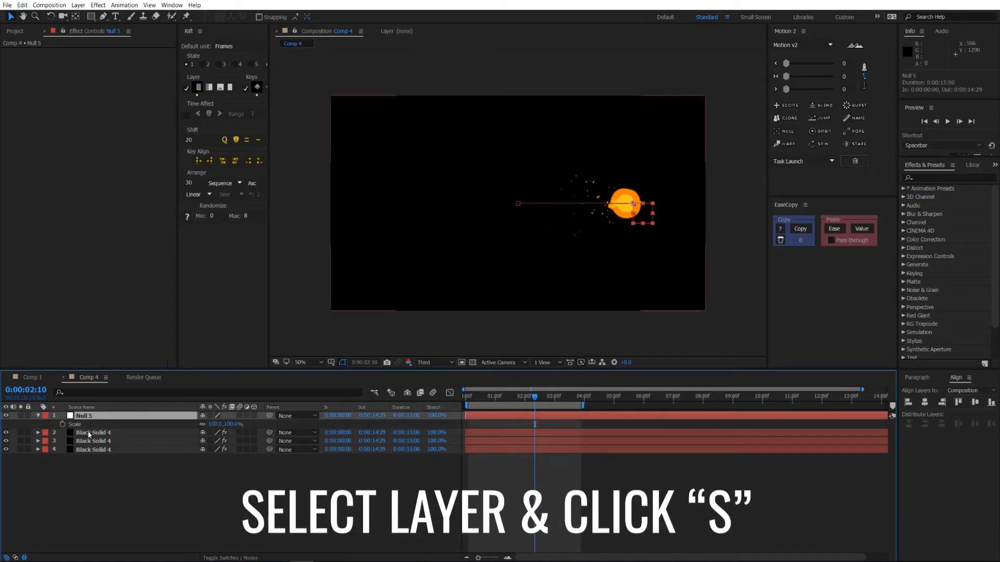
{"action": "left_click", "coordinate": [92, 432]}
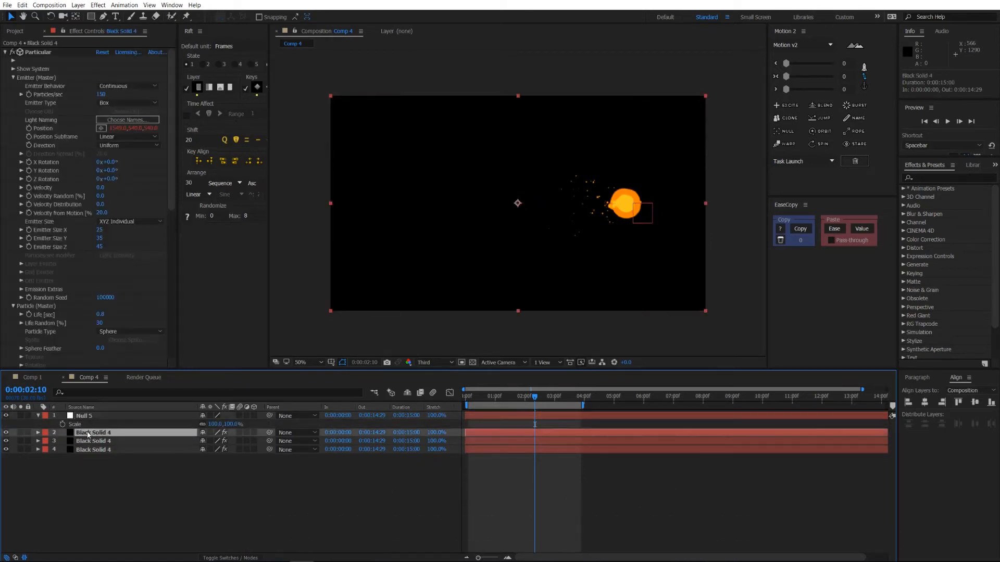
{"action": "scroll", "scroll_direction": "down", "scroll_amount": 3}
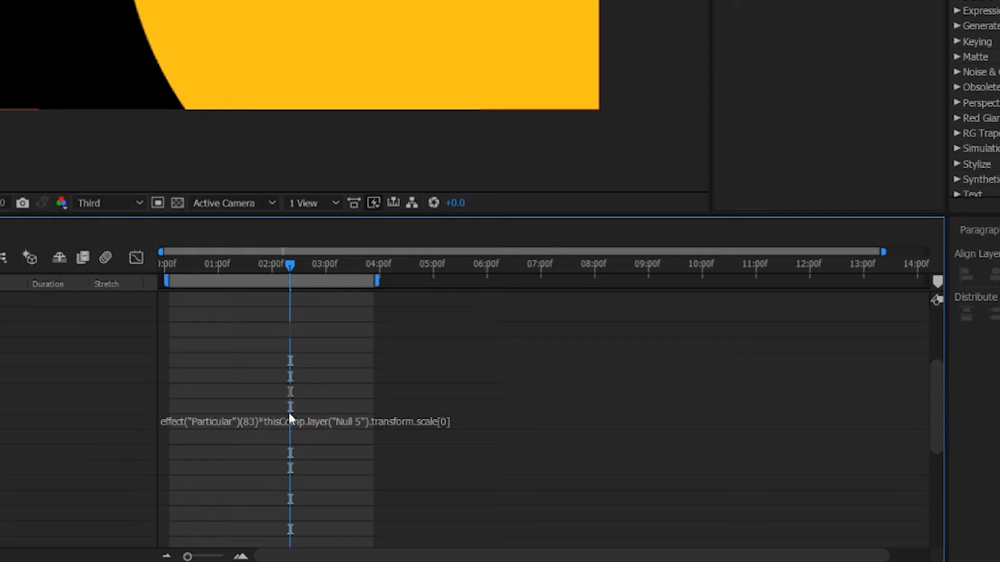
{"action": "left_click", "coordinate": [306, 422]}
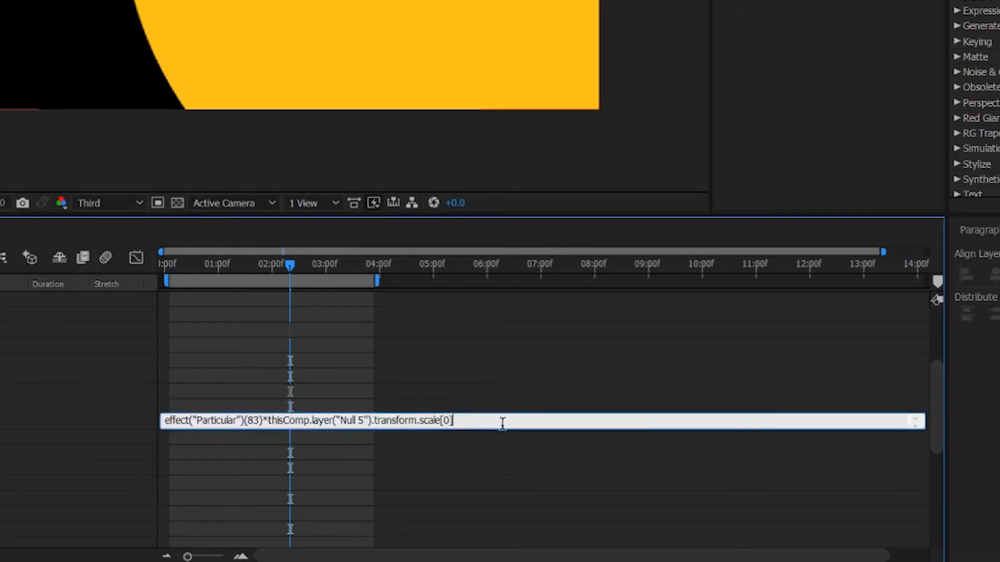
{"action": "type", "text": "/100"}
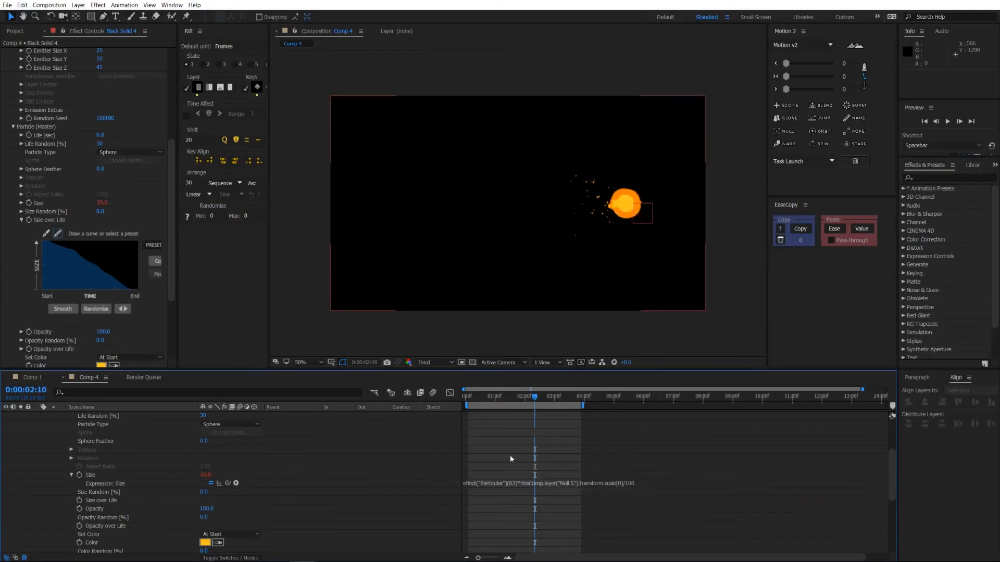
{"action": "mouse_move", "coordinate": [300, 474]}
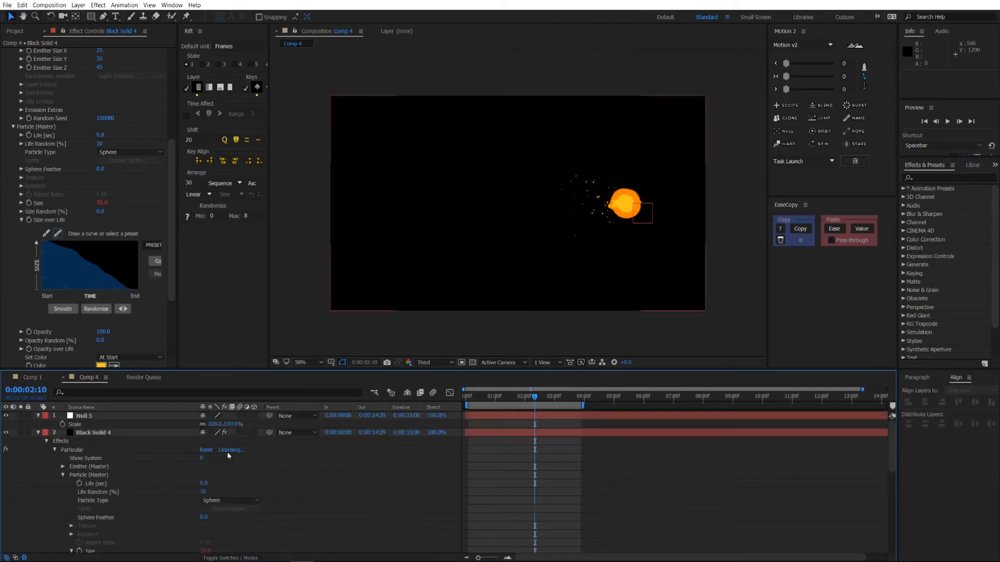
Copy the Size expression for reuse and select Null 5, scaled to 249% to enlarge the fireball
{"action": "double_click", "coordinate": [220, 424]}
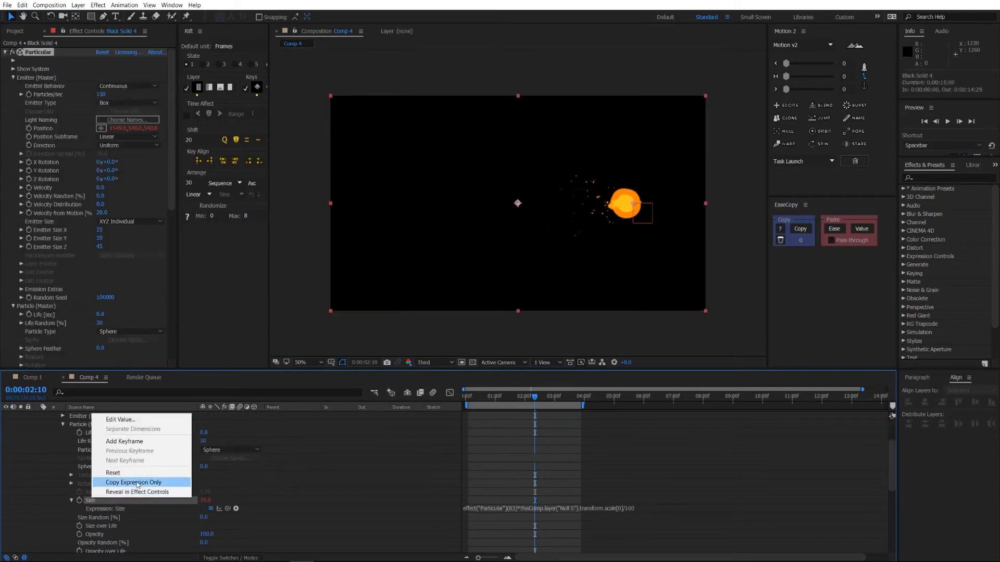
{"action": "left_click", "coordinate": [134, 482]}
{"action": "type", "text": "size"}
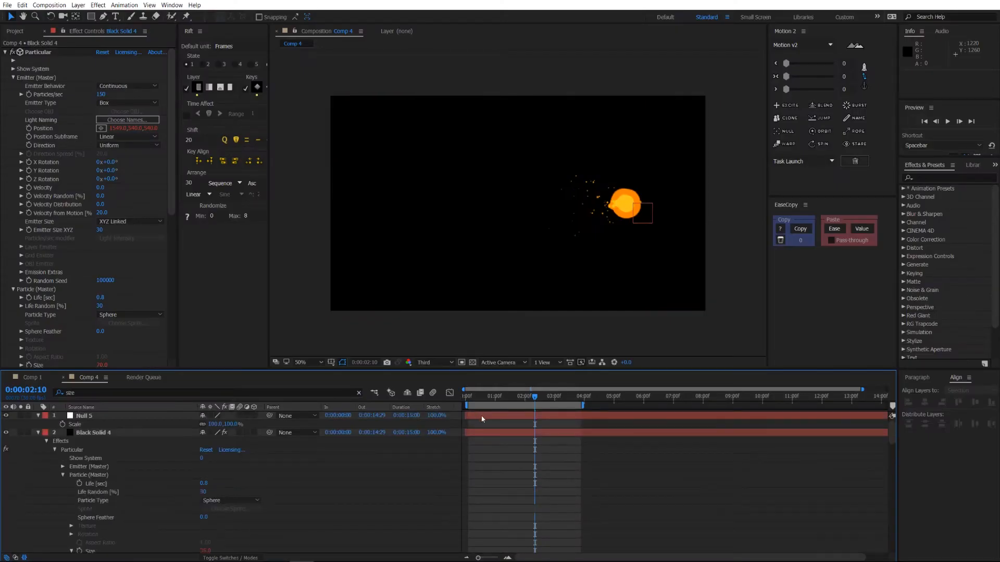
{"action": "left_click", "coordinate": [83, 416]}
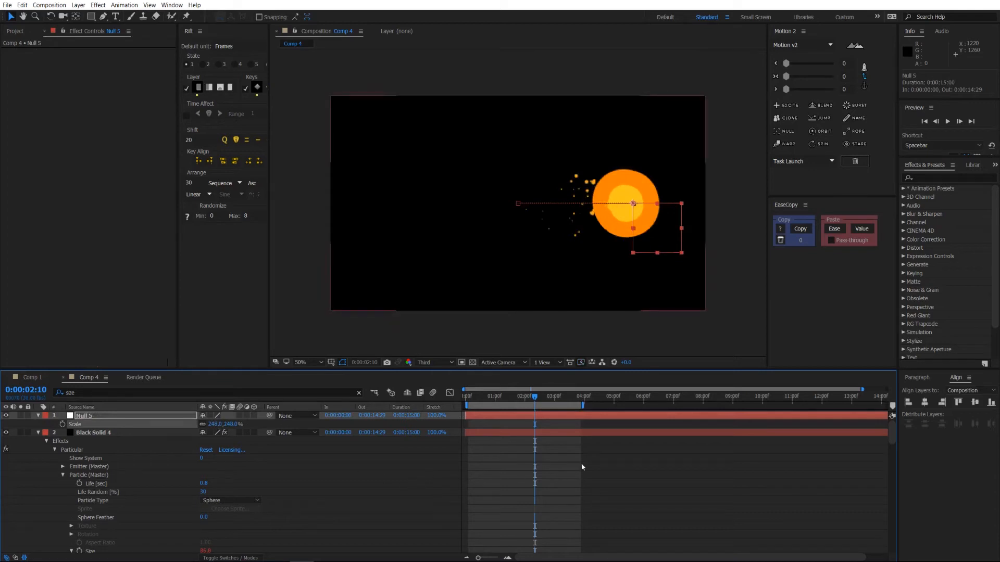
{"action": "left_click", "coordinate": [220, 424]}
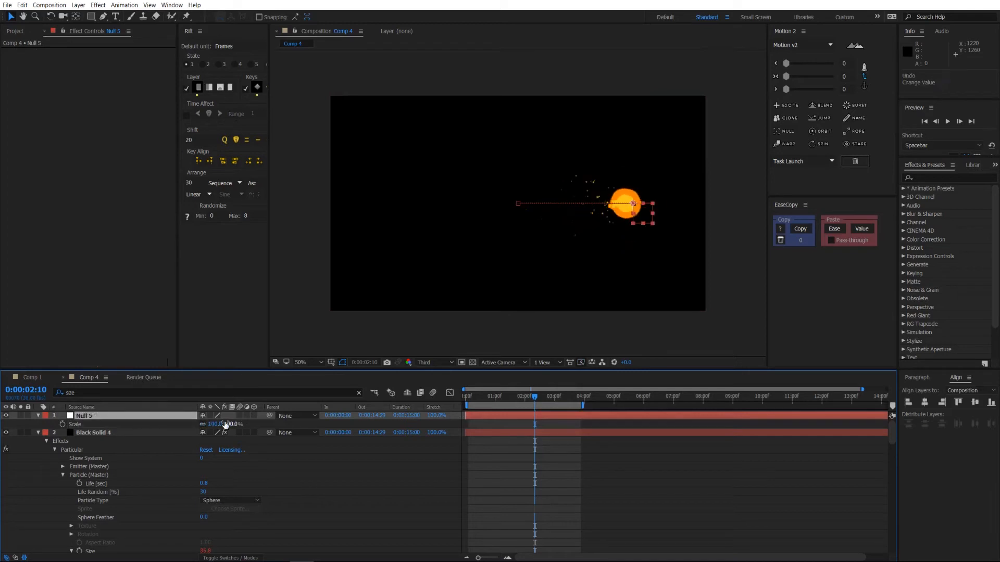
{"action": "mouse_move", "coordinate": [535, 408]}
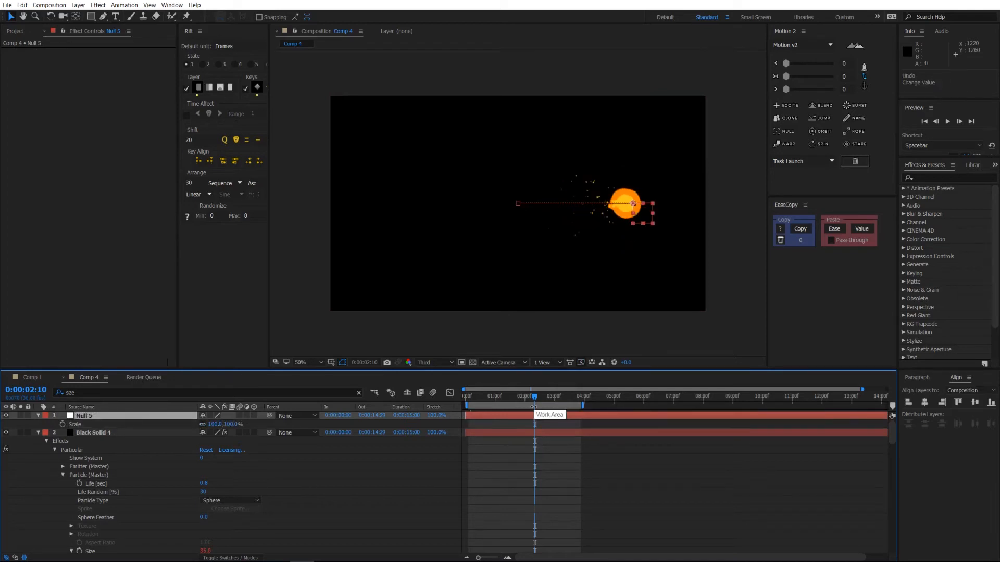
{"action": "mouse_move", "coordinate": [528, 413]}
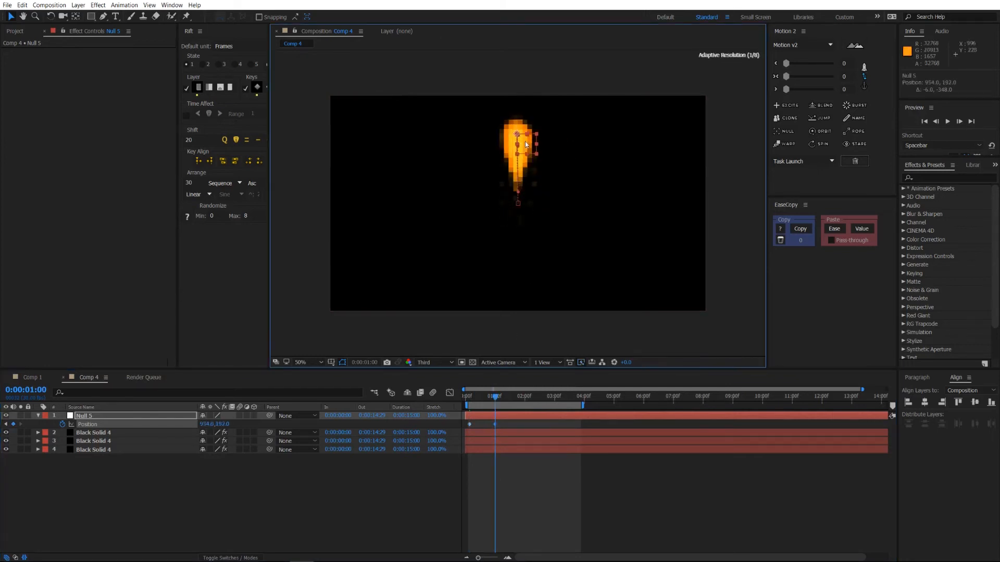
Add Null 5 Position keyframes around 2:14 forming a looping curved path offscreen right, with easing
{"action": "left_click", "coordinate": [309, 363]}
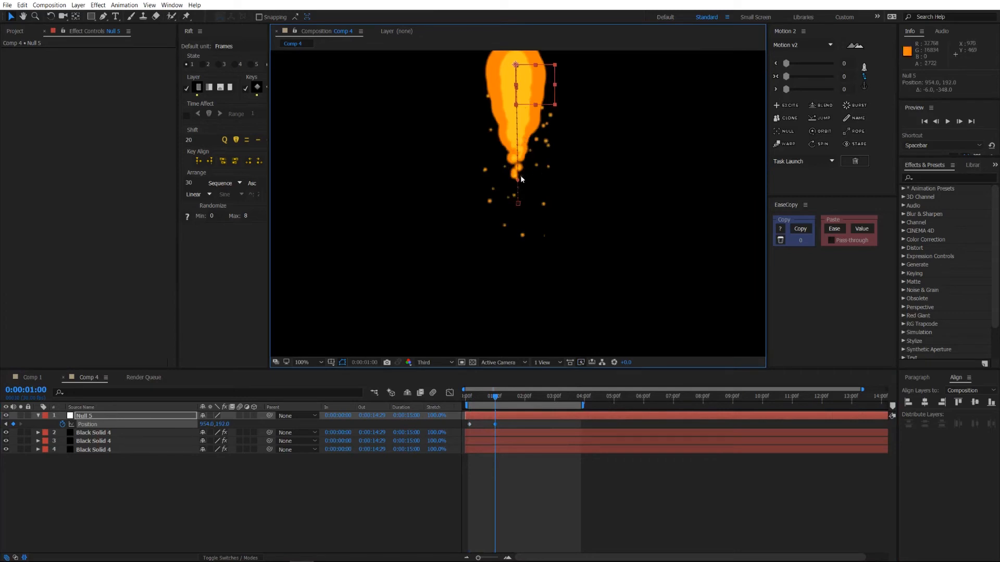
{"action": "mouse_move", "coordinate": [518, 183]}
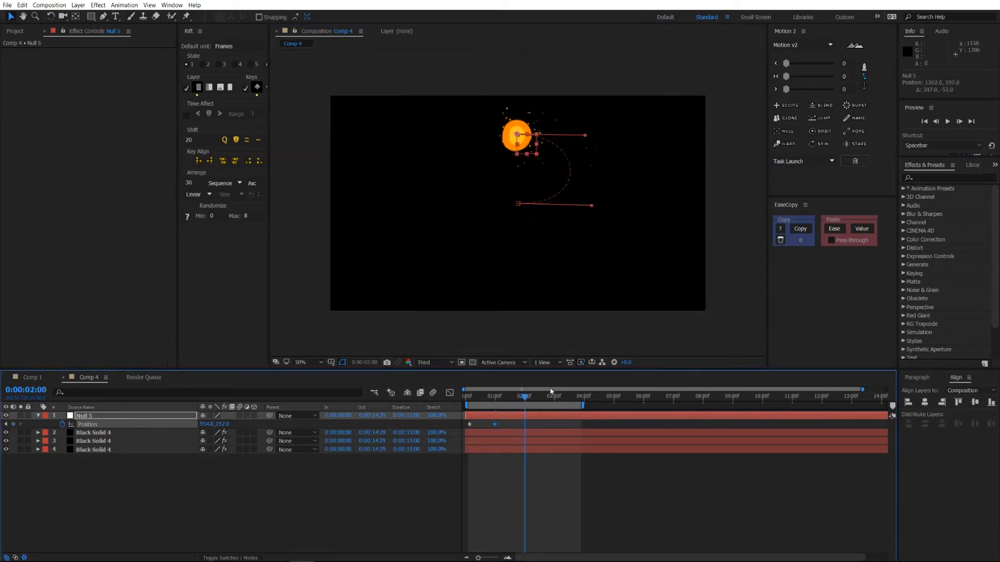
{"action": "left_click", "coordinate": [541, 396]}
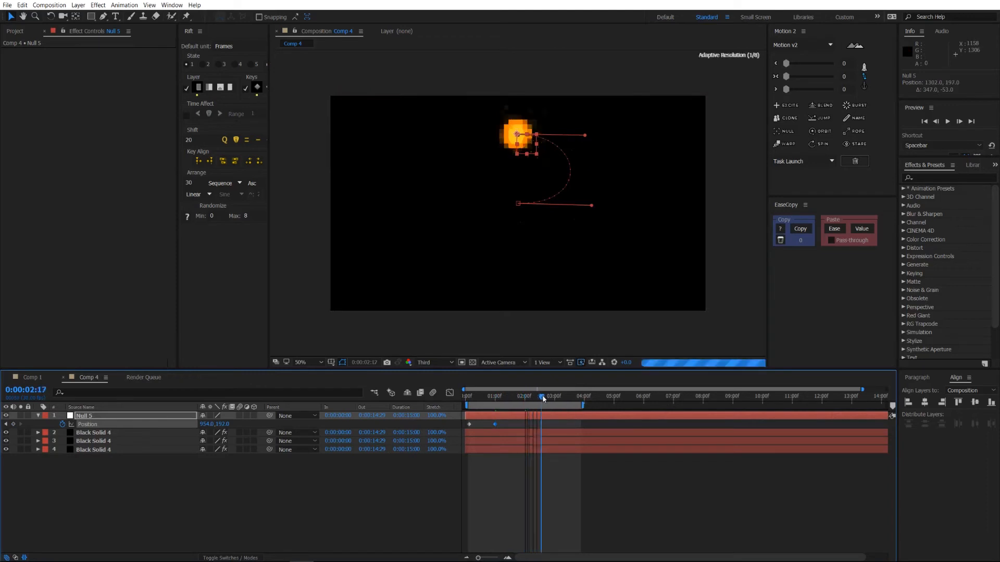
{"action": "left_click", "coordinate": [538, 396]}
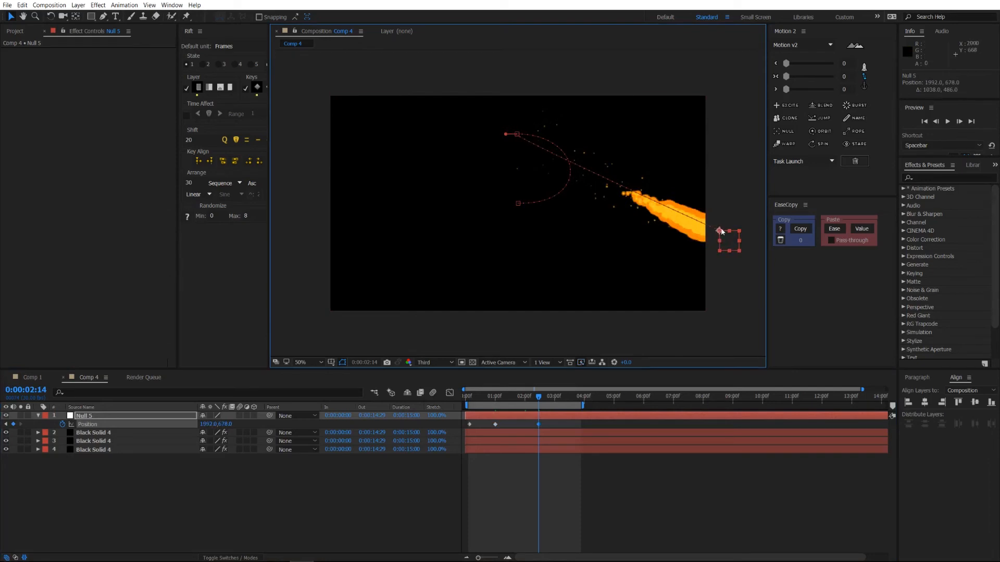
{"action": "mouse_move", "coordinate": [719, 235]}
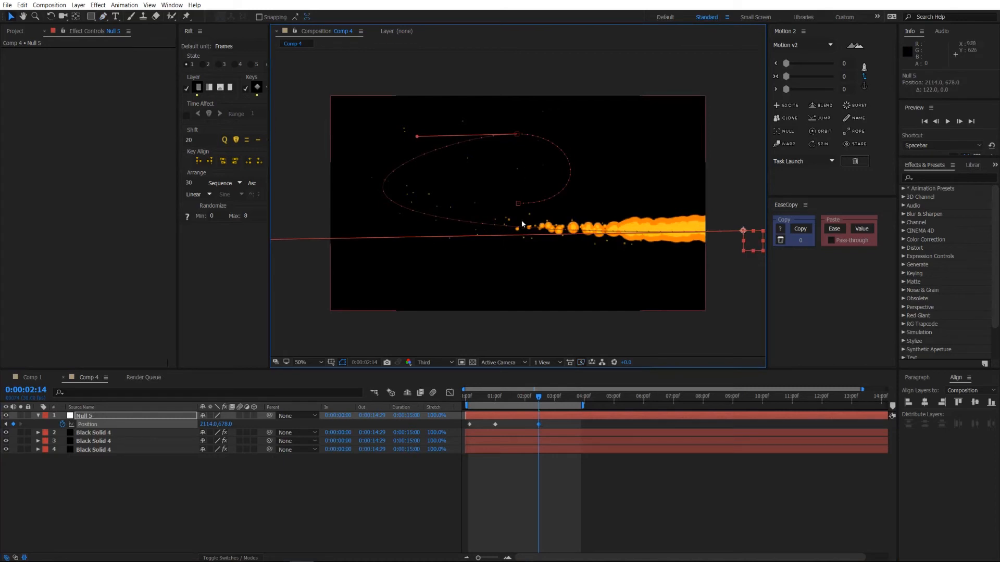
{"action": "mouse_move", "coordinate": [527, 137]}
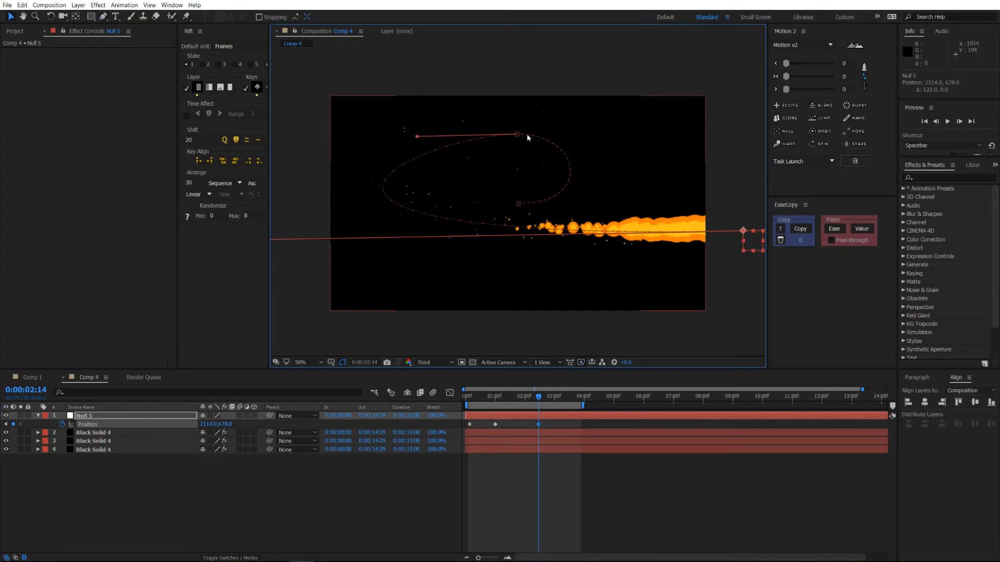
{"action": "left_click", "coordinate": [467, 395]}
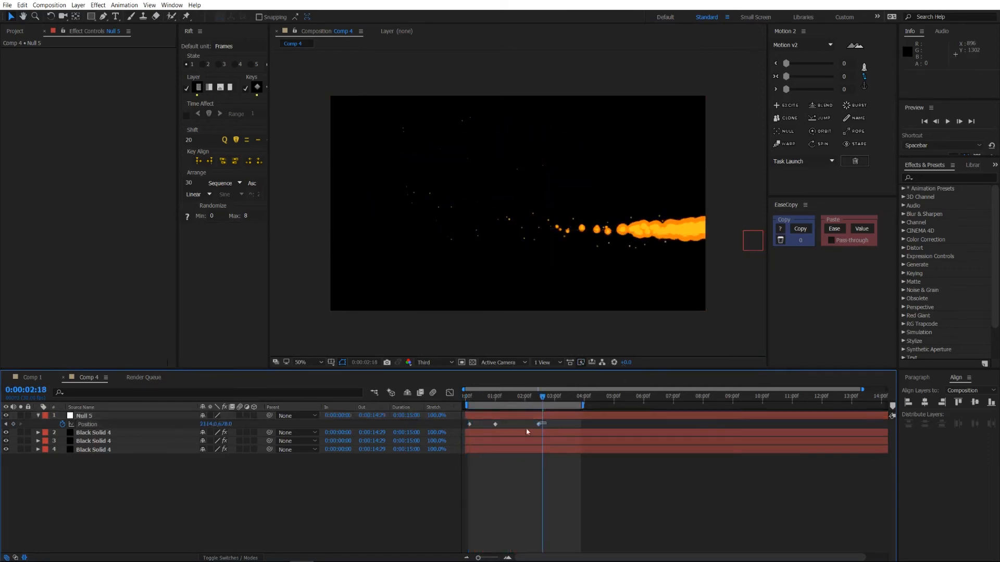
{"action": "left_click", "coordinate": [84, 416]}
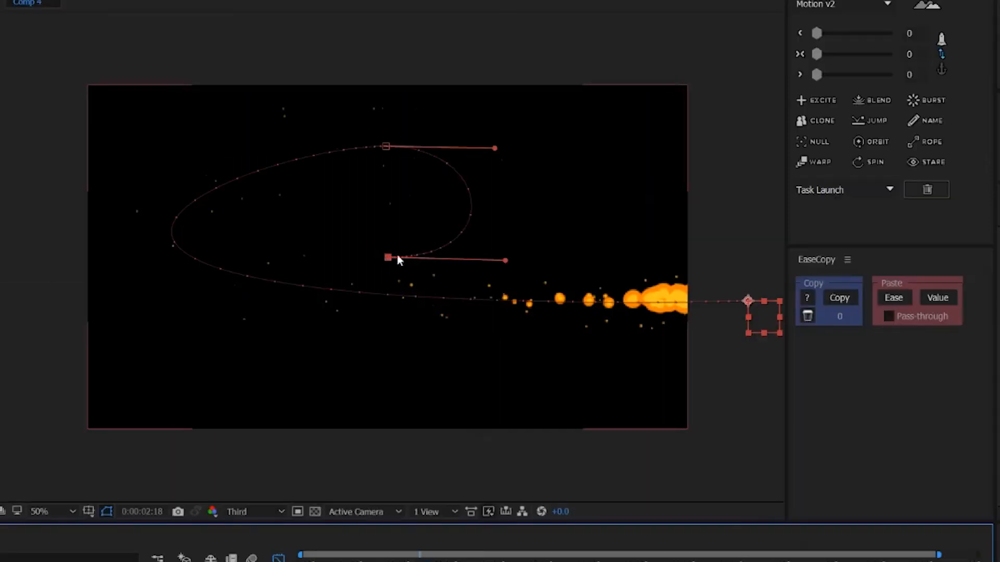
{"action": "mouse_move", "coordinate": [451, 164]}
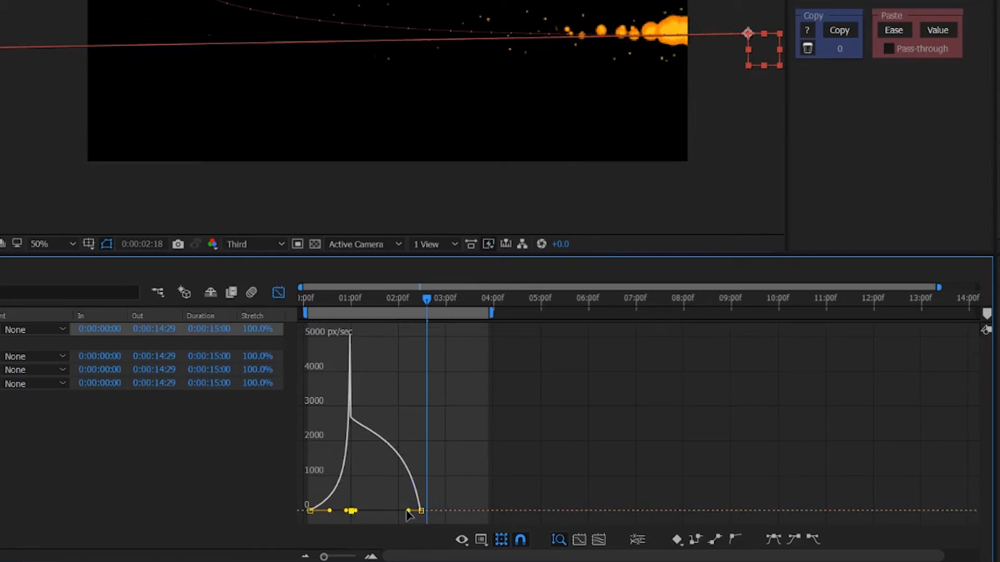
{"action": "mouse_move", "coordinate": [322, 210]}
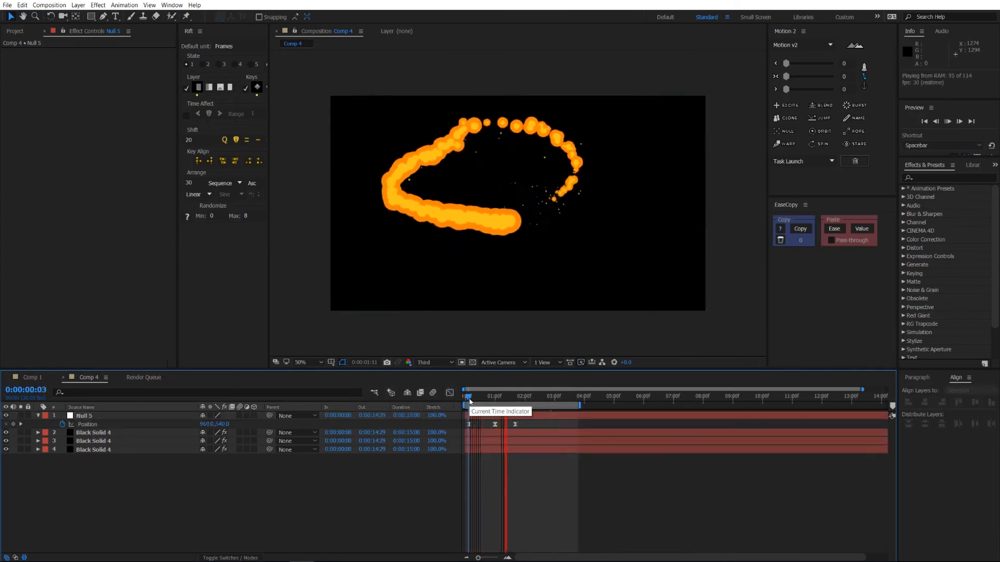
Keyframe Null 5's Scale from 50% at the start to 400% later and show its speed curve
{"action": "left_click", "coordinate": [468, 396]}
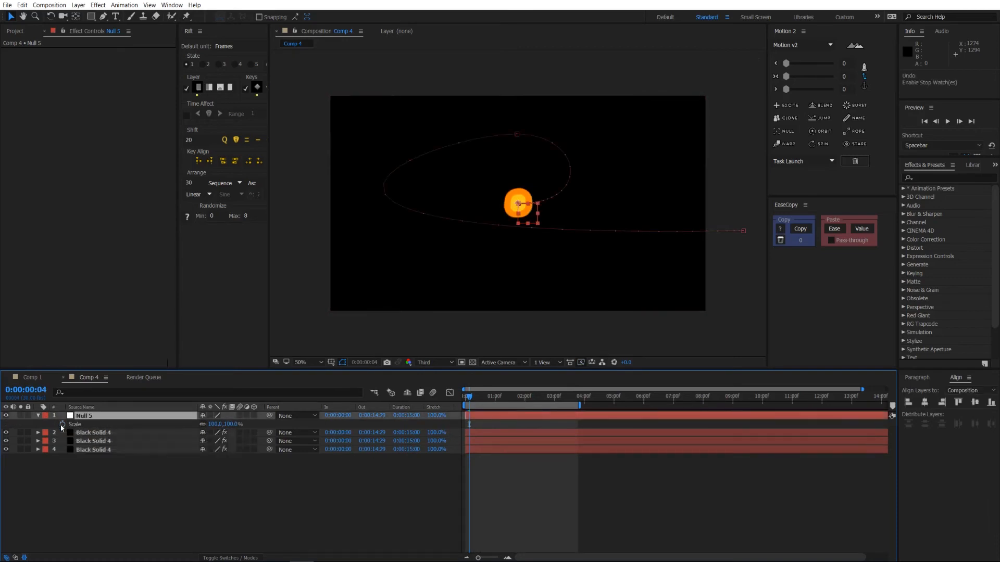
{"action": "double_click", "coordinate": [233, 424]}
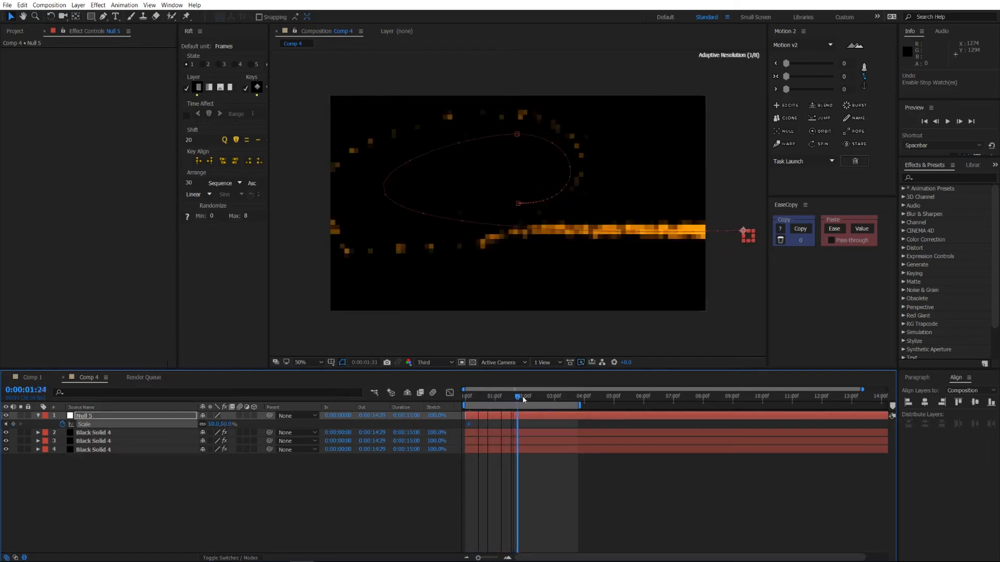
{"action": "left_click", "coordinate": [529, 396]}
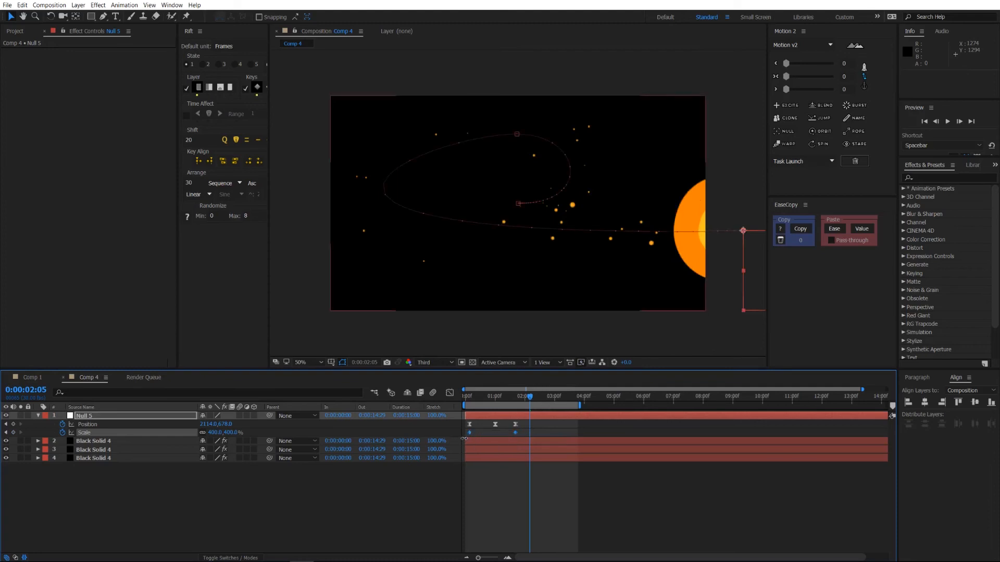
{"action": "left_click", "coordinate": [432, 393]}
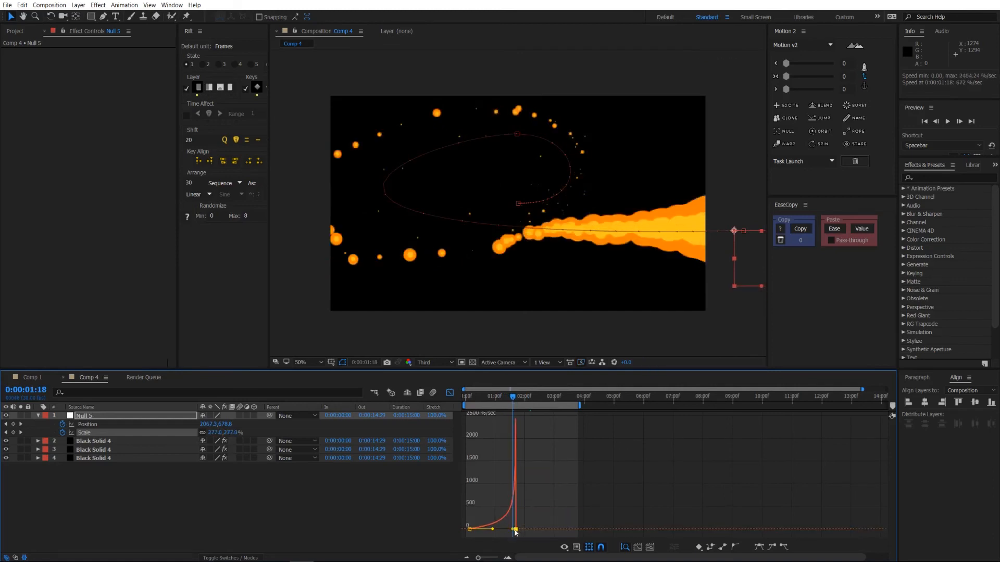
Play back the swelling fire, leave the Graph Editor and switch to Comp 1
{"action": "left_click", "coordinate": [465, 396]}
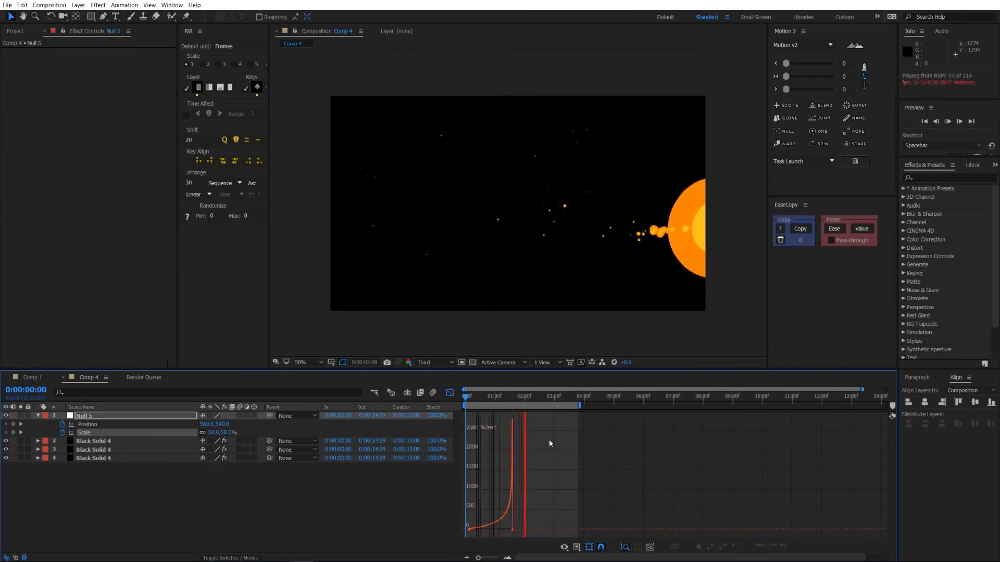
{"action": "left_click", "coordinate": [528, 396]}
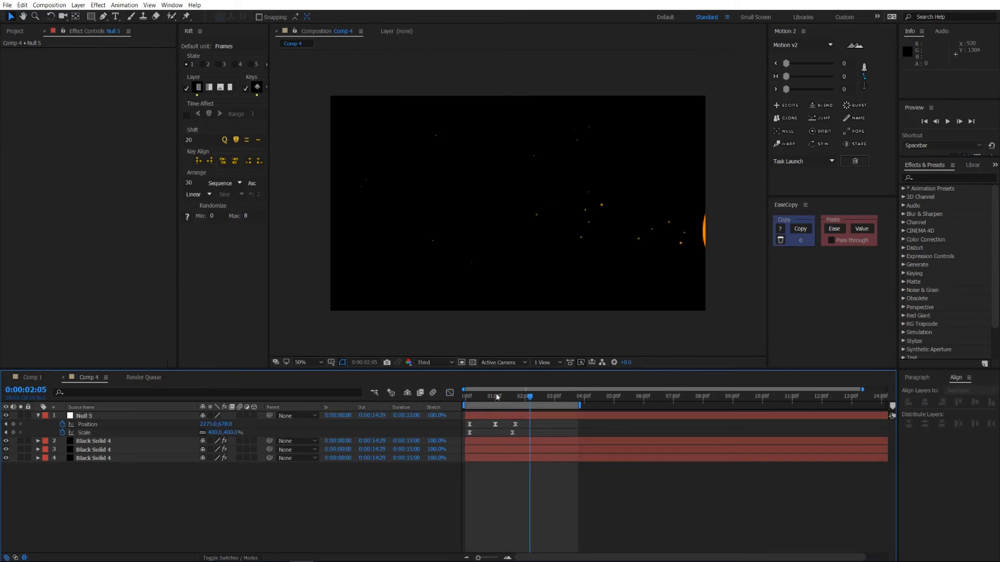
{"action": "mouse_move", "coordinate": [670, 312]}
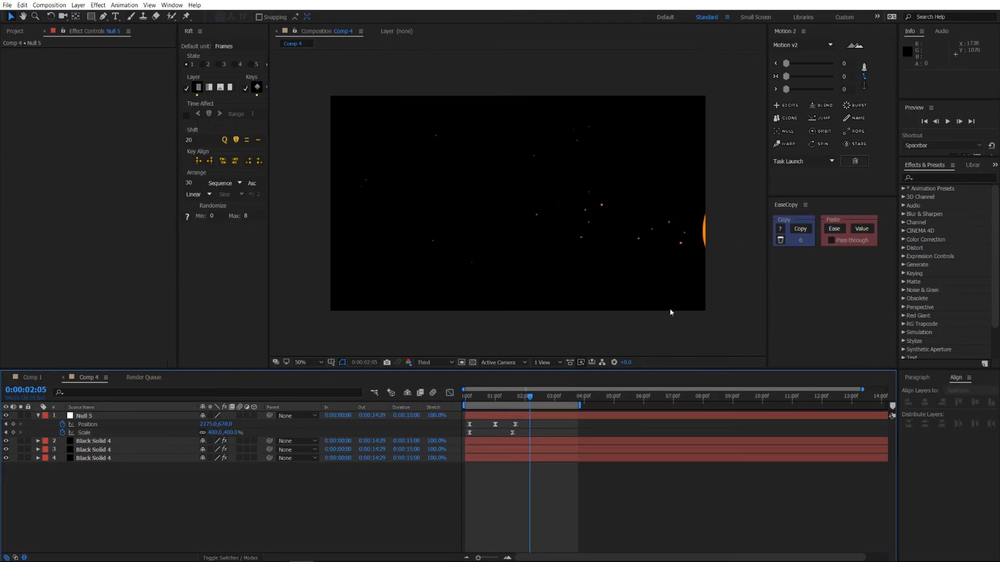
{"action": "left_click", "coordinate": [498, 396]}
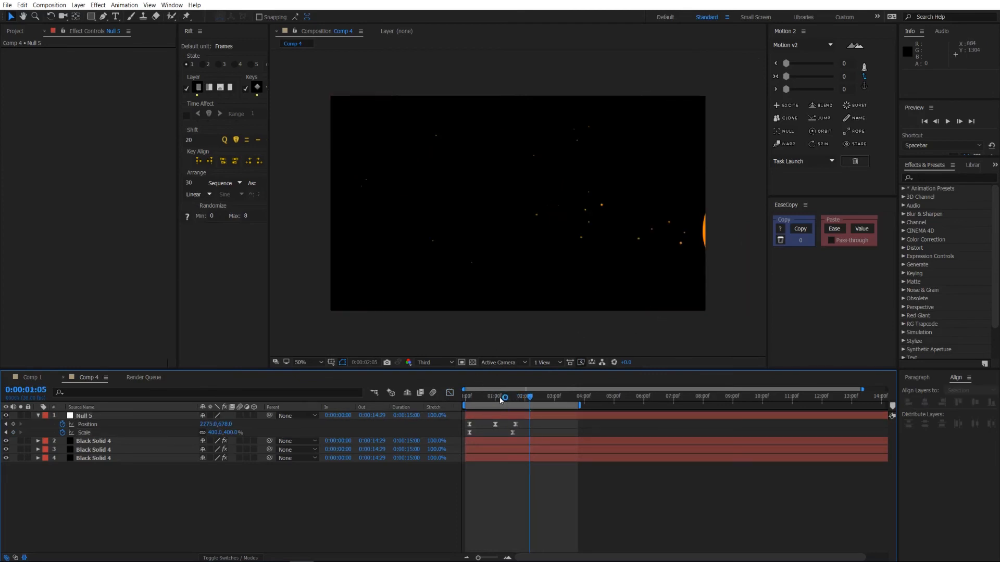
{"action": "left_click", "coordinate": [30, 377]}
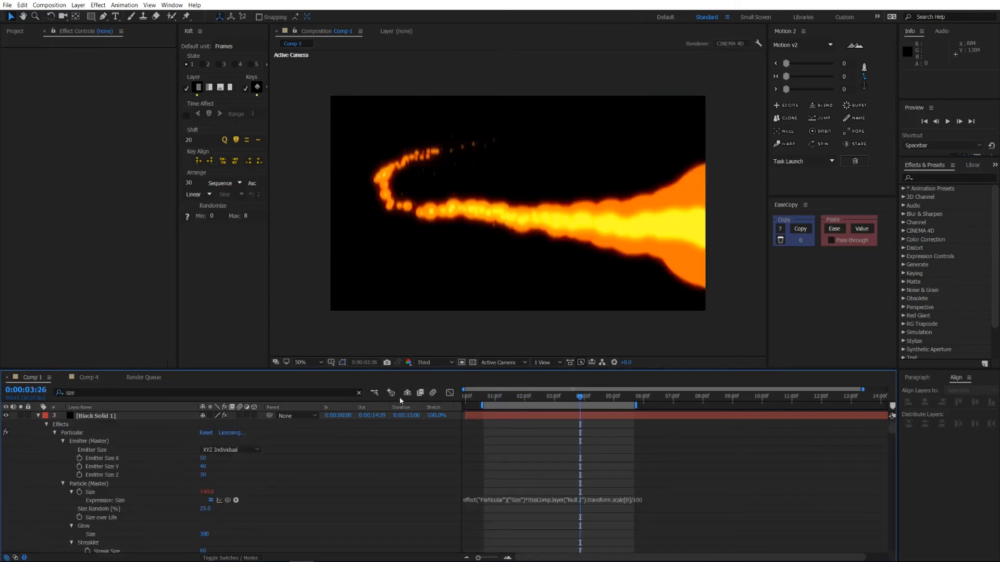
Add an adjustment layer above the fire in Comp 4 and apply Glow to it
{"action": "left_click", "coordinate": [88, 377]}
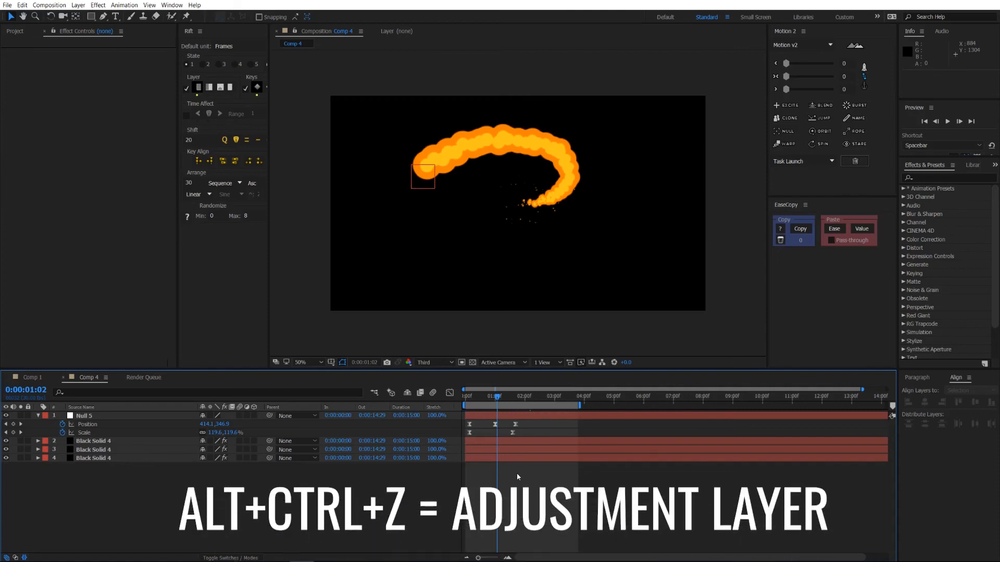
{"action": "key", "text": "alt+ctrl+z"}
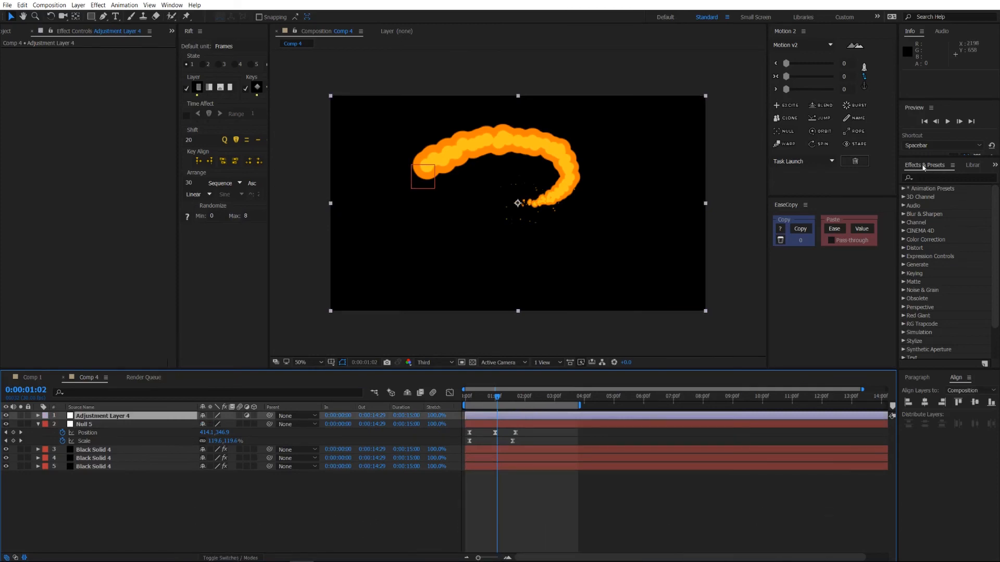
{"action": "type", "text": "glow"}
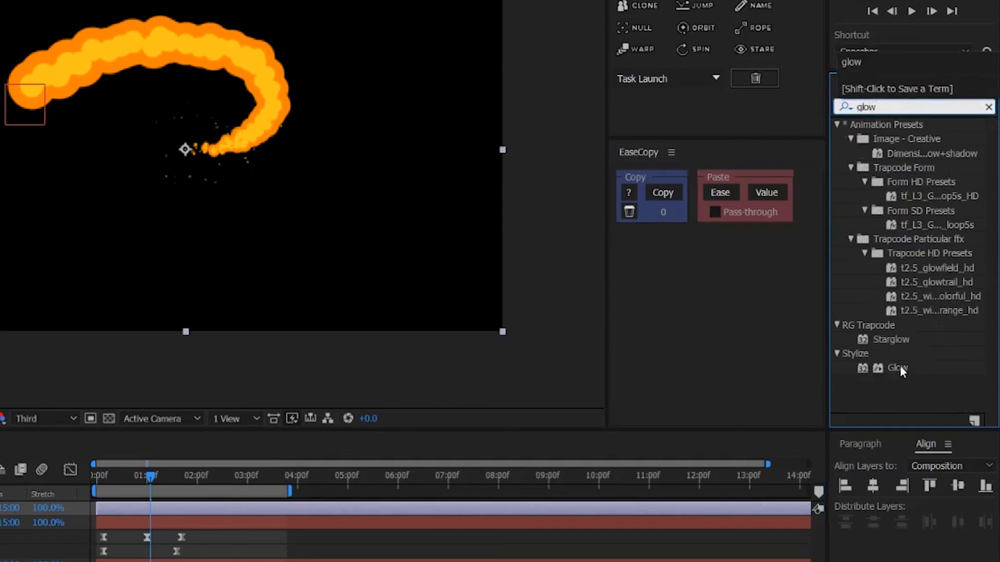
{"action": "double_click", "coordinate": [897, 369]}
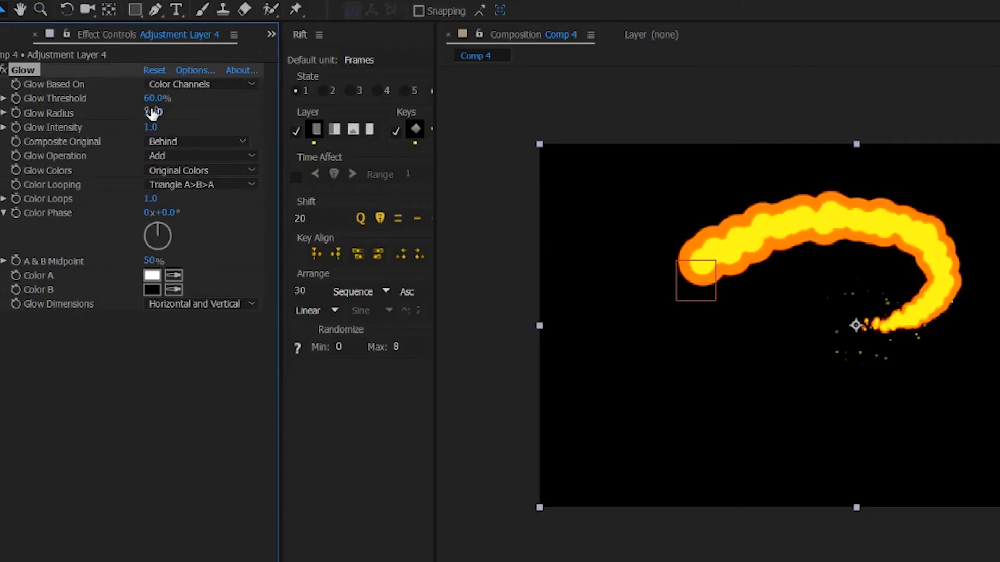
Raise the Glow radius to 54 and intensity to 1.3 for a broader, brighter glow
{"action": "left_click_drag", "start_coordinate": [154, 112], "coordinate": [172, 113]}
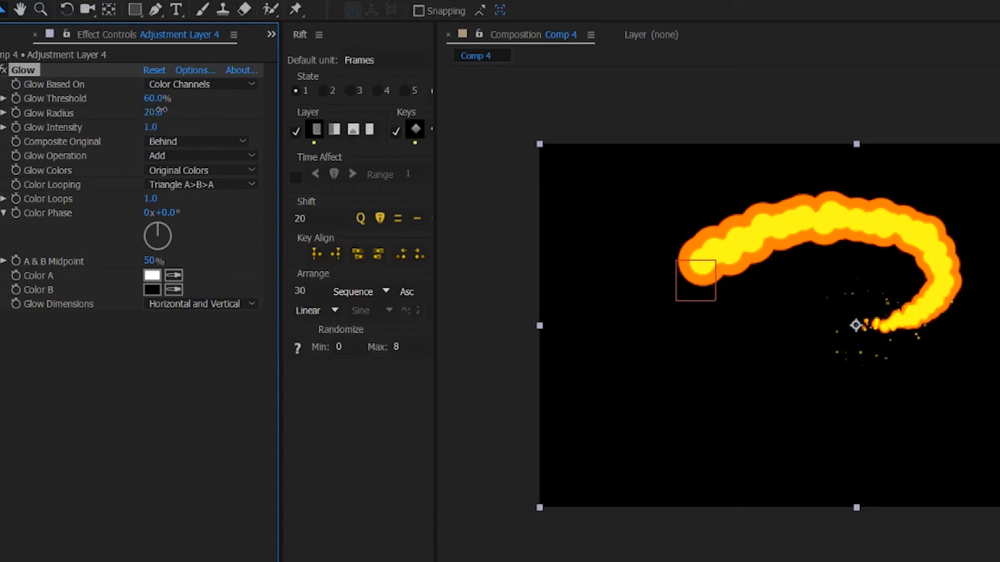
{"action": "left_click_drag", "start_coordinate": [153, 112], "coordinate": [178, 112]}
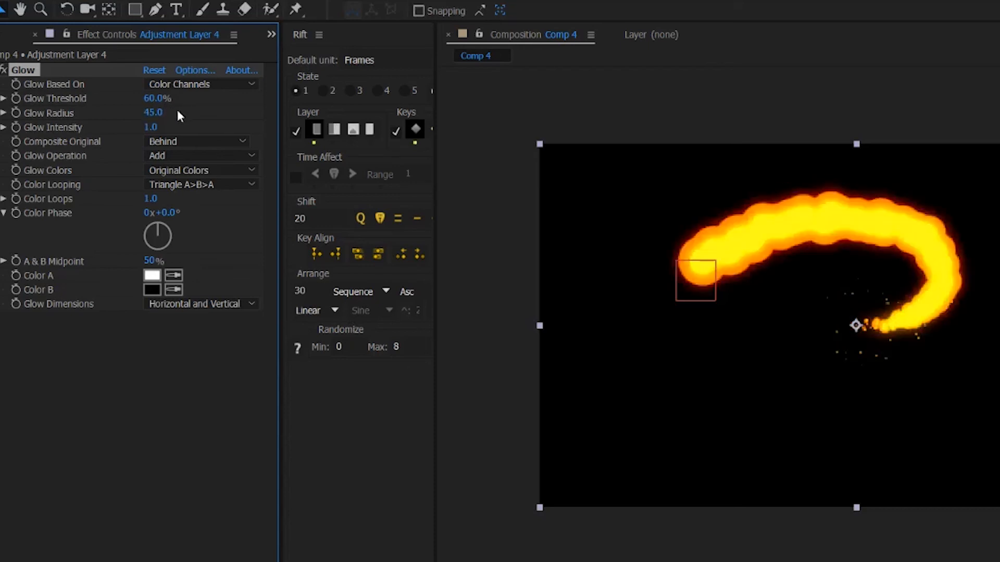
{"action": "left_click_drag", "start_coordinate": [153, 112], "coordinate": [158, 113]}
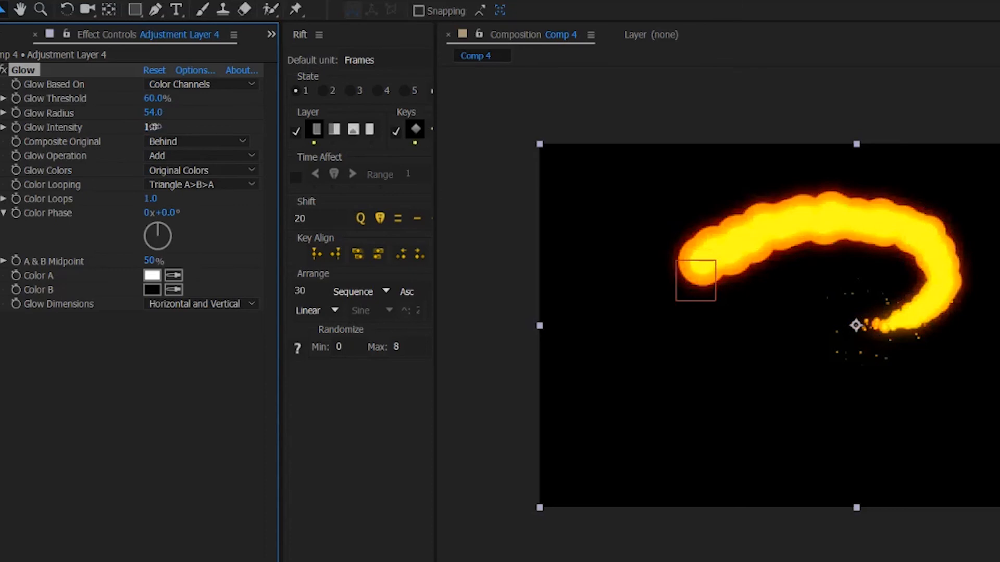
{"action": "left_click_drag", "start_coordinate": [151, 127], "coordinate": [156, 127]}
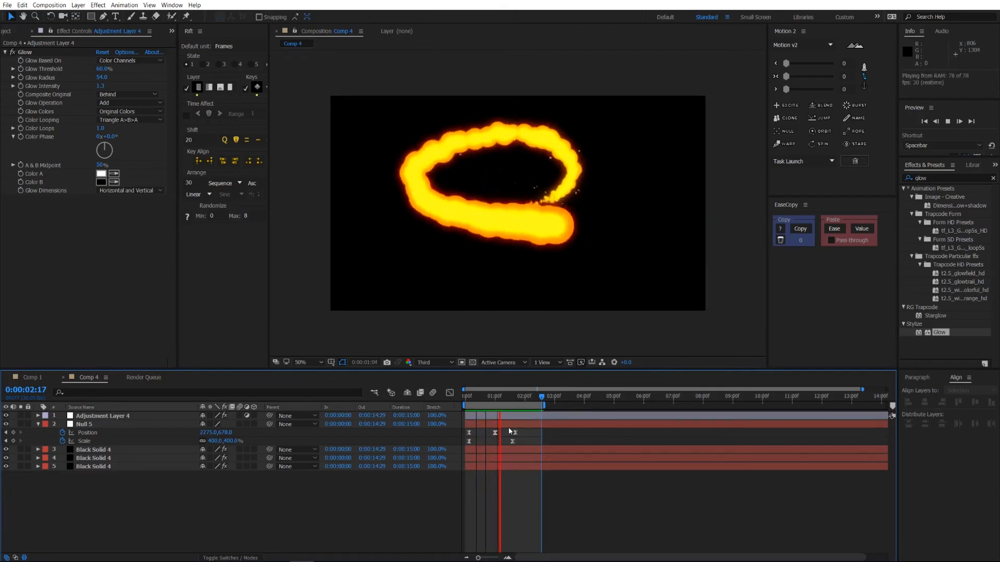
Recolour the Black Solid 4 particles to orange FF7900 via the Particle Color picker
{"action": "left_click", "coordinate": [500, 395]}
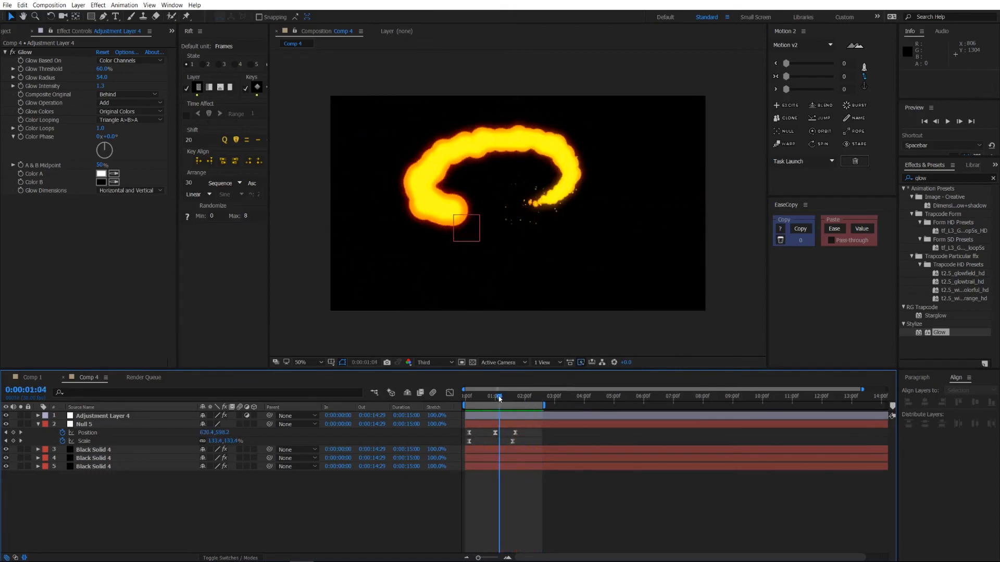
{"action": "left_click", "coordinate": [541, 396]}
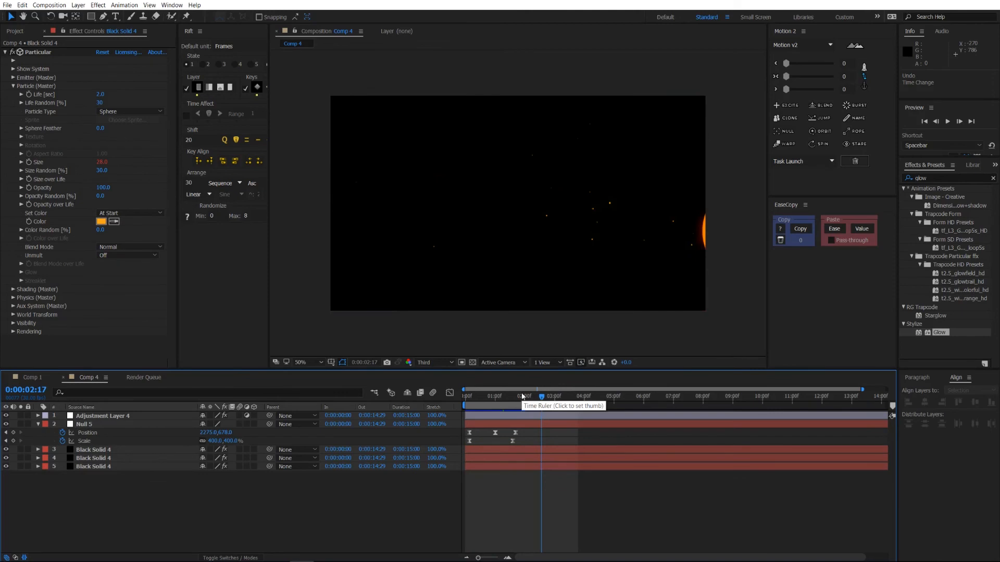
{"action": "left_click", "coordinate": [509, 396]}
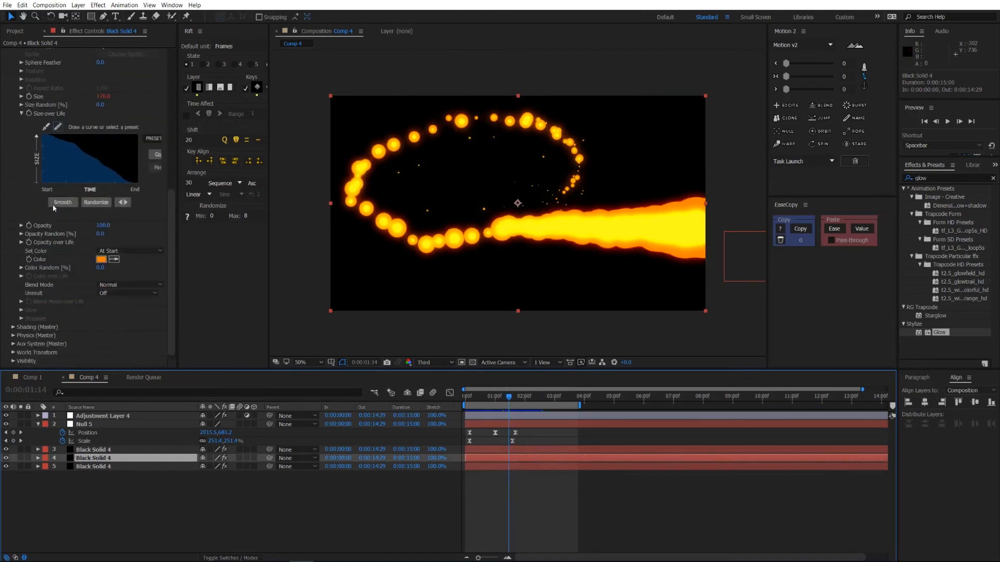
{"action": "left_click", "coordinate": [100, 259]}
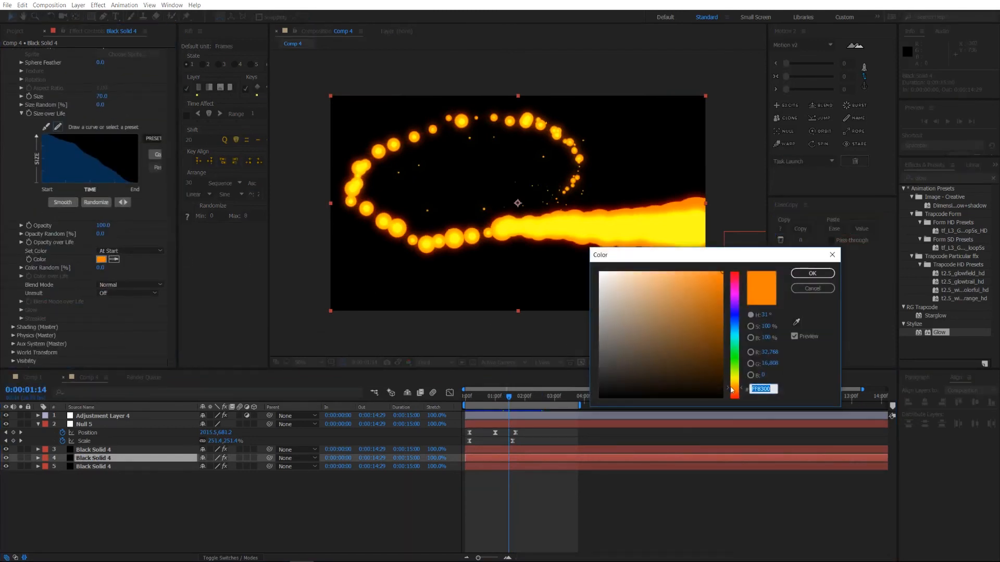
{"action": "left_click", "coordinate": [732, 393]}
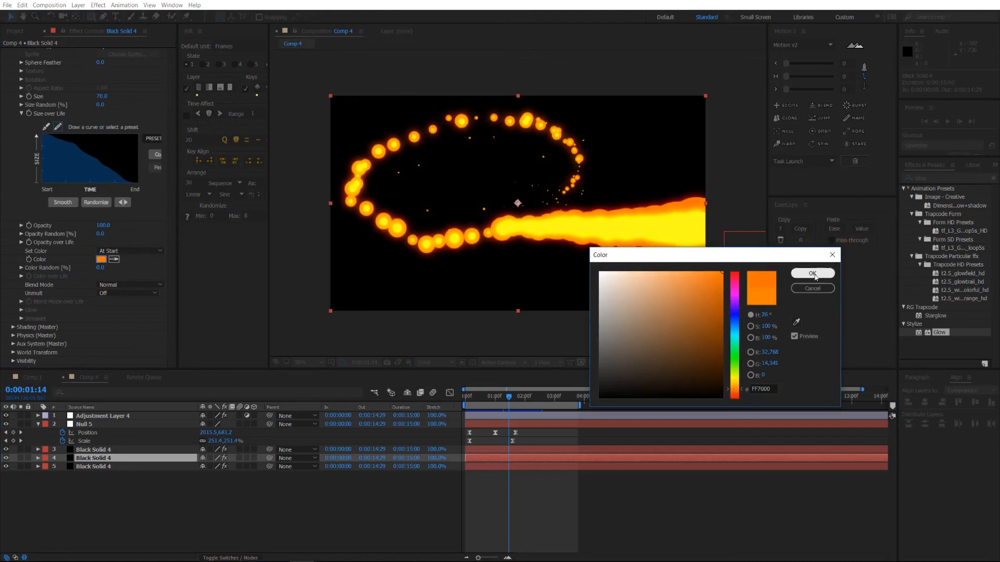
{"action": "left_click", "coordinate": [811, 273]}
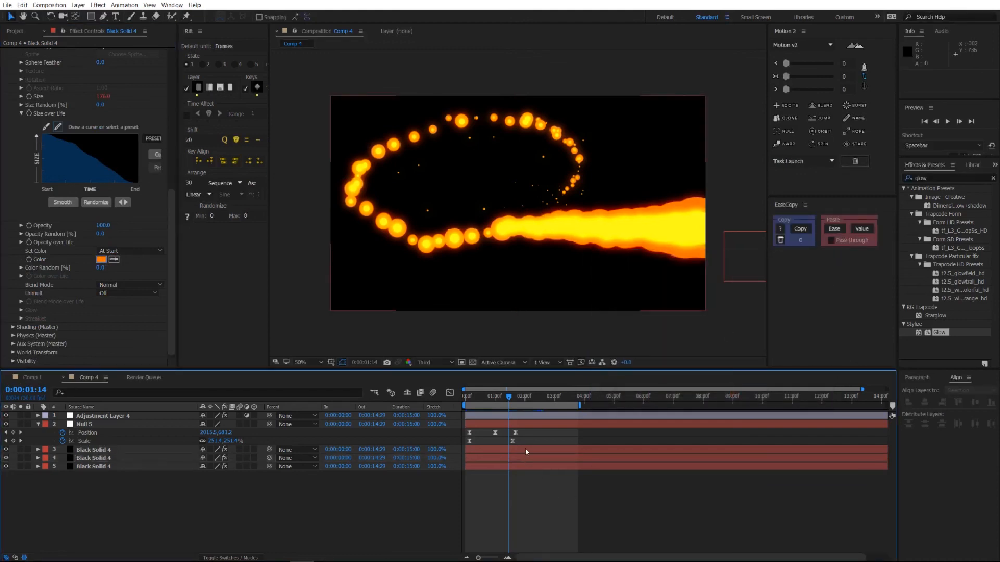
Set the particle size to 88 and life to 0.6 seconds on the top fire layer
{"action": "left_click", "coordinate": [92, 450]}
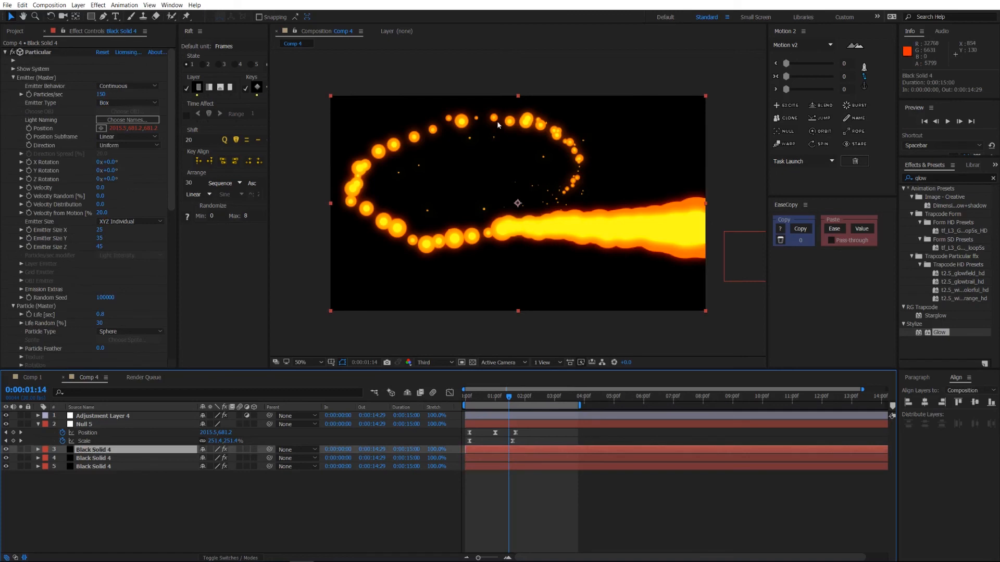
{"action": "mouse_move", "coordinate": [520, 229]}
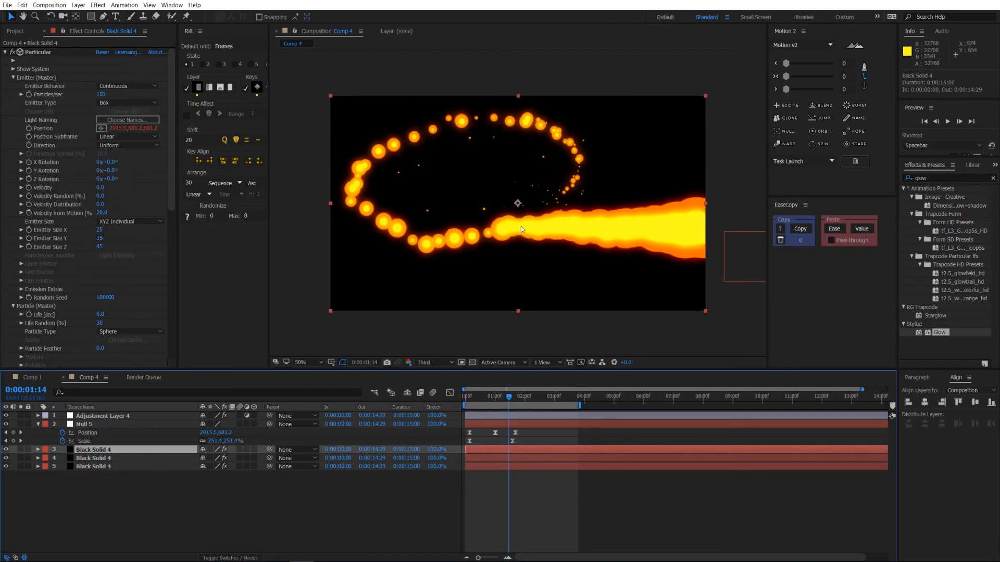
{"action": "mouse_move", "coordinate": [405, 262]}
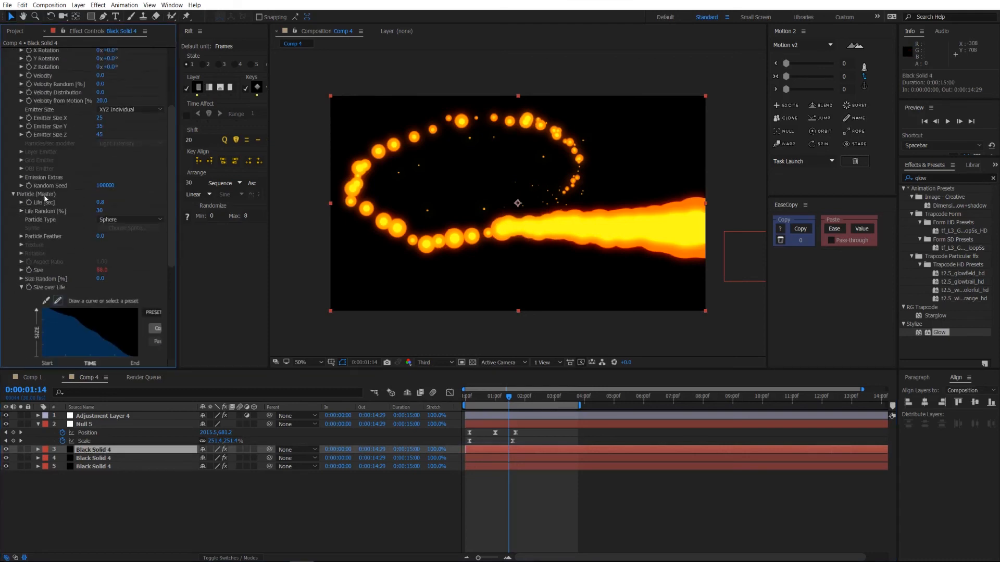
{"action": "double_click", "coordinate": [101, 203]}
{"action": "type", "text": "0.6"}
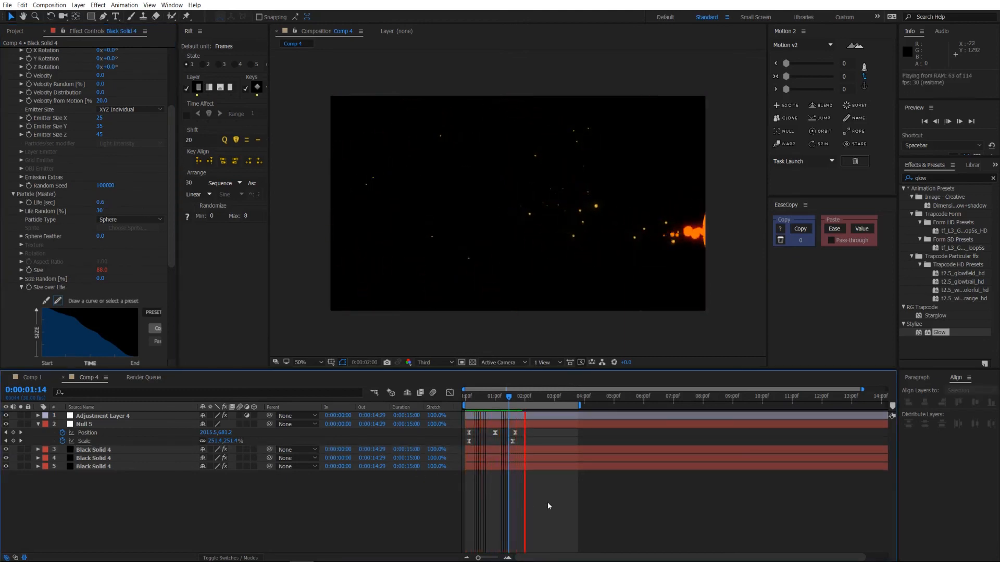
Apply Directional Blur to the glow adjustment layer with a blur length of 15.2
{"action": "left_click", "coordinate": [499, 397]}
{"action": "type", "text": "dire"}
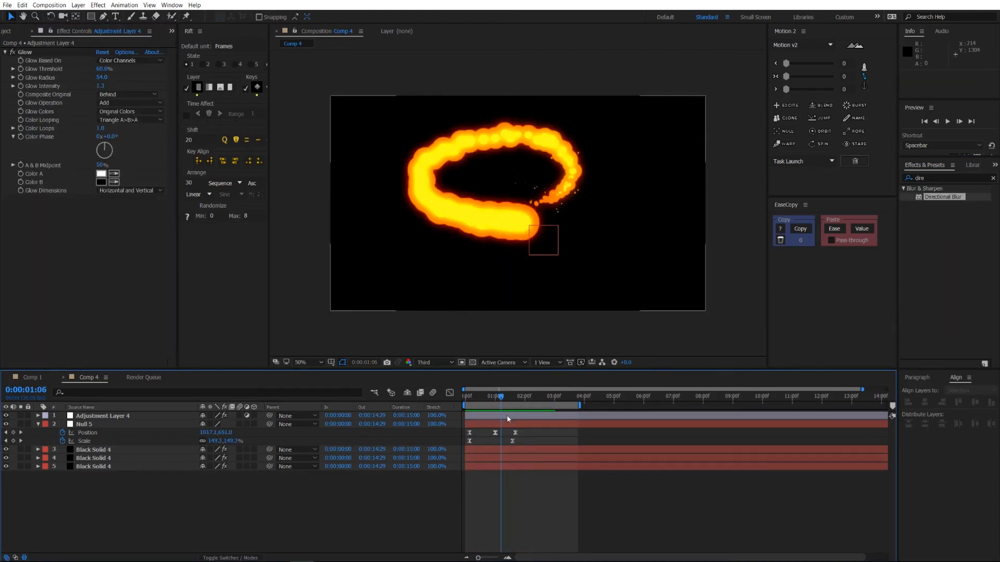
{"action": "left_click", "coordinate": [102, 416]}
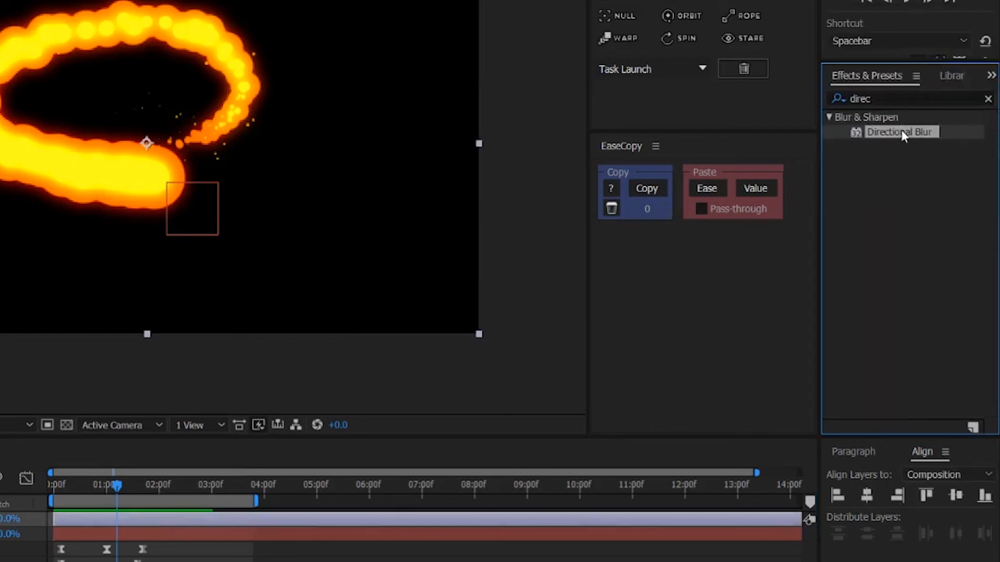
{"action": "double_click", "coordinate": [900, 132]}
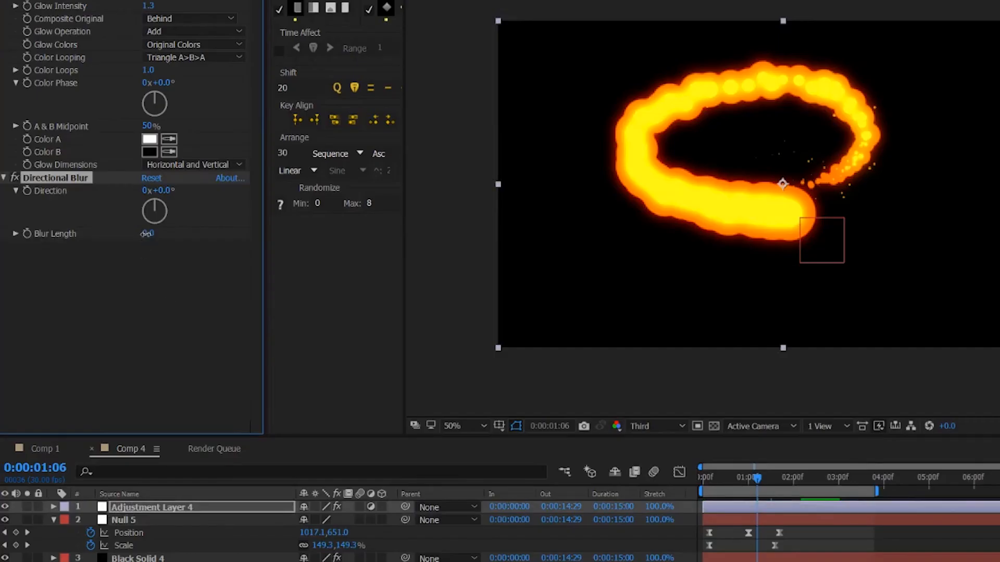
{"action": "left_click_drag", "start_coordinate": [147, 233], "coordinate": [150, 233]}
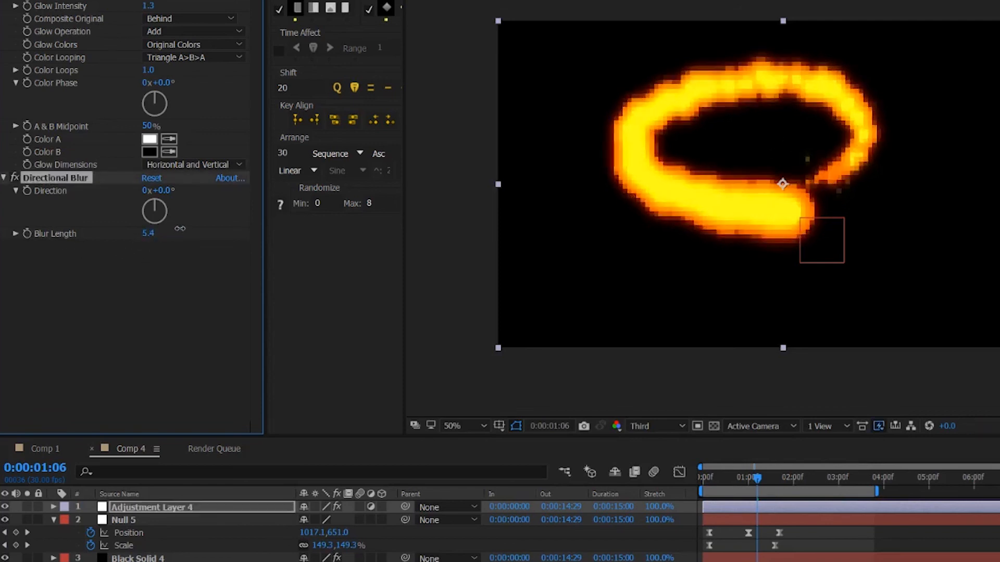
{"action": "left_click_drag", "start_coordinate": [148, 232], "coordinate": [191, 232]}
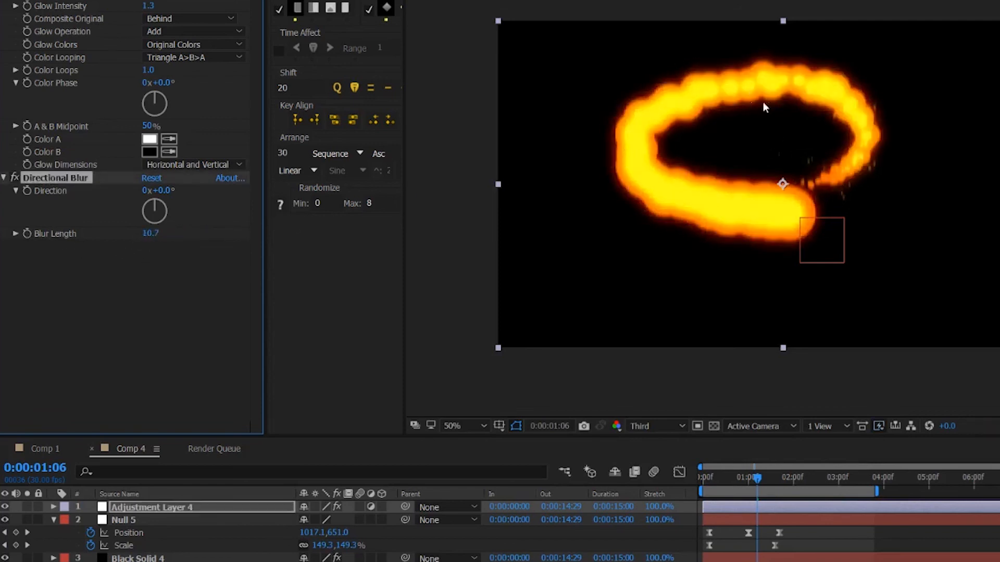
{"action": "mouse_move", "coordinate": [805, 88]}
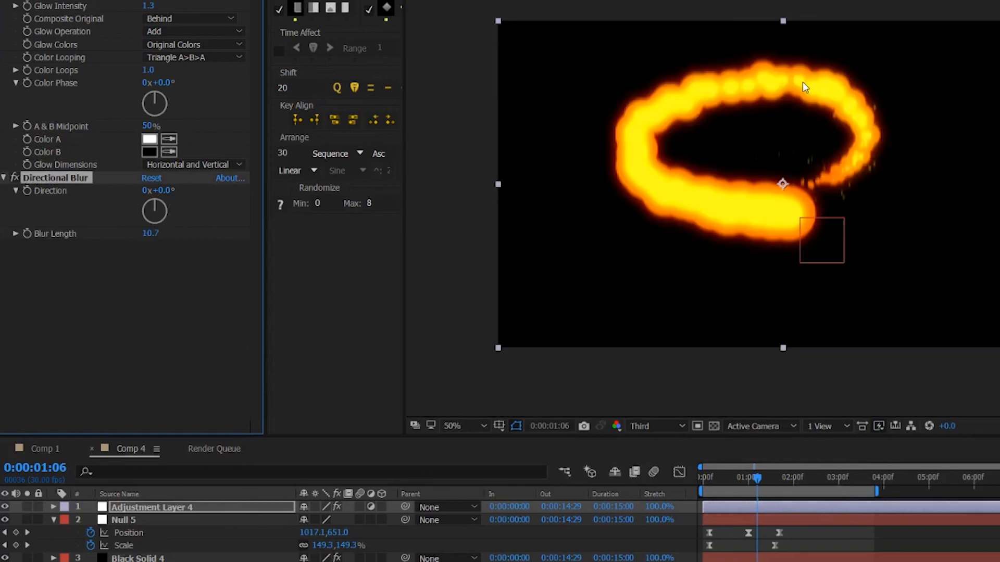
{"action": "mouse_move", "coordinate": [439, 152]}
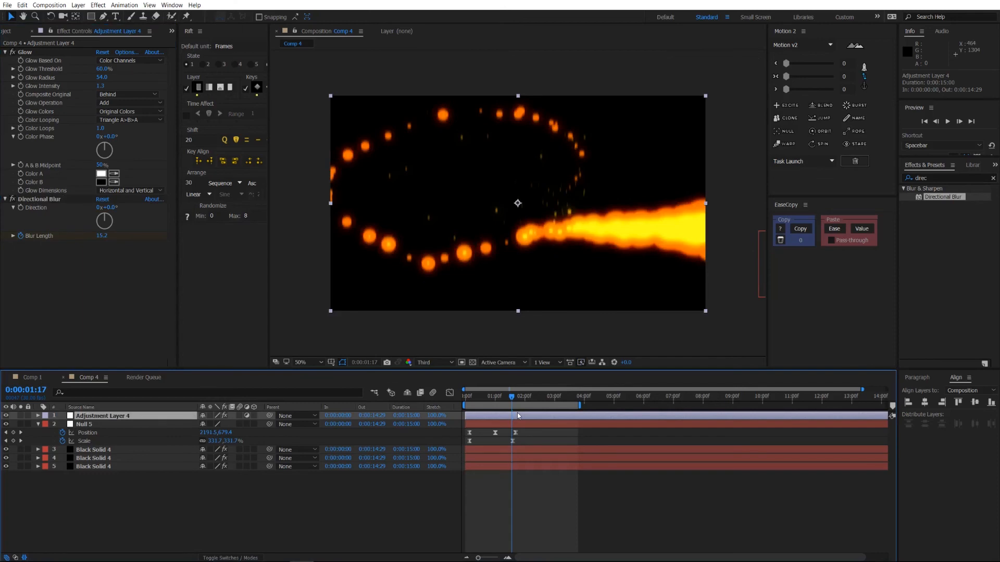
Keyframe Blur Length, copy Null 5's keyframe easing onto it, and preview the result
{"action": "left_click", "coordinate": [38, 415]}
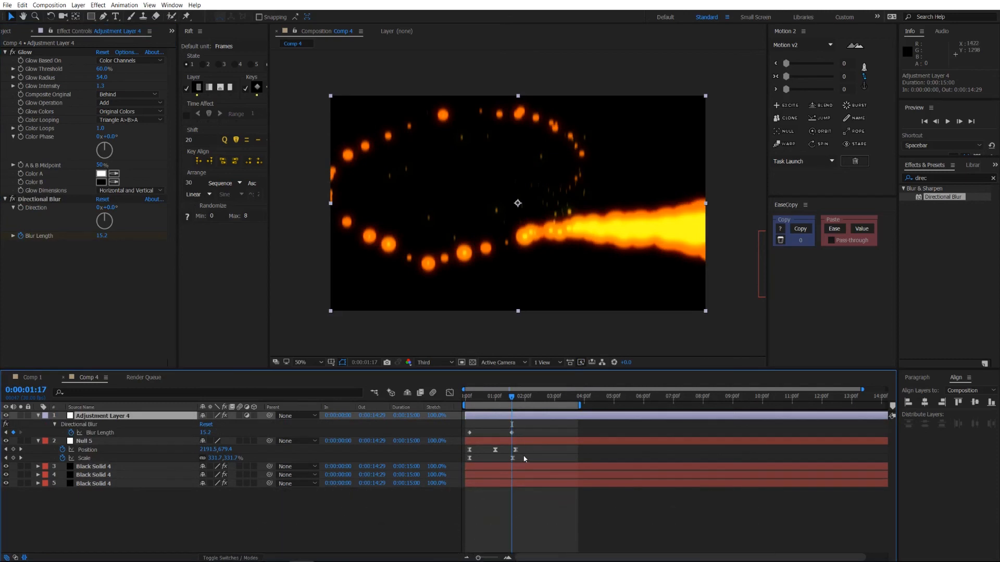
{"action": "mouse_move", "coordinate": [521, 458]}
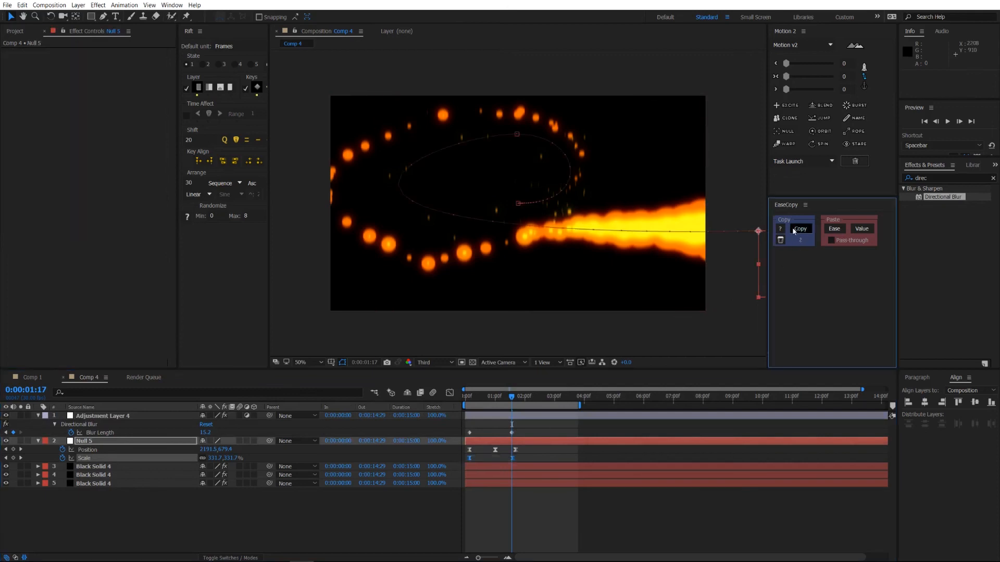
{"action": "left_click", "coordinate": [102, 415]}
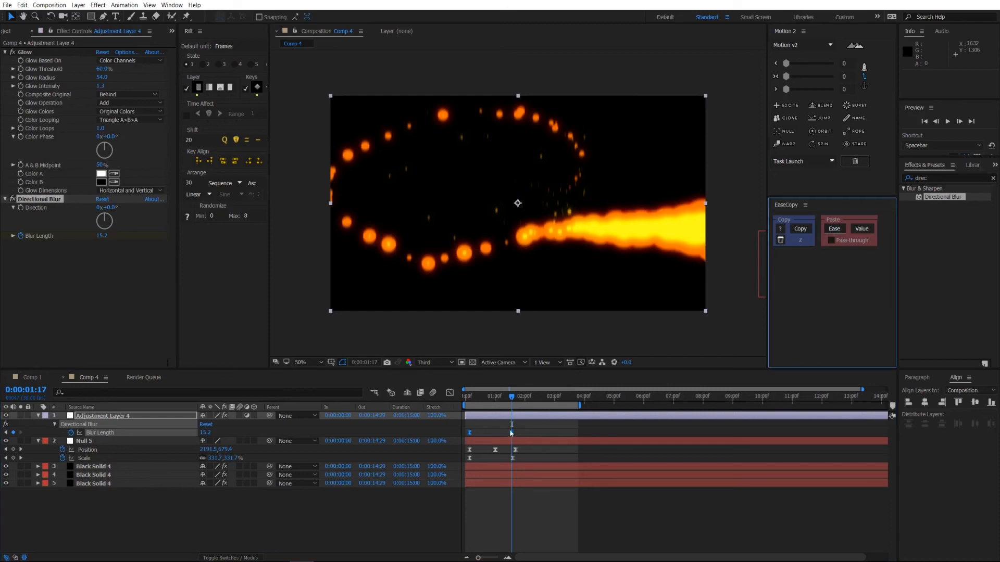
{"action": "key", "text": "space"}
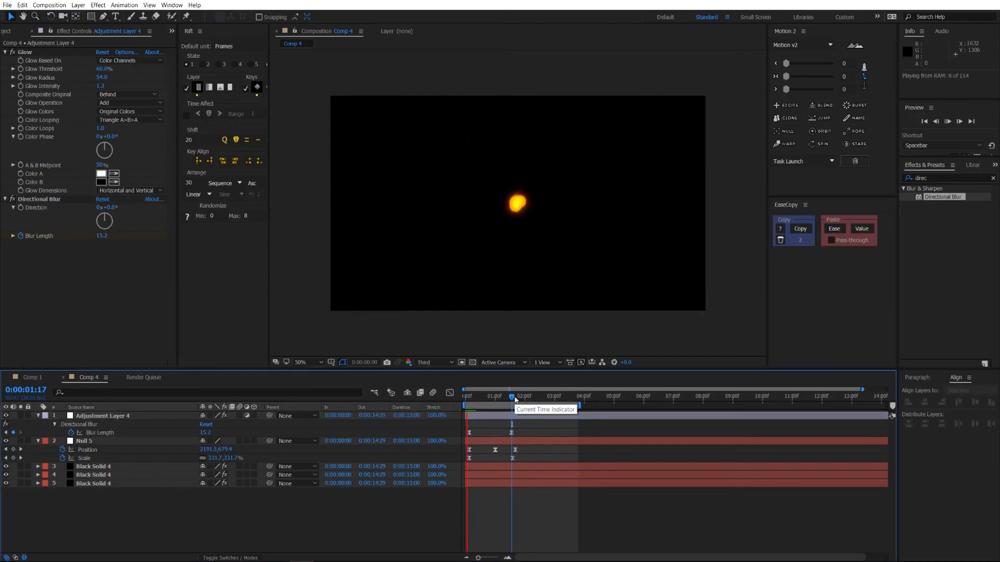